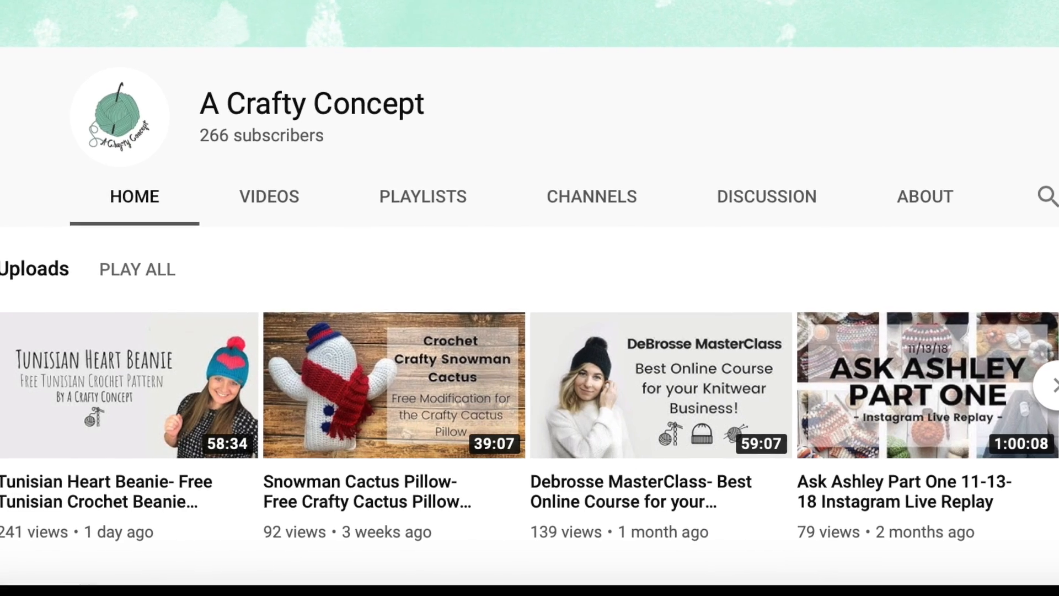
Go to etsy.com and open the DIY Website Branding Kit listing from the results.
text(www.etsy.com/search?q=Branding%20media%20kit)
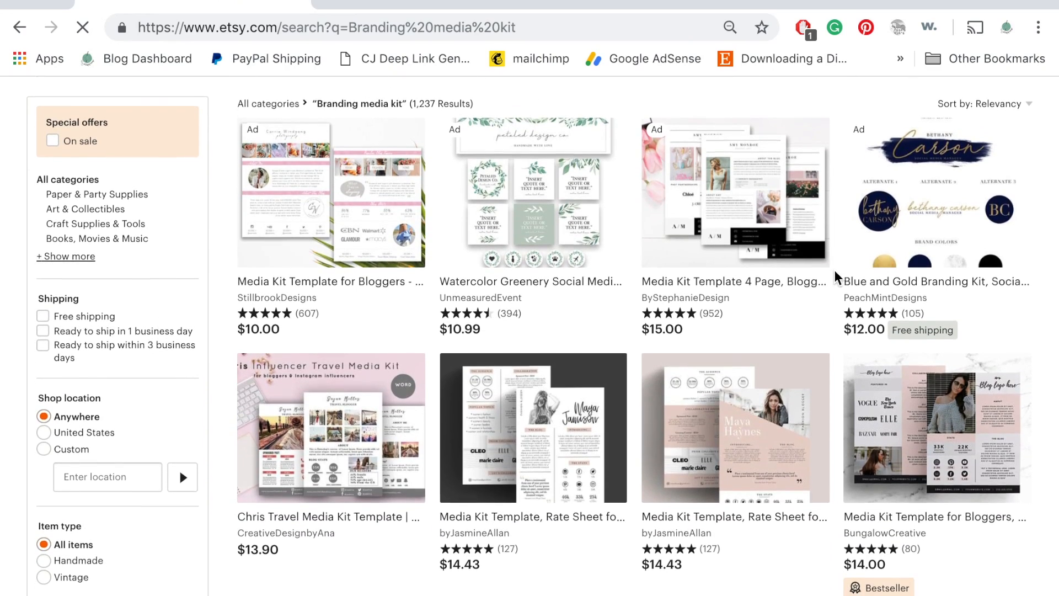
scroll(down, 3)
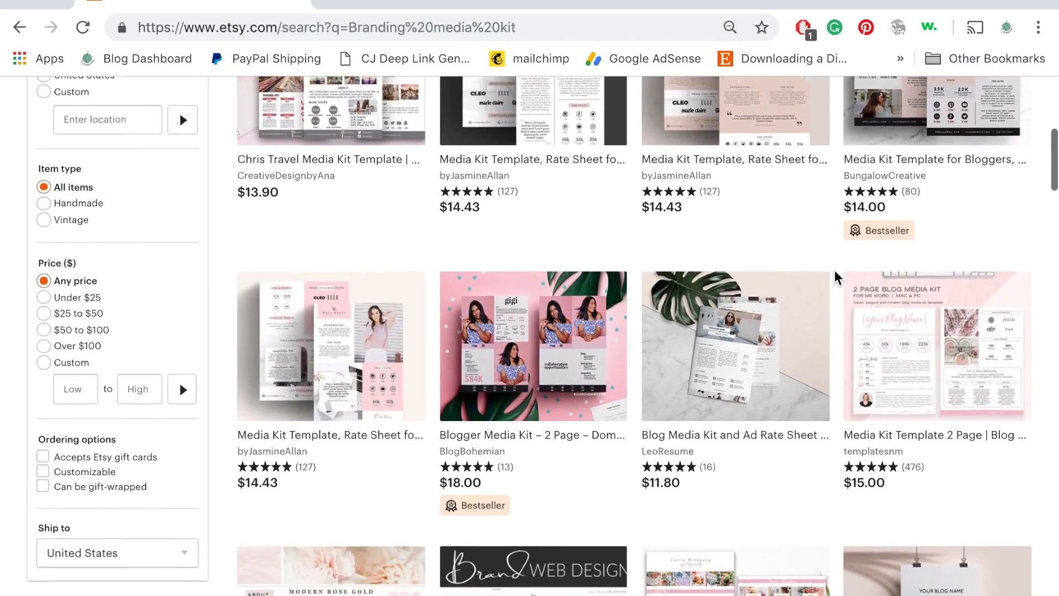
scroll(down, 3)
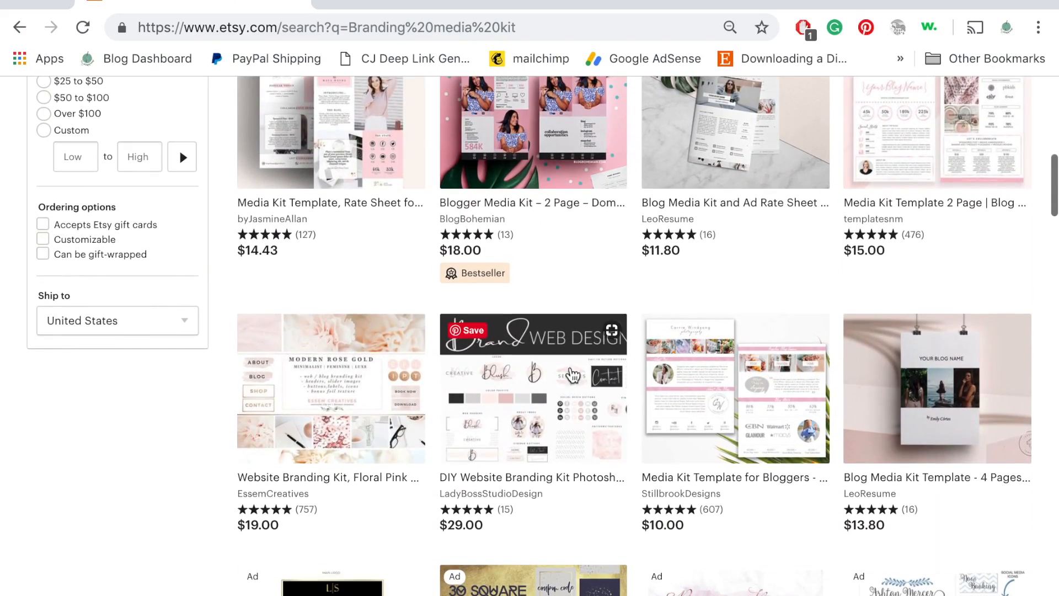
click(532, 388)
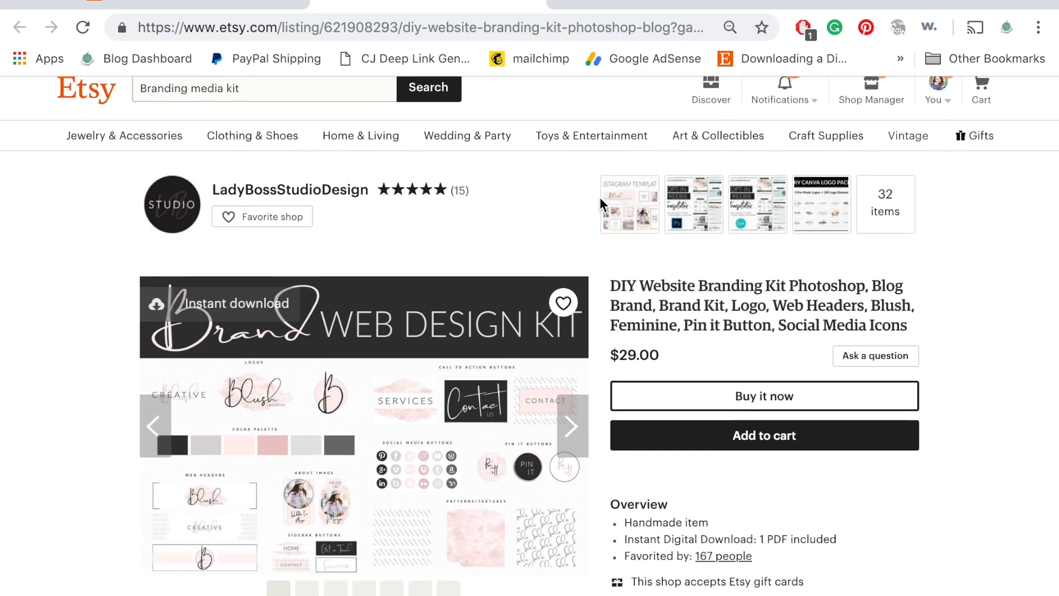
Advance through the listing's product images in its gallery.
scroll(down, 3)
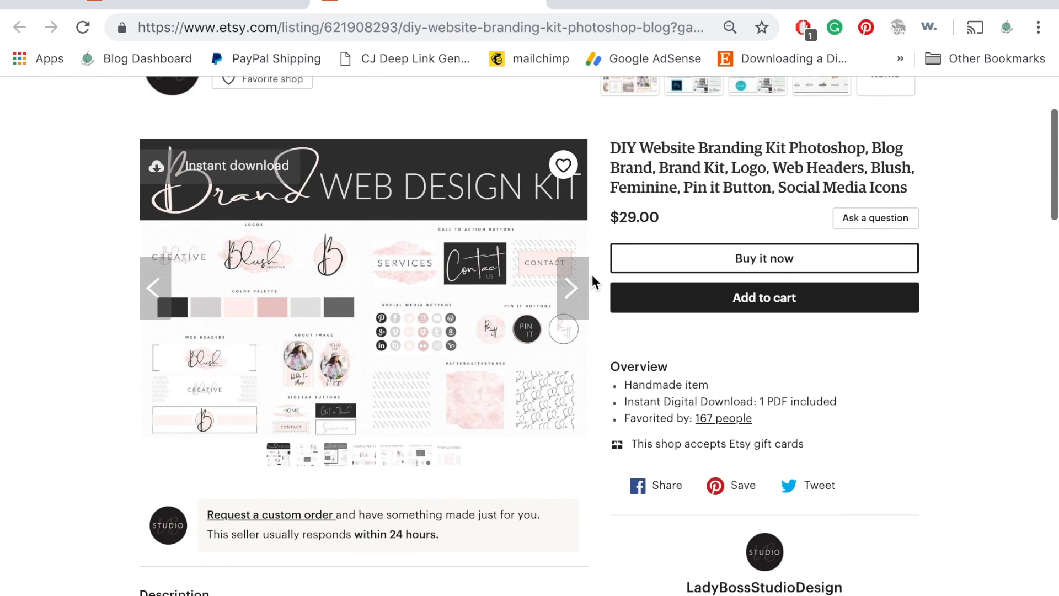
click(572, 286)
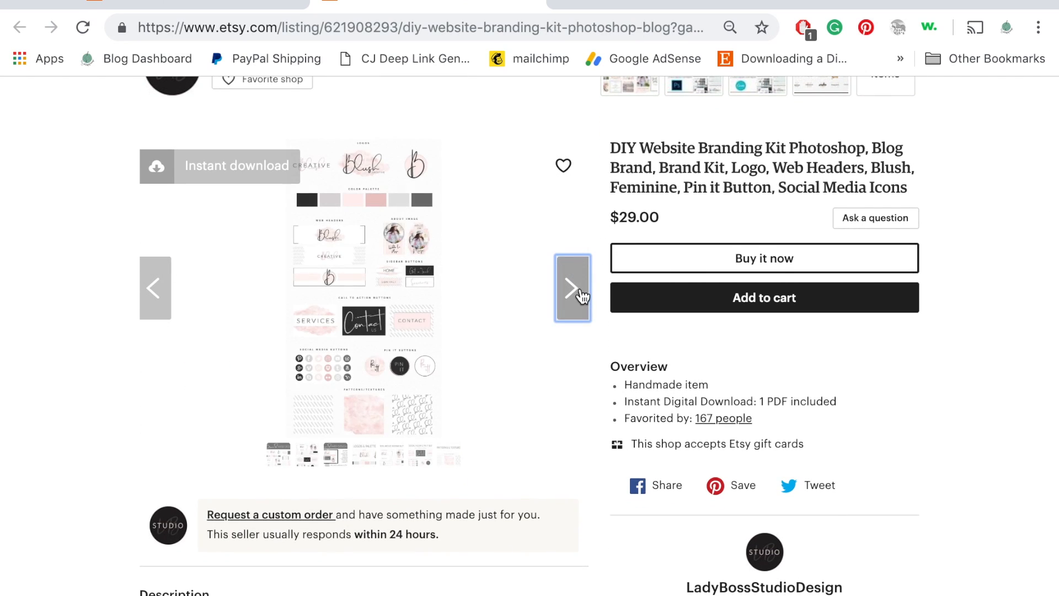
click(572, 286)
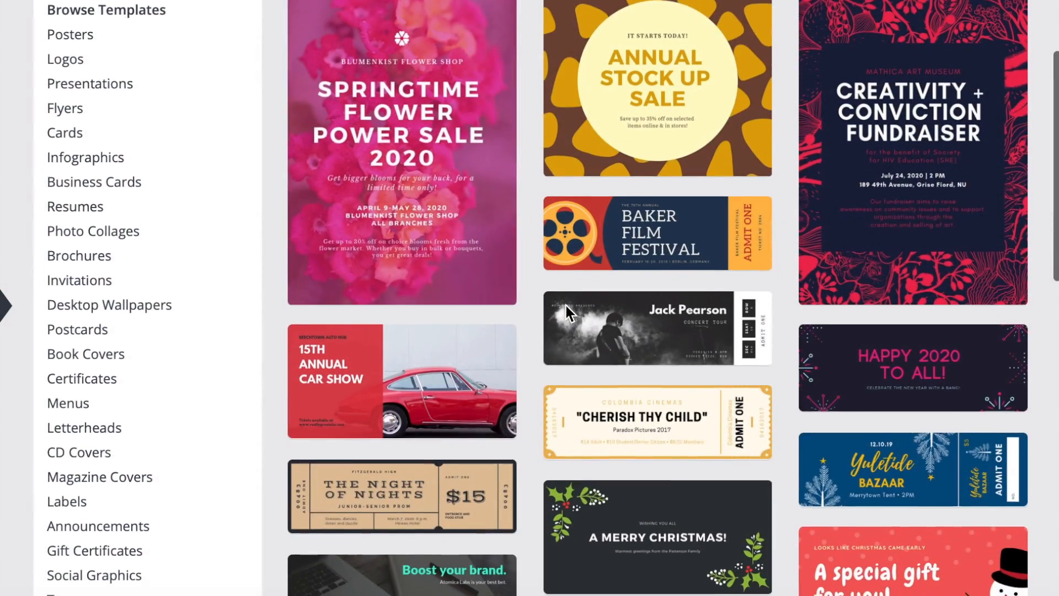
Scroll down the Browse Templates page through its categories and sample designs.
scroll(down, 3)
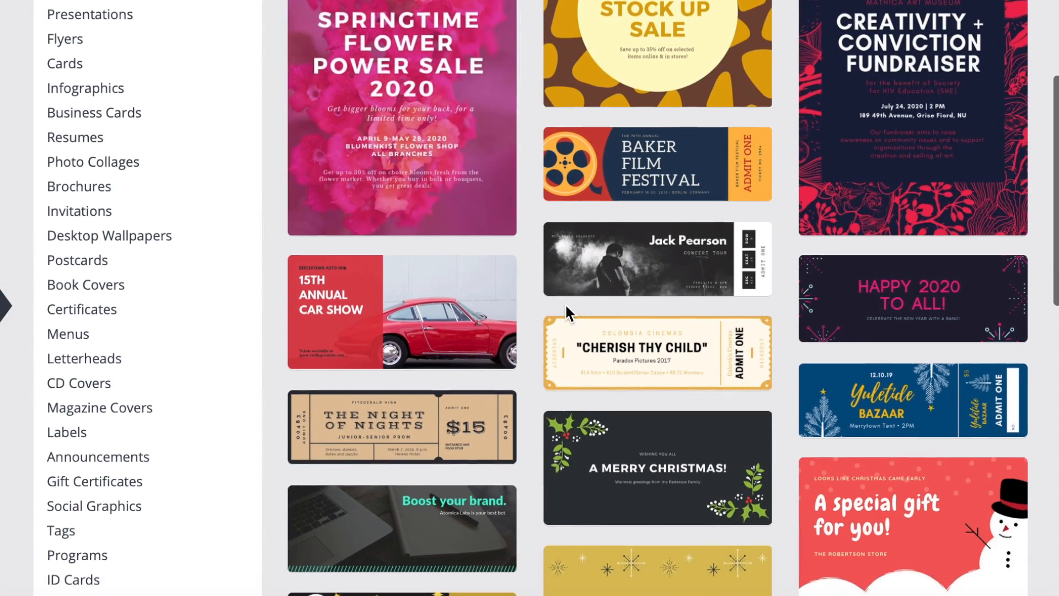
scroll(down, 3)
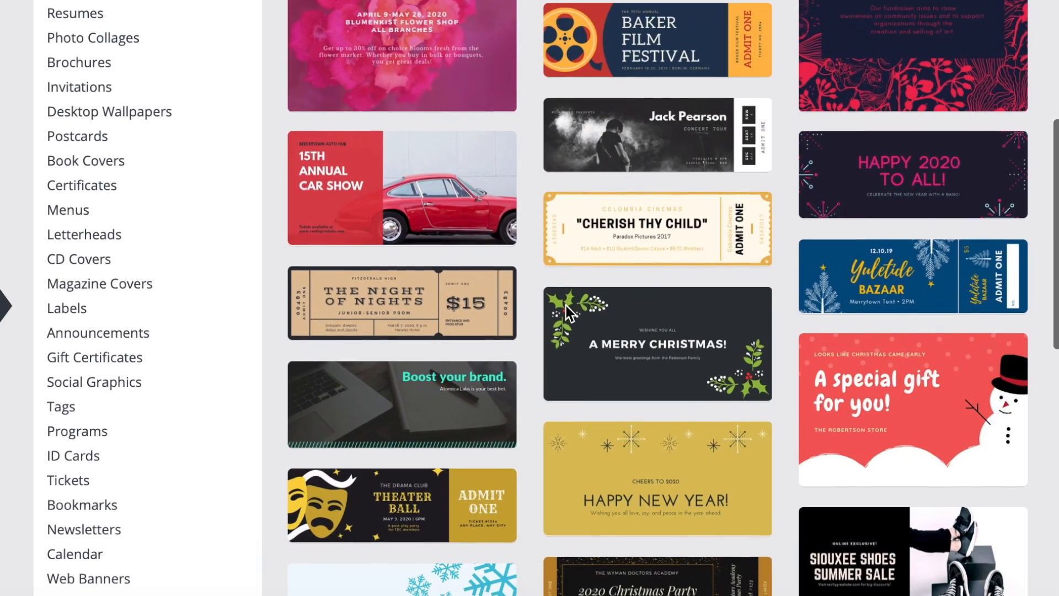
scroll(down, 3)
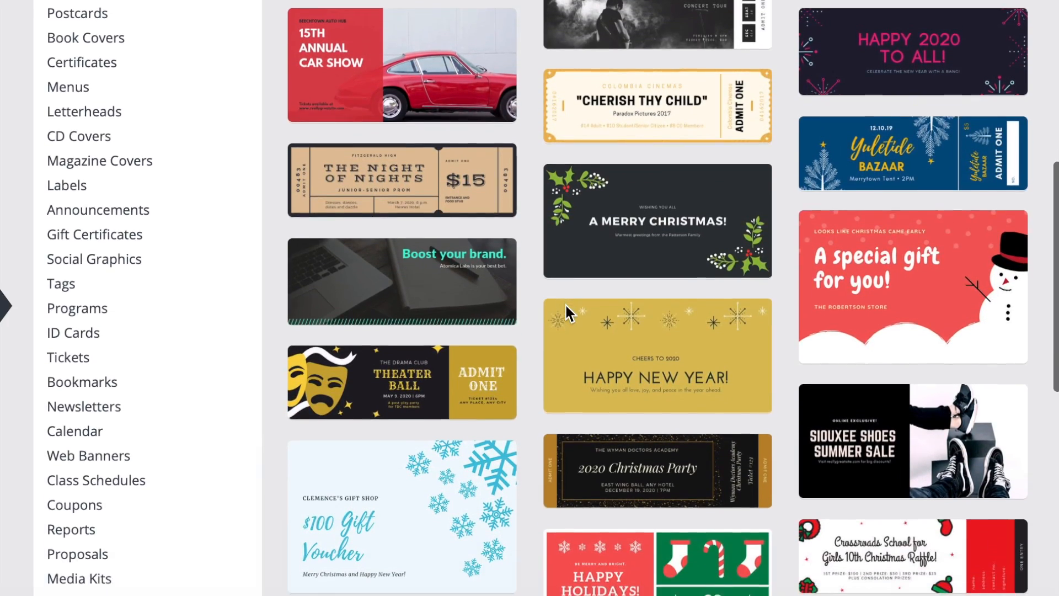
scroll(down, 3)
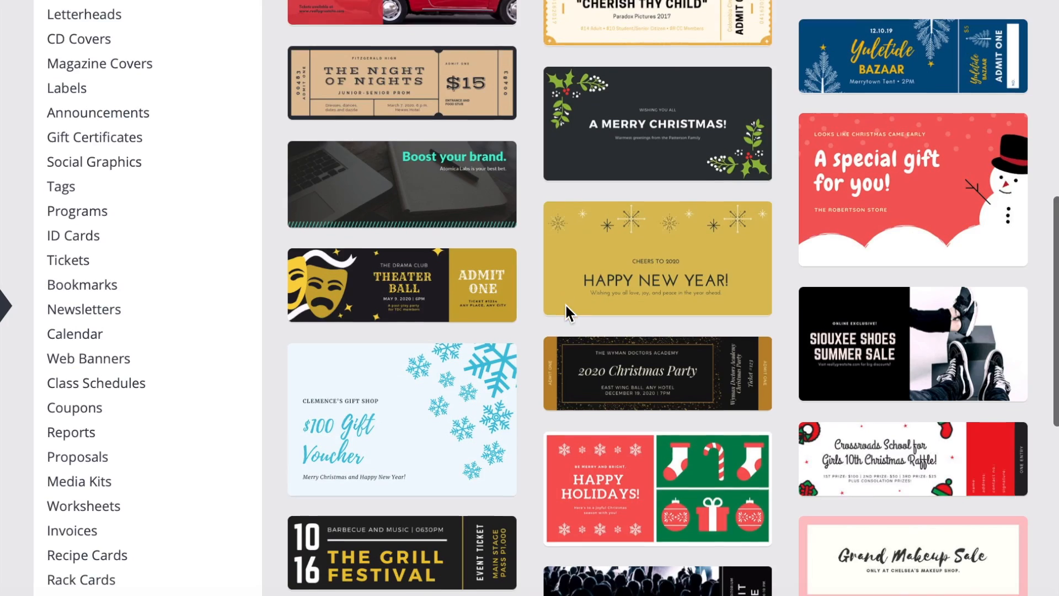
scroll(down, 3)
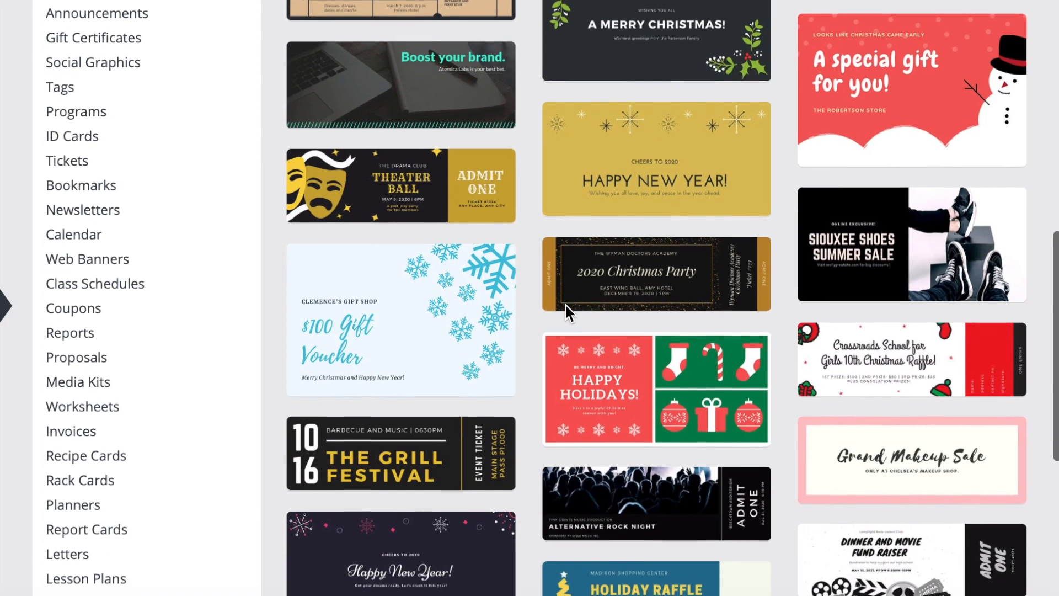
scroll(down, 3)
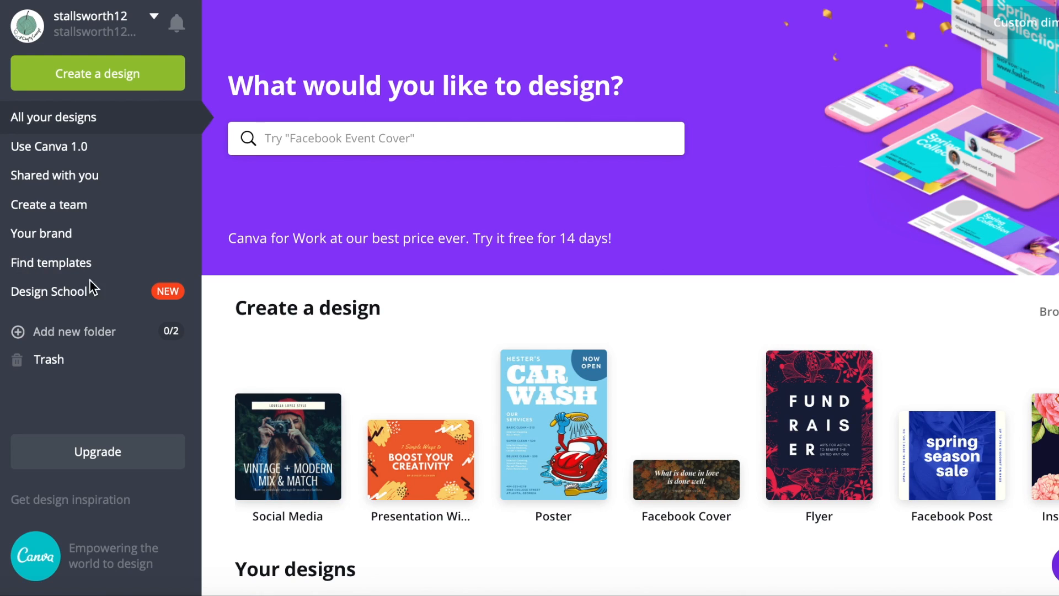
mouse_move(73, 267)
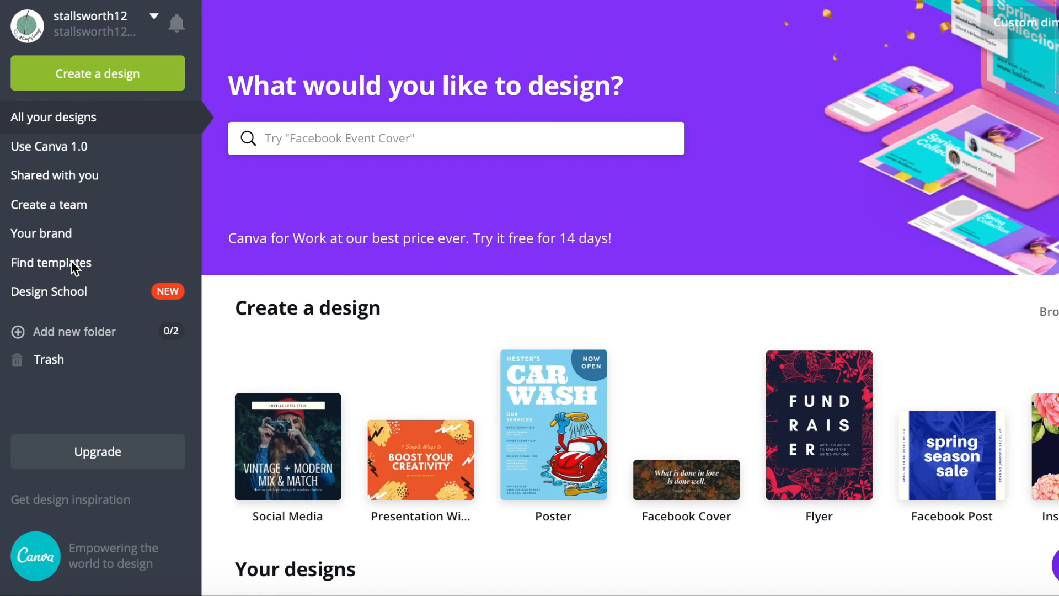
Open Find templates and scroll the category list down to Web Ads.
click(456, 138)
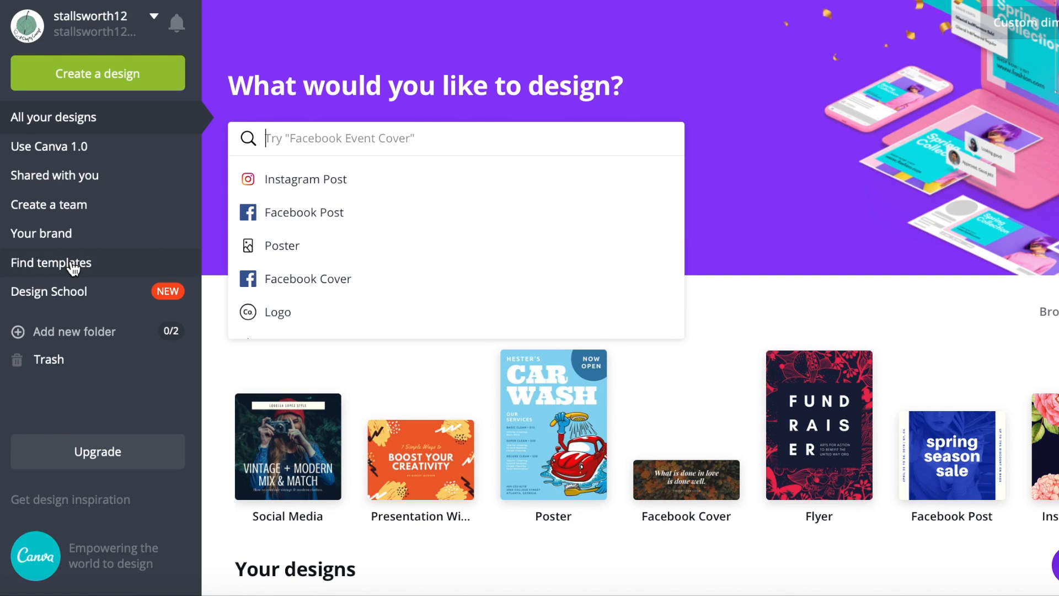
click(50, 263)
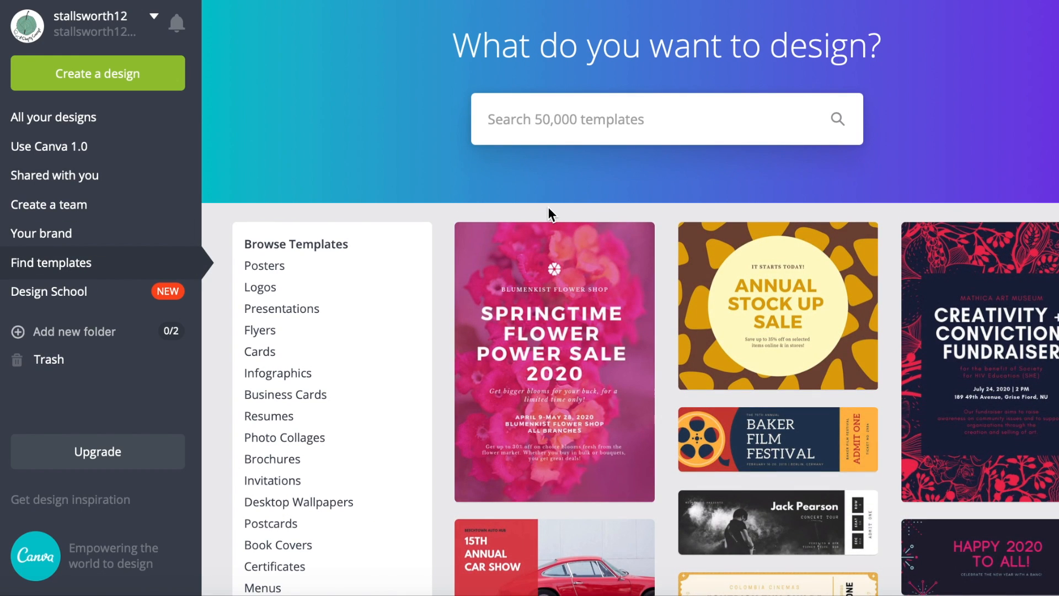
mouse_move(386, 247)
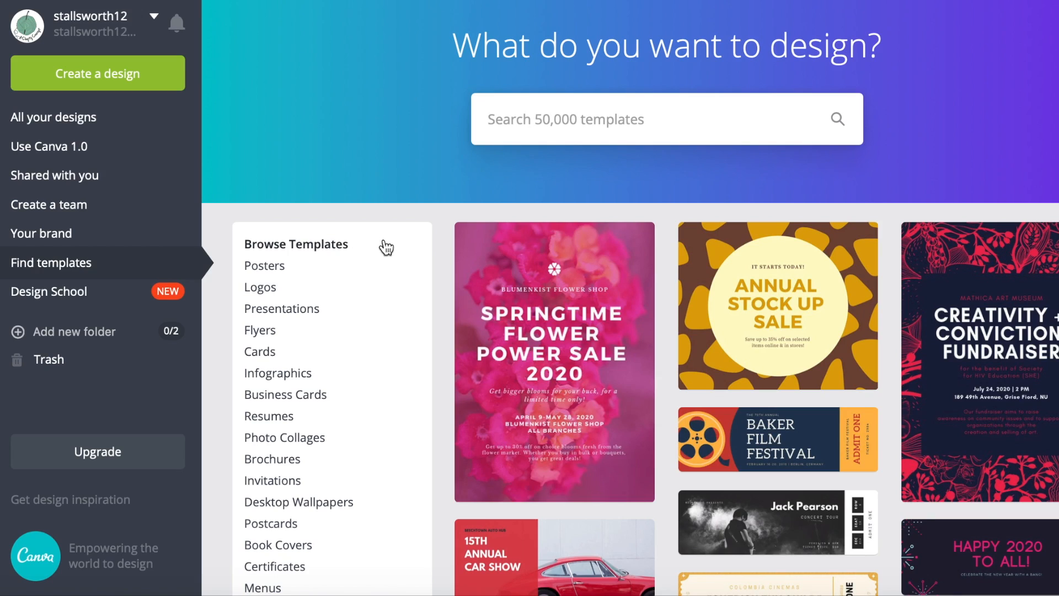
scroll(down, 3)
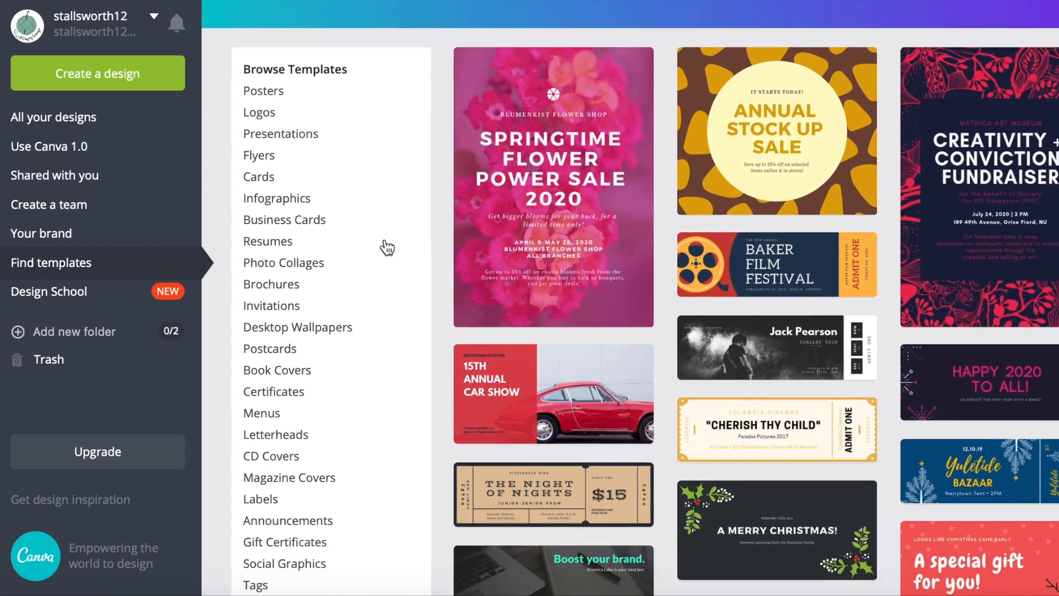
scroll(down, 3)
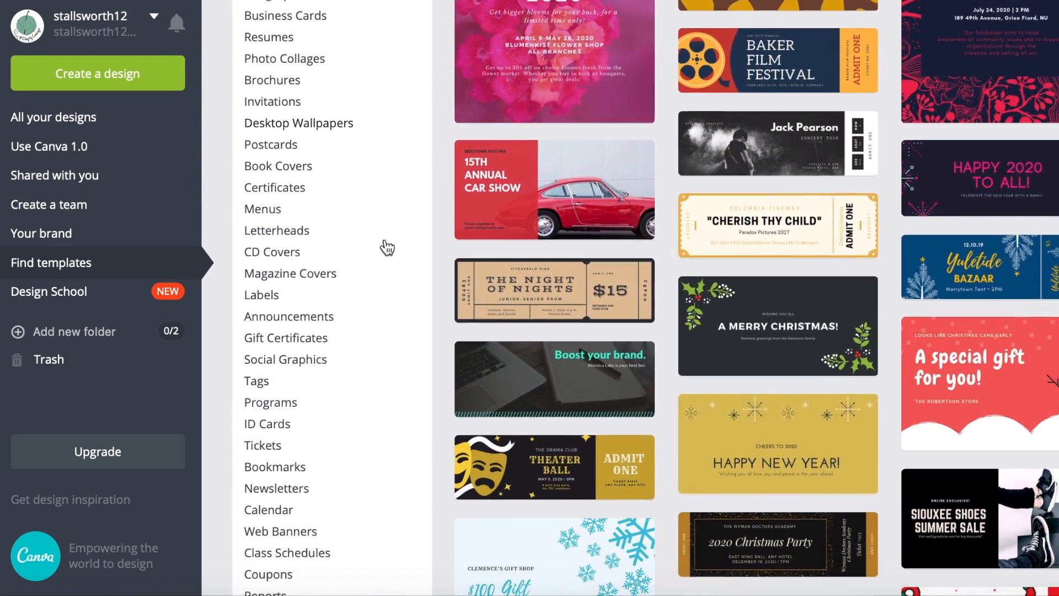
scroll(down, 3)
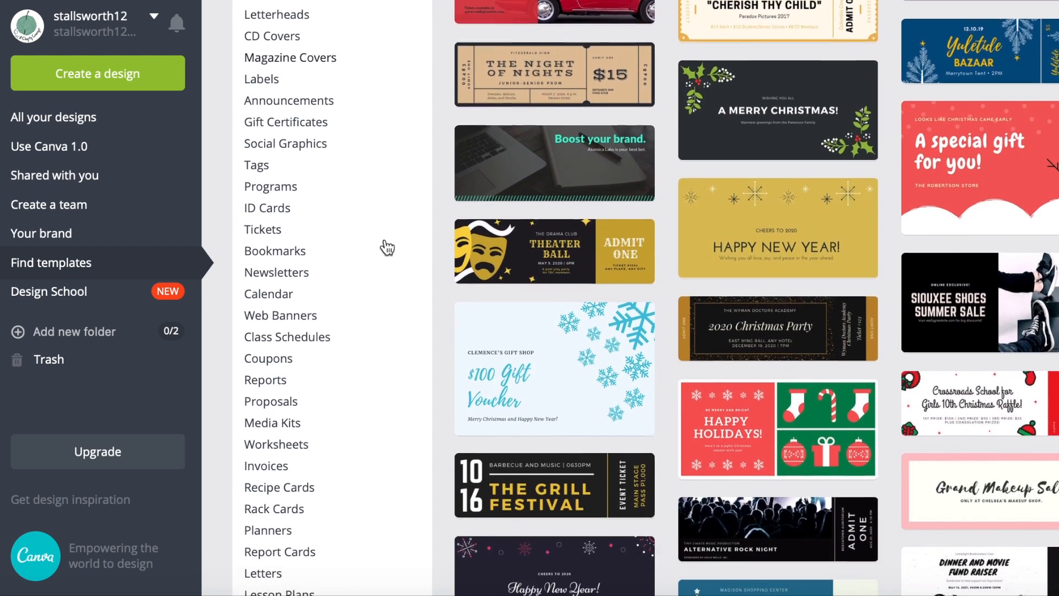
scroll(down, 3)
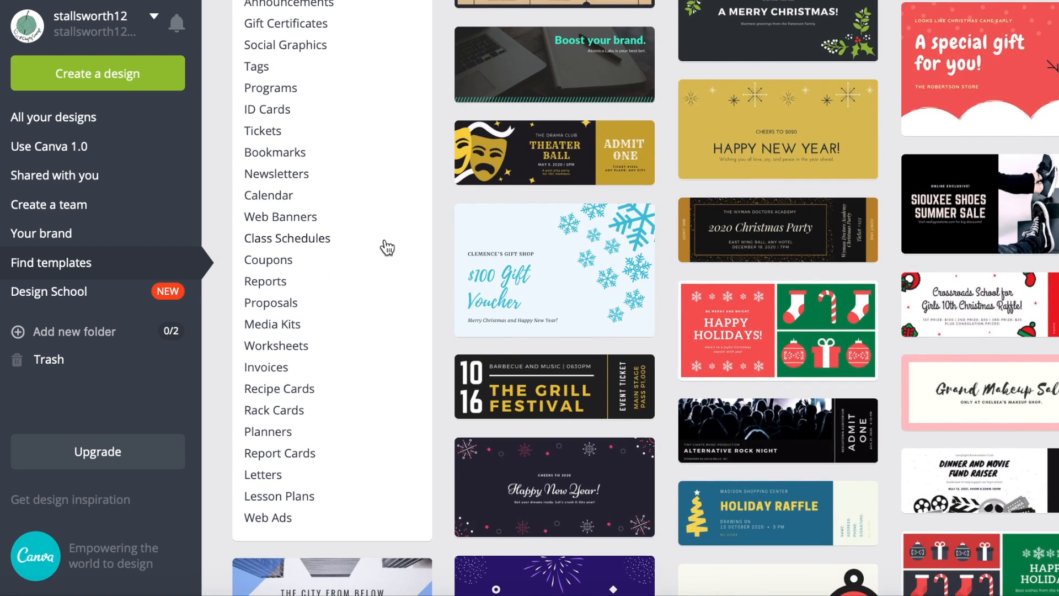
mouse_move(311, 222)
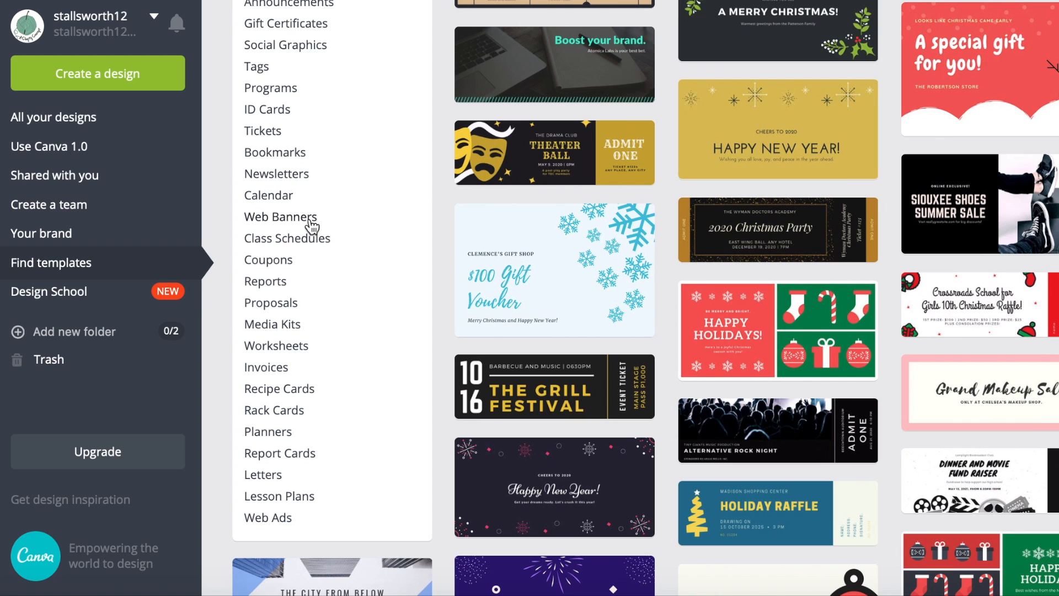
Open the Web Banners templates, then its Facebook Covers subcategory.
click(279, 217)
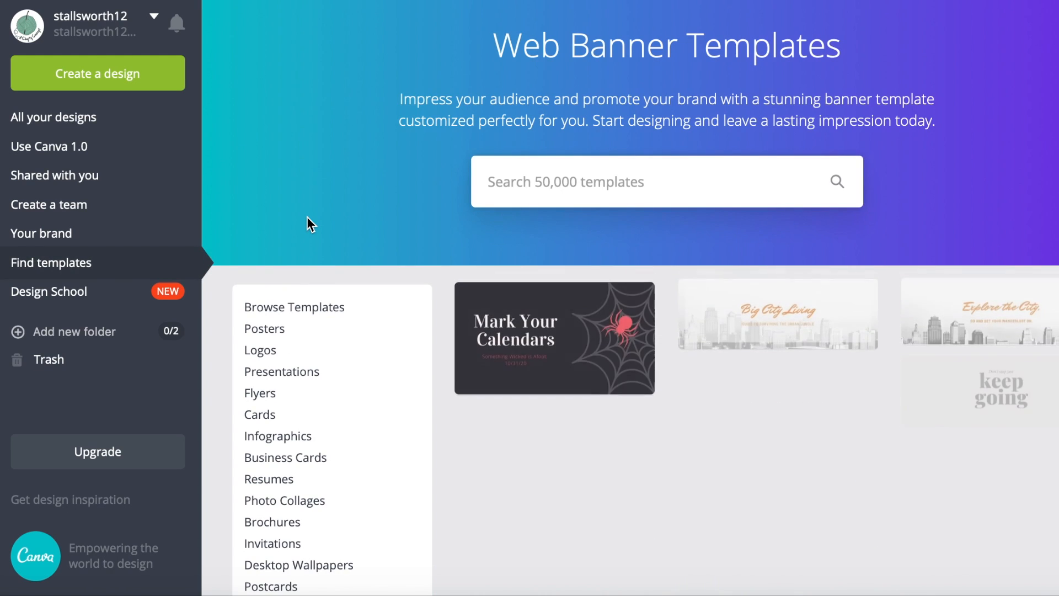
scroll(down, 3)
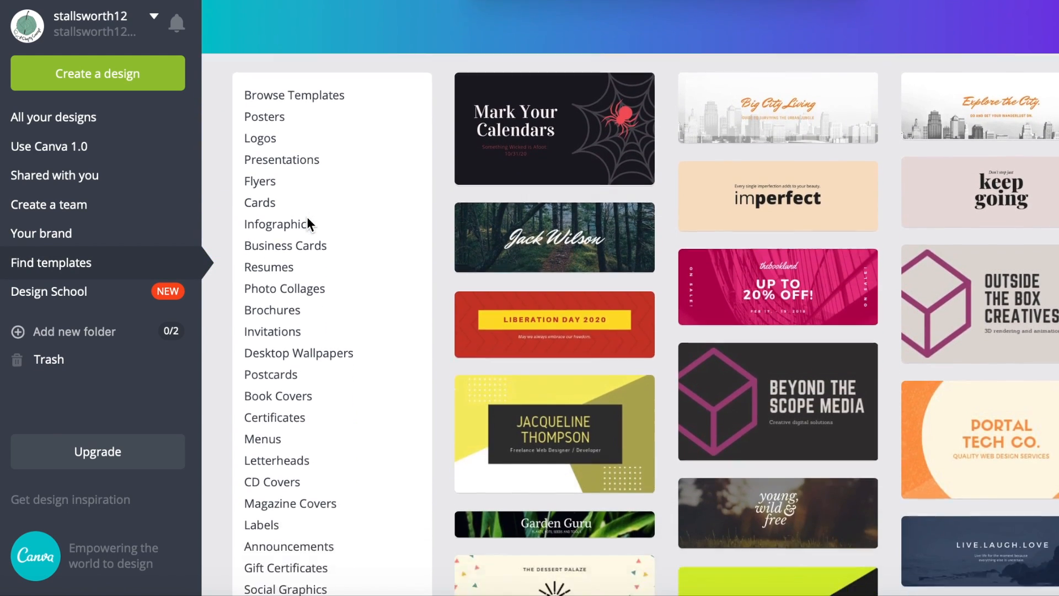
scroll(down, 3)
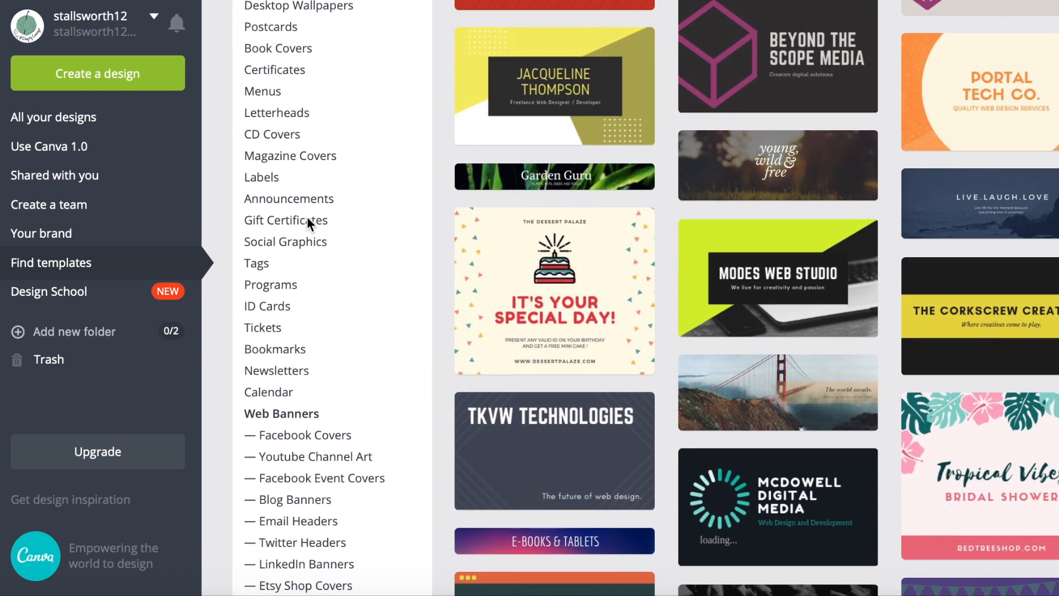
scroll(down, 3)
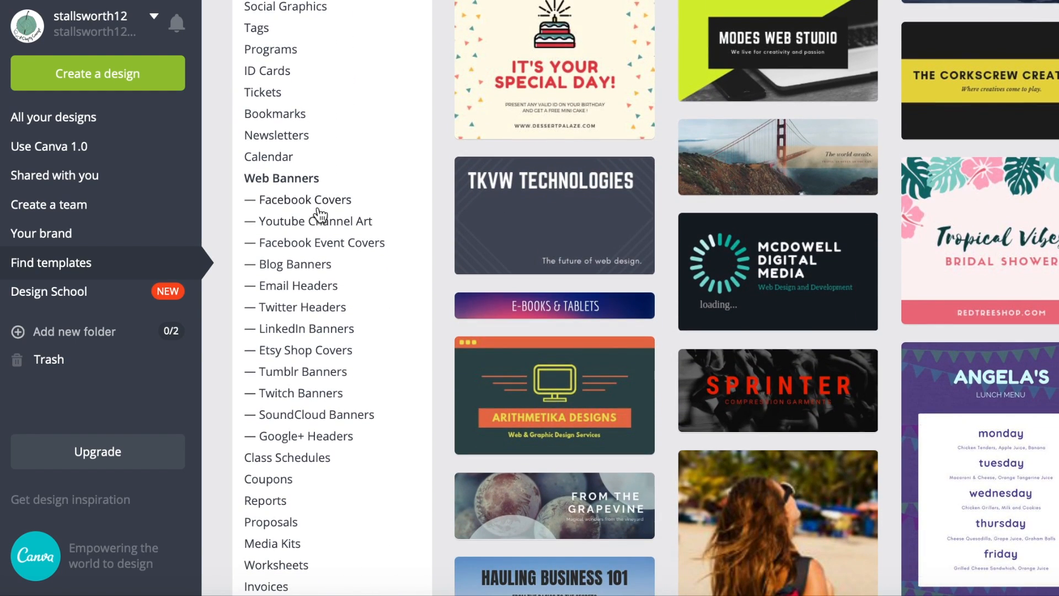
mouse_move(324, 207)
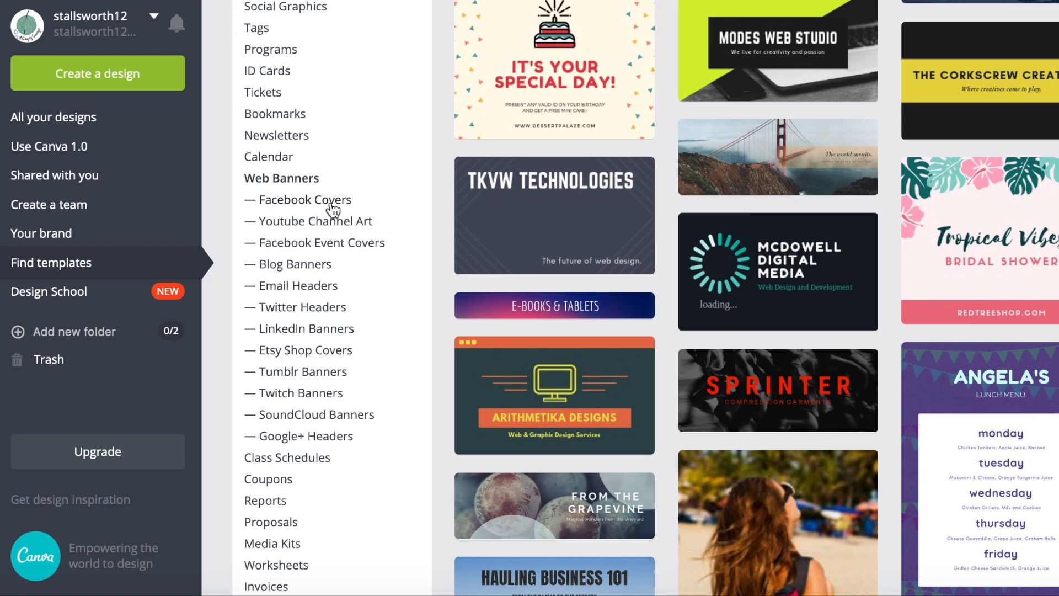
mouse_move(372, 190)
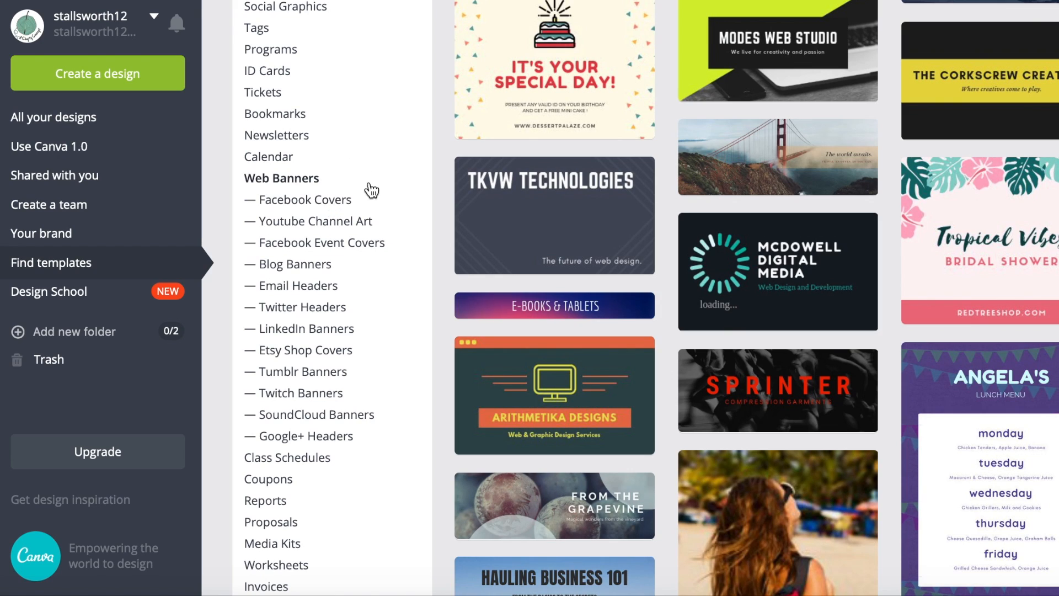
mouse_move(340, 209)
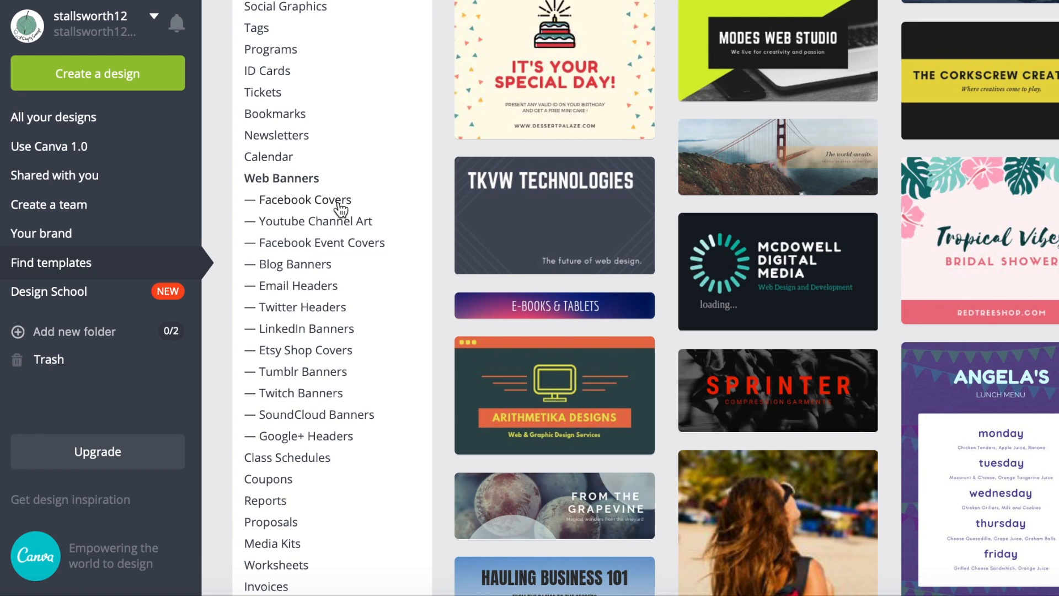
click(304, 199)
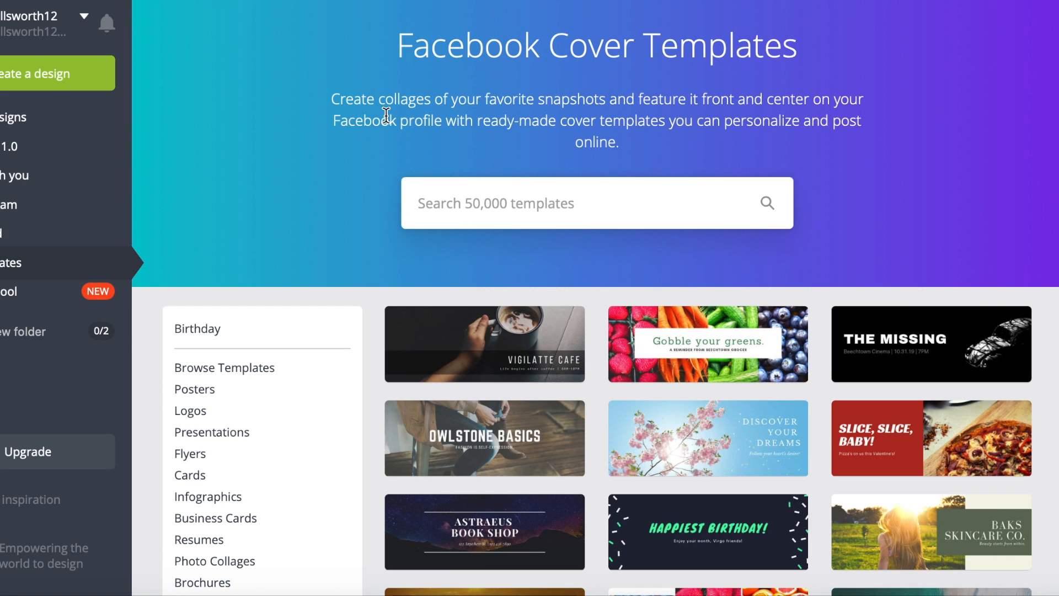
Scroll the Facebook cover examples and open the Grand Makeup Sale template page.
scroll(down, 3)
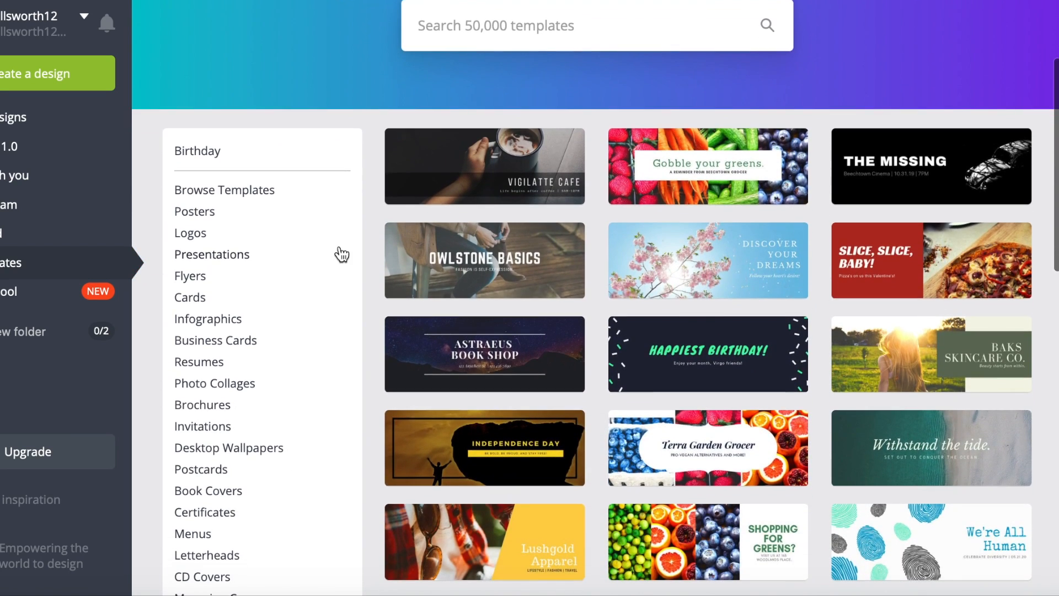
scroll(down, 3)
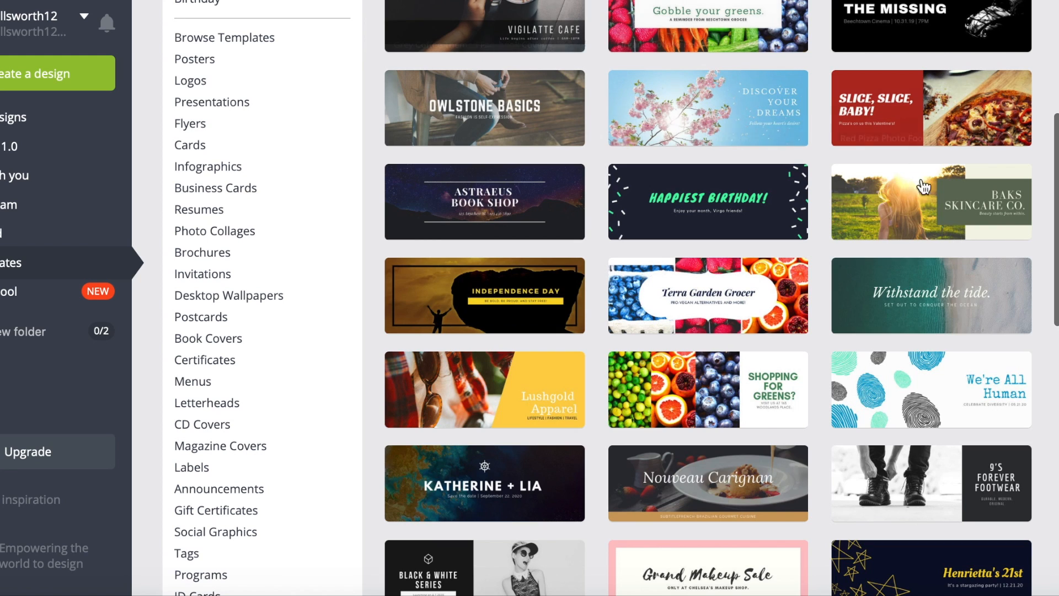
scroll(down, 3)
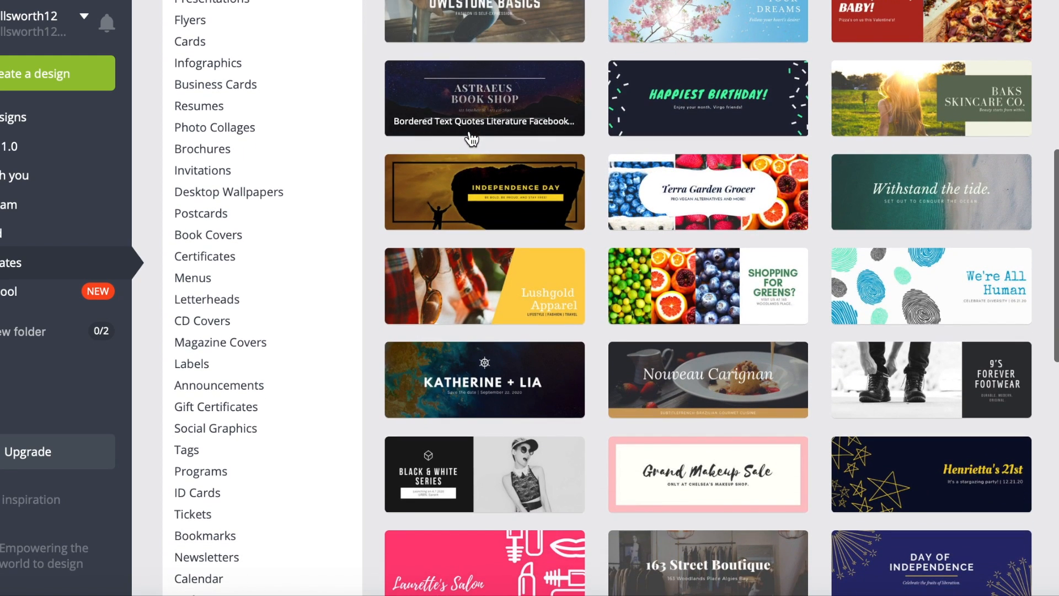
mouse_move(596, 242)
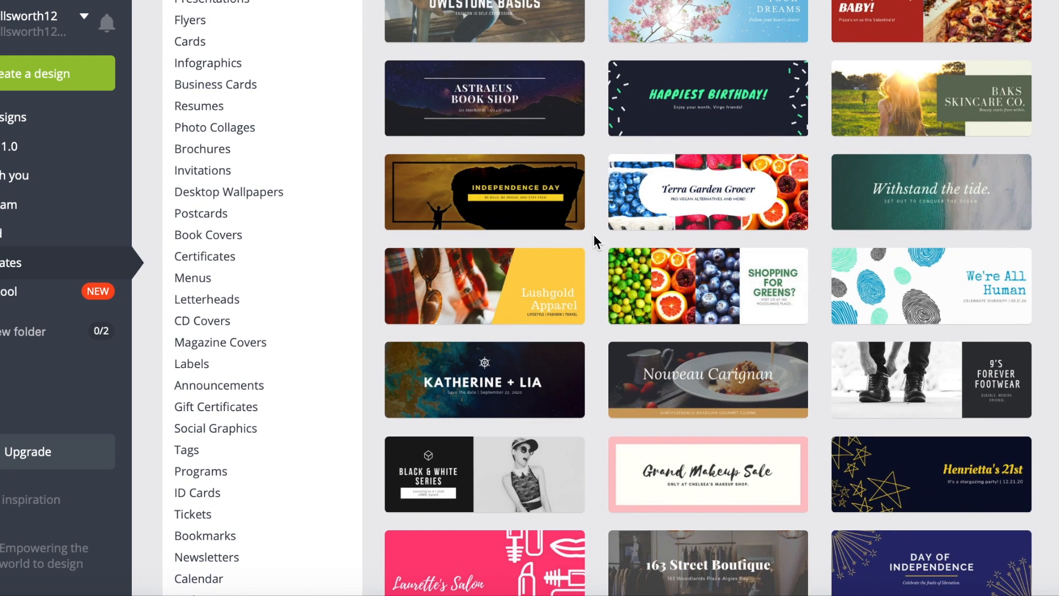
scroll(down, 3)
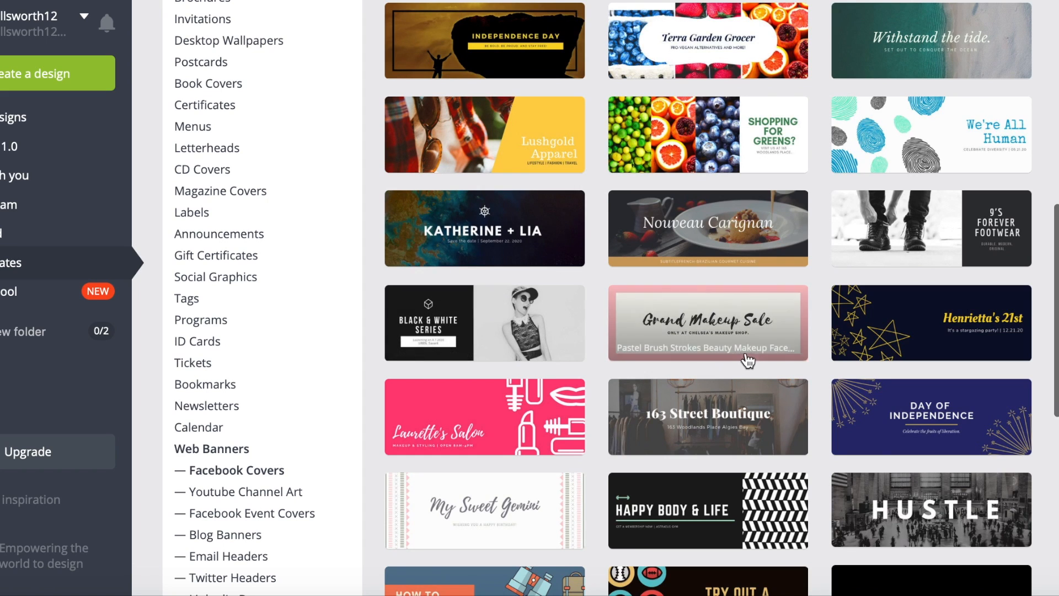
mouse_move(661, 293)
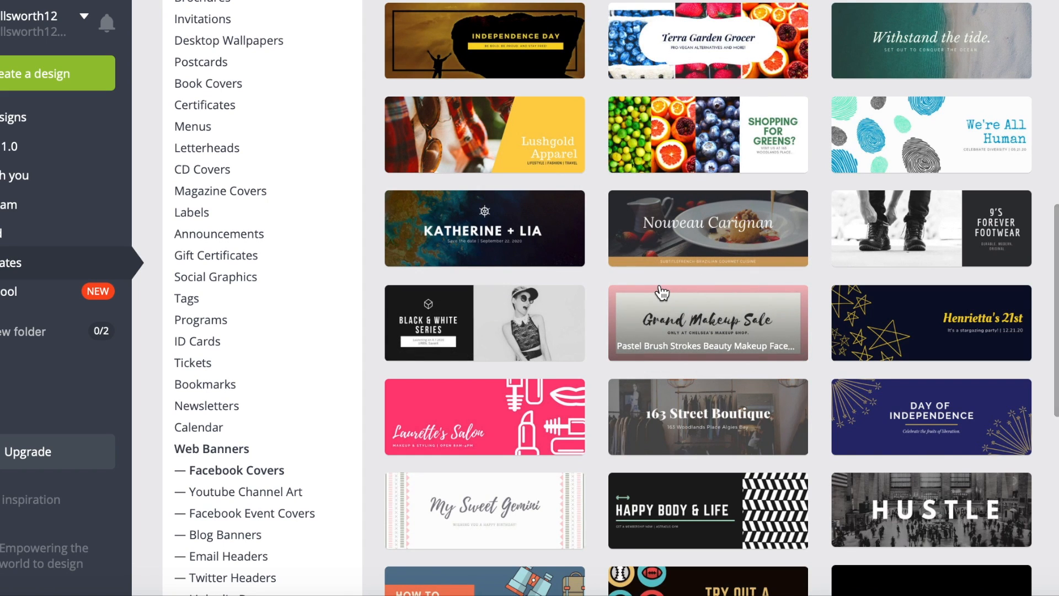
scroll(down, 3)
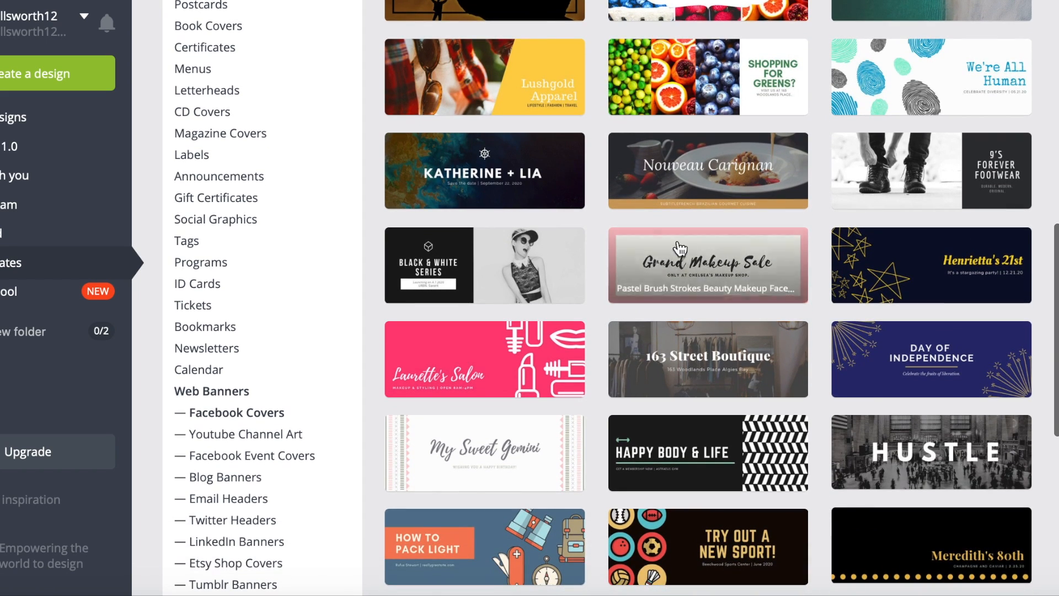
mouse_move(688, 262)
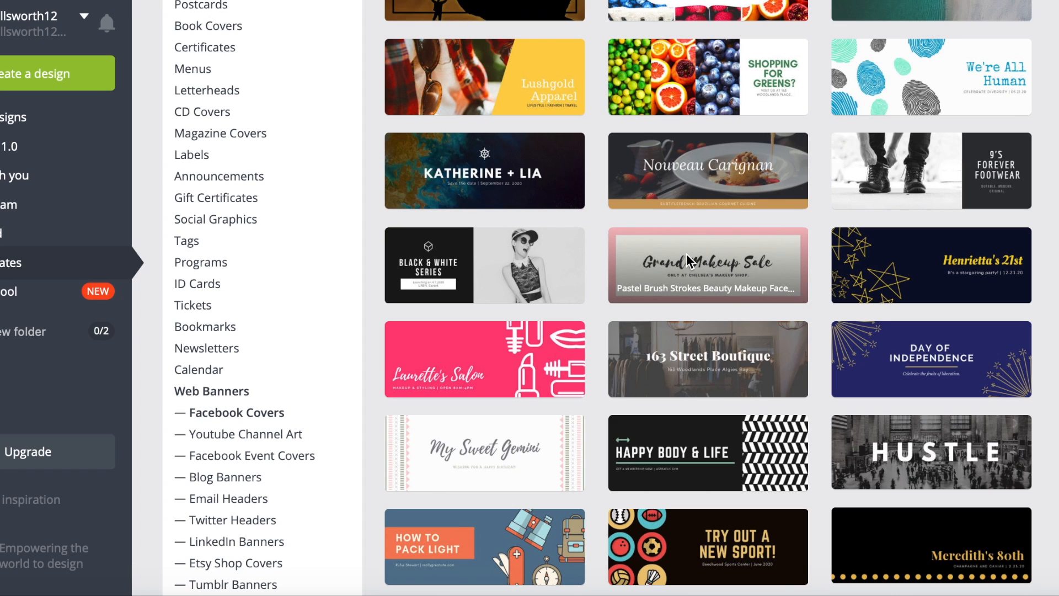
click(707, 265)
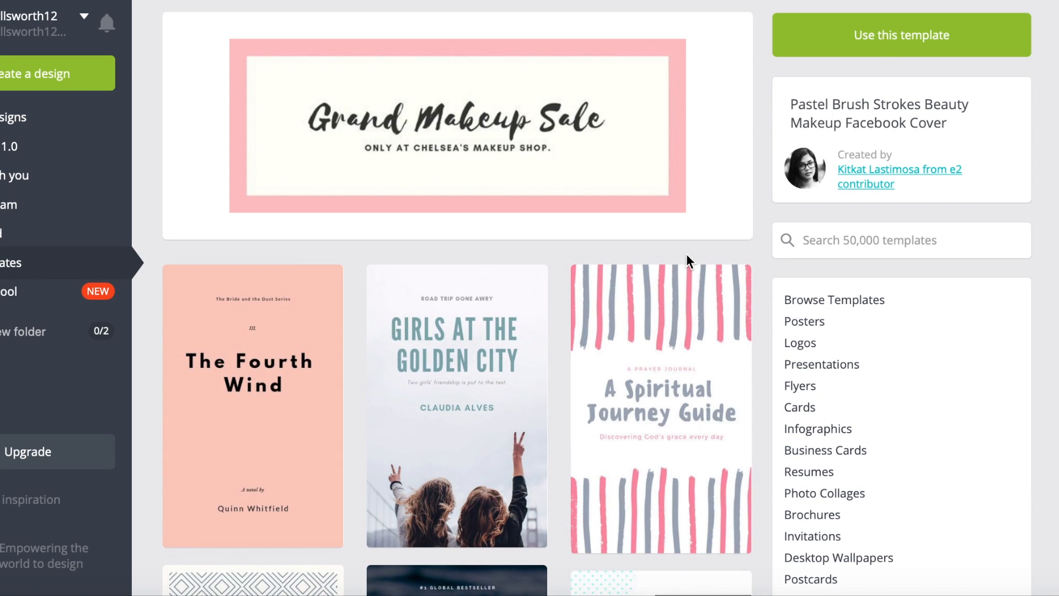
mouse_move(900, 42)
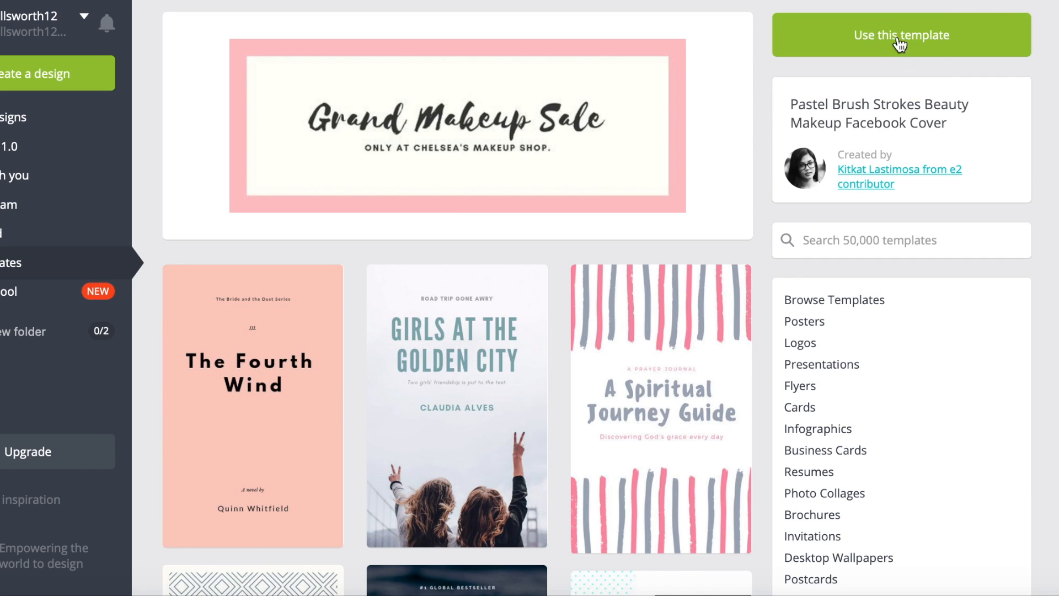
mouse_move(902, 52)
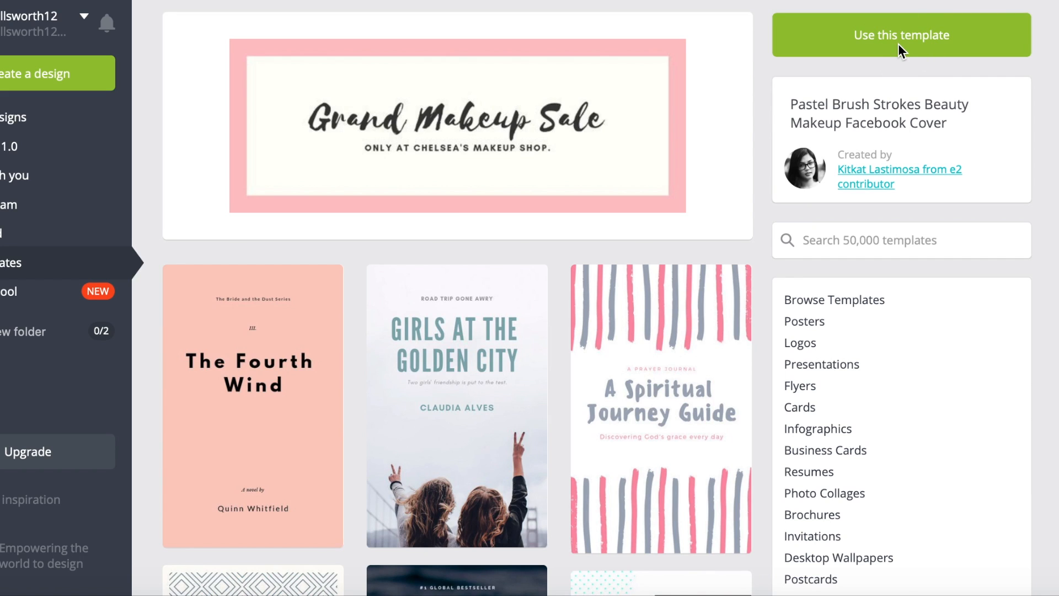
Open the Grand Makeup Sale cover template in the editor with 'Use this template'.
click(900, 34)
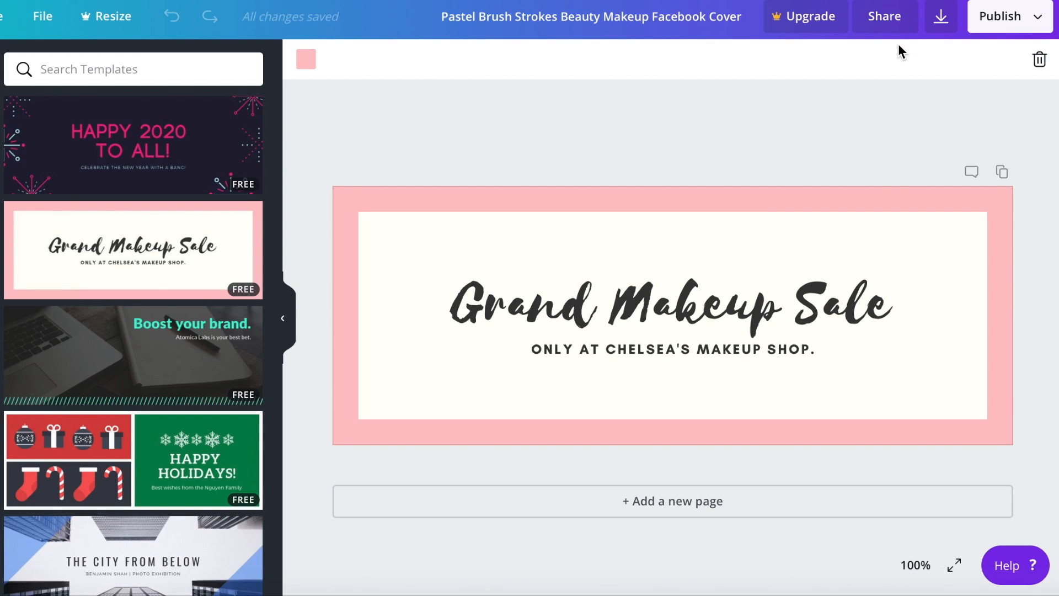
mouse_move(669, 187)
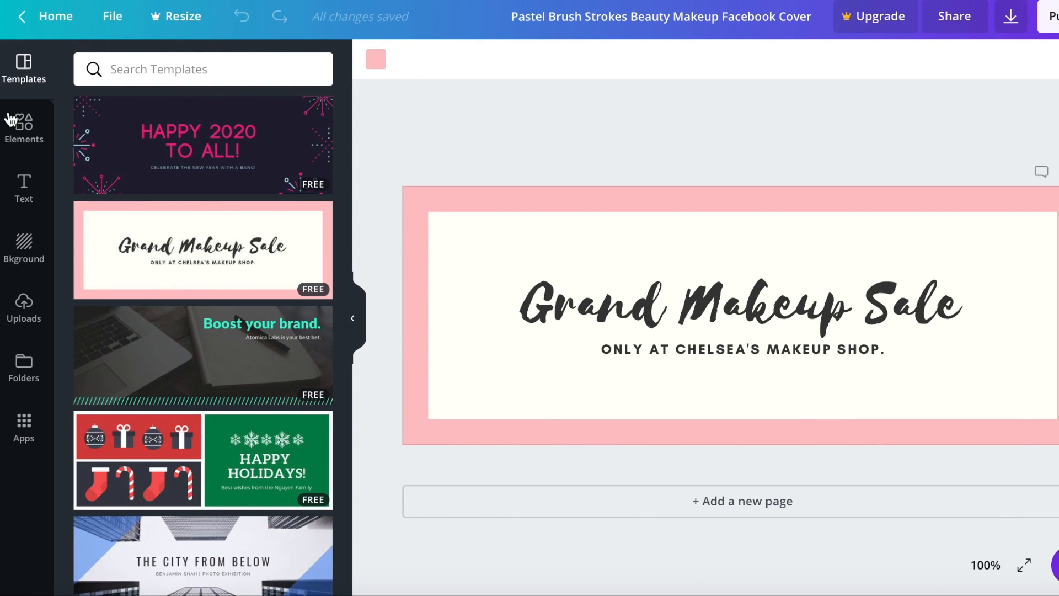
mouse_move(24, 247)
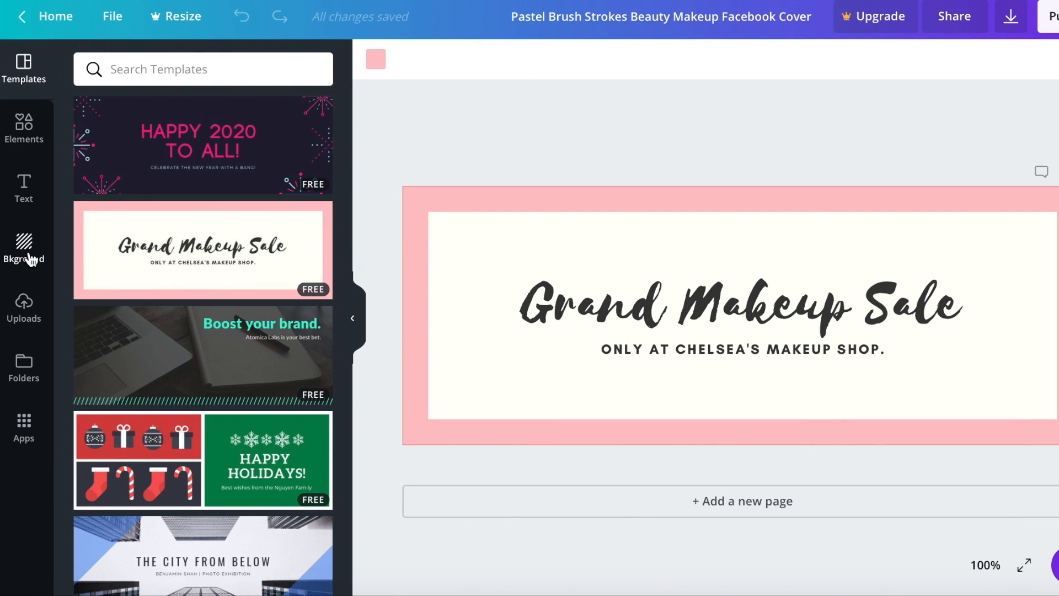
mouse_move(24, 367)
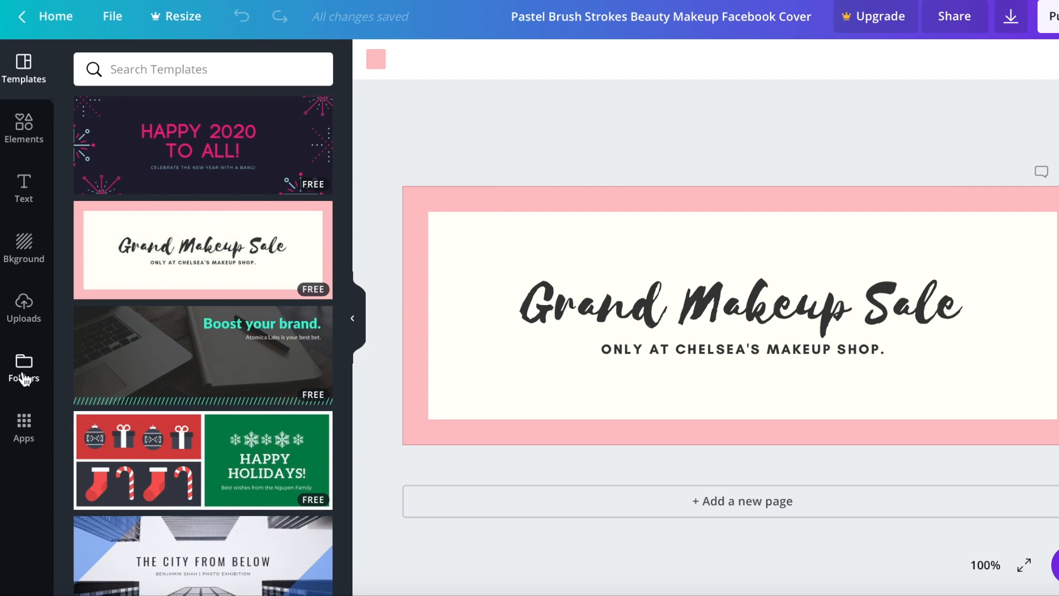
mouse_move(206, 245)
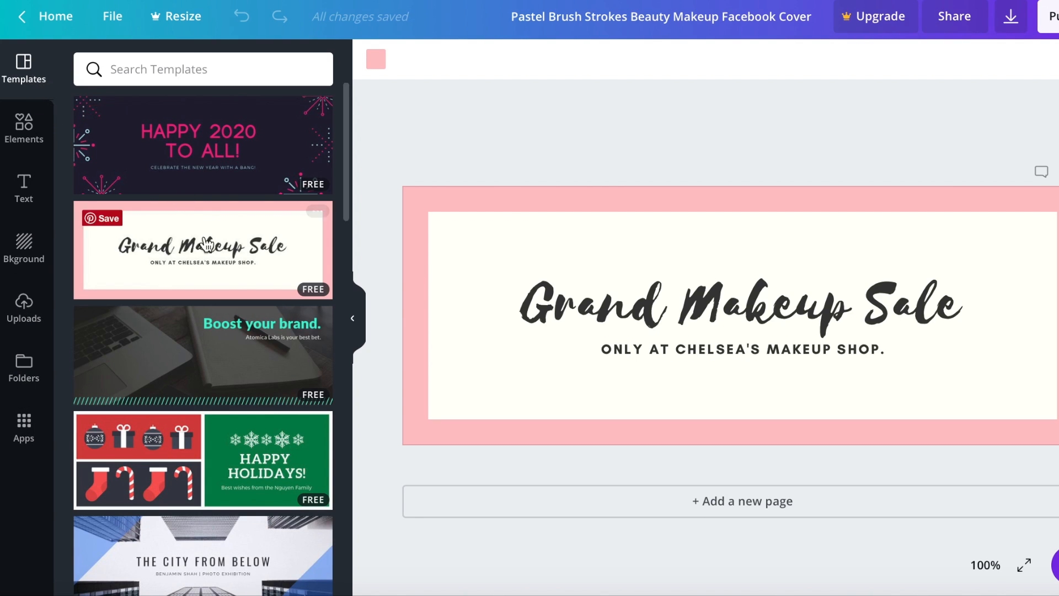
mouse_move(179, 150)
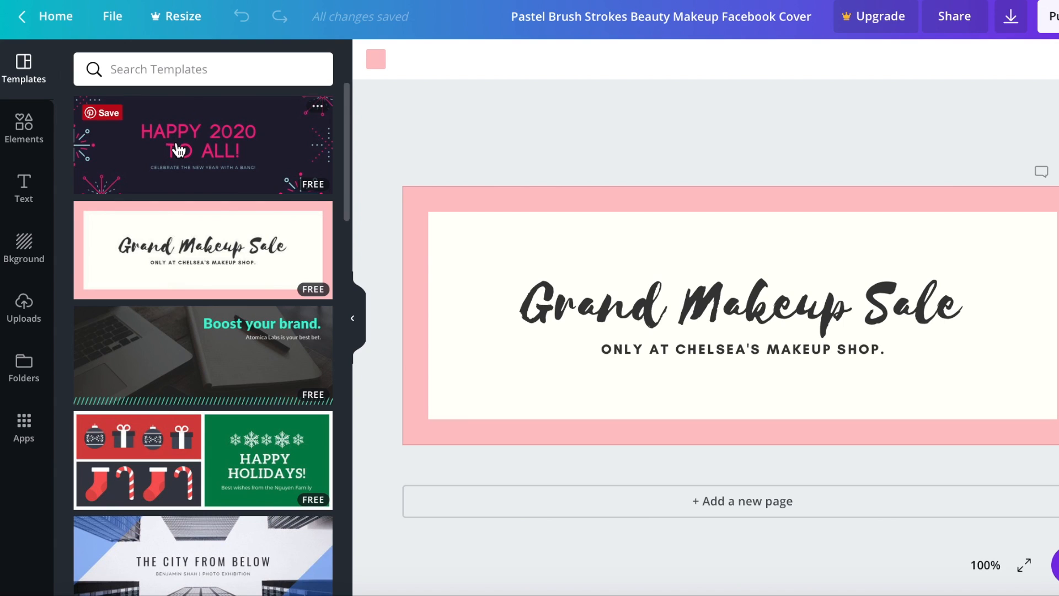
Open the Elements library and browse the Grids results before returning.
click(23, 128)
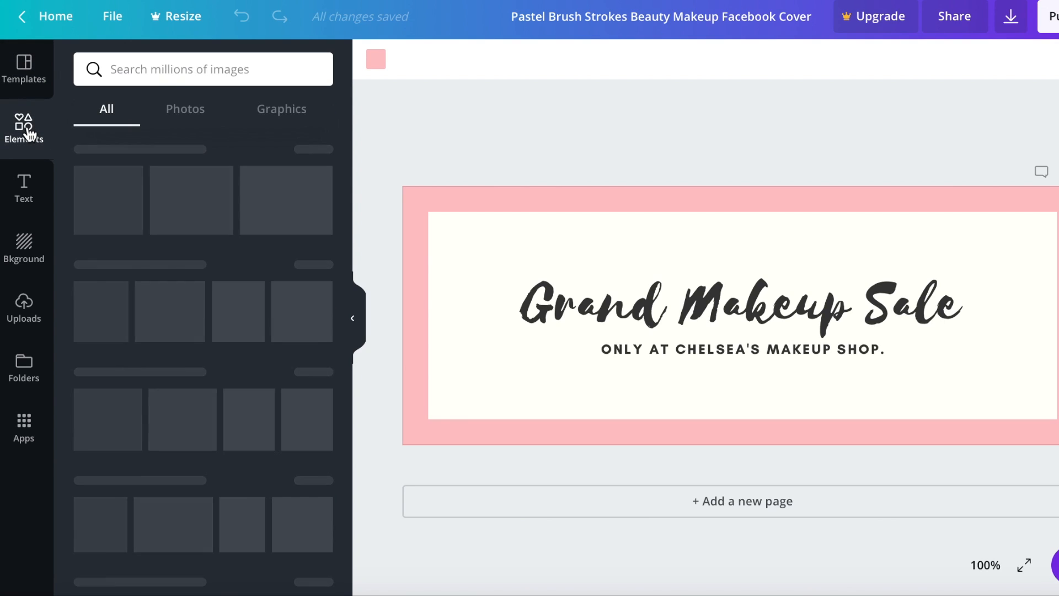
click(23, 129)
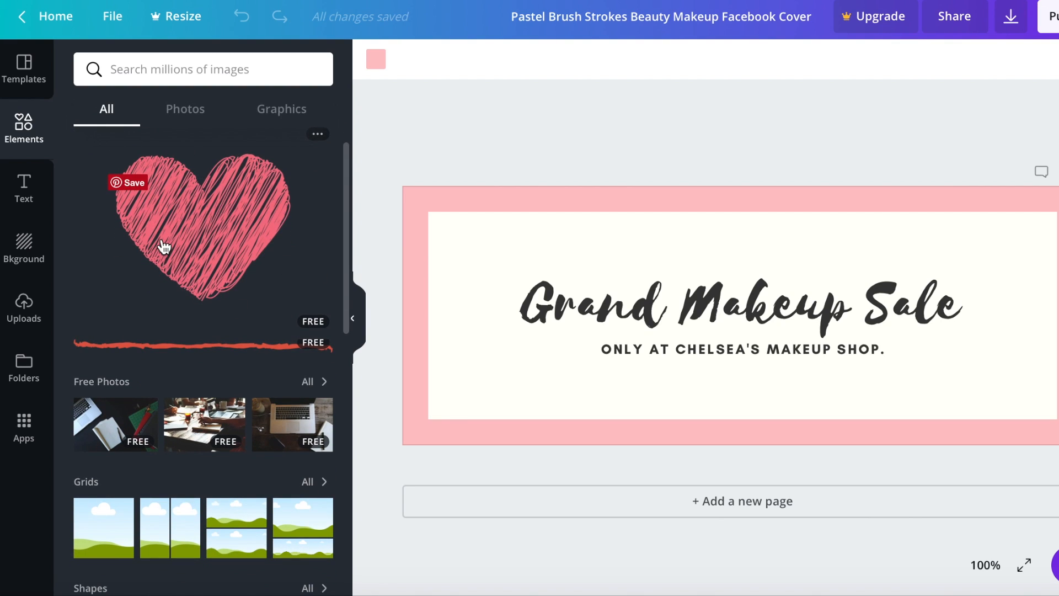
scroll(down, 3)
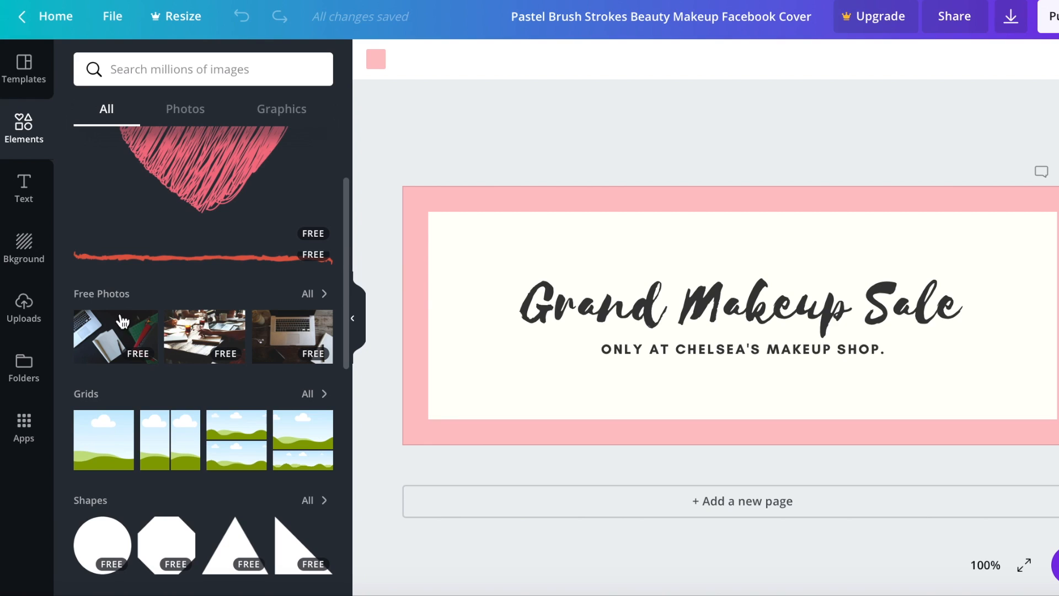
scroll(down, 3)
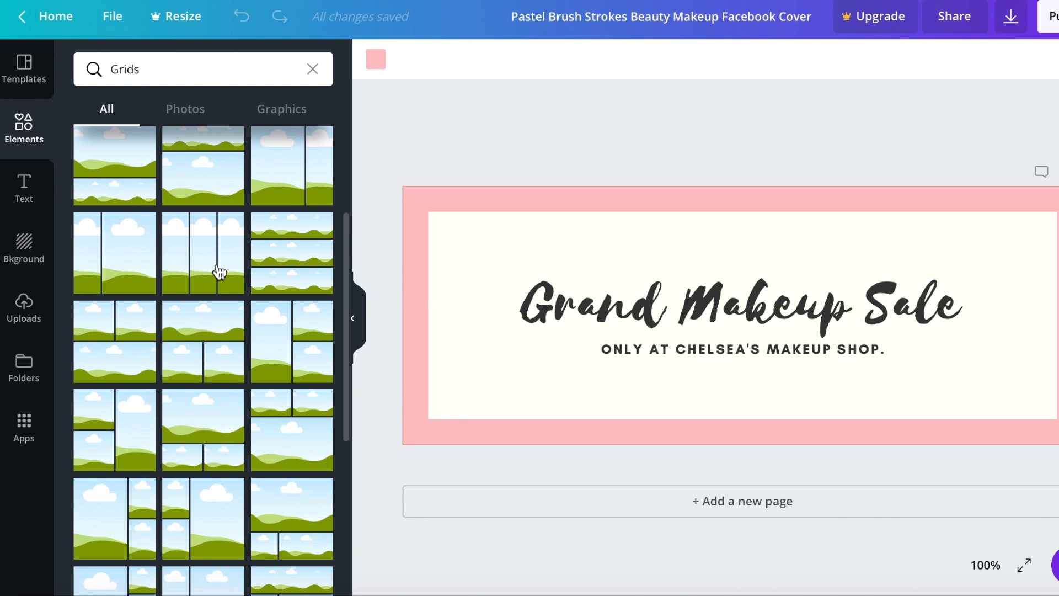
scroll(up, 3)
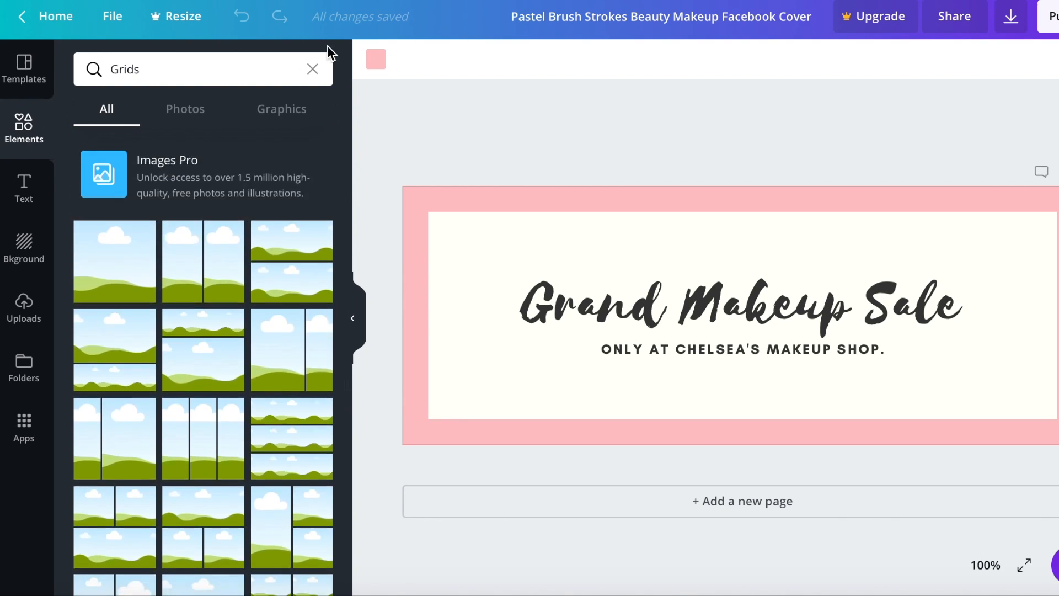
click(312, 69)
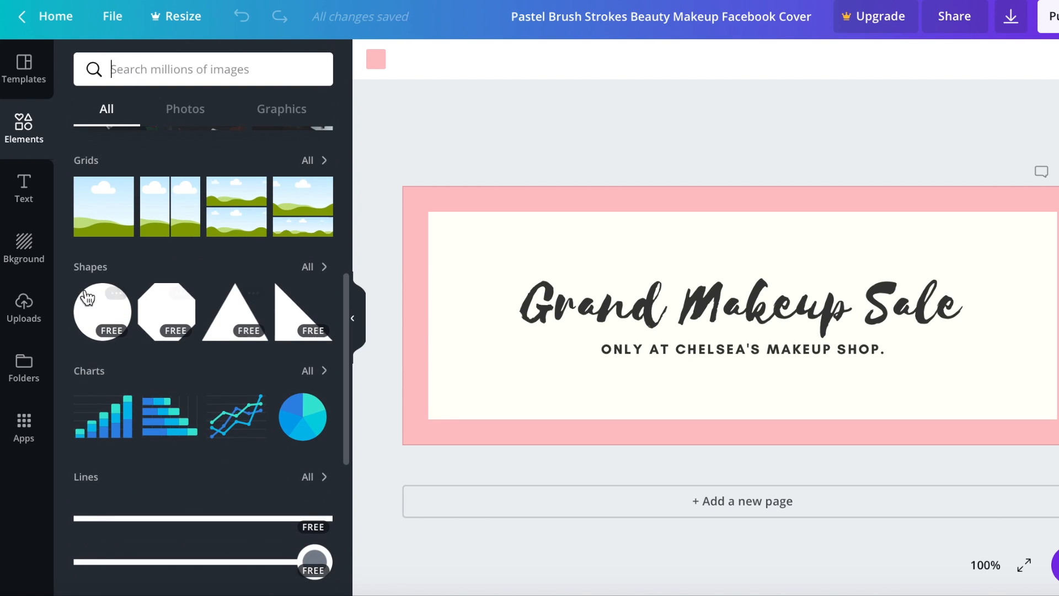
mouse_move(314, 279)
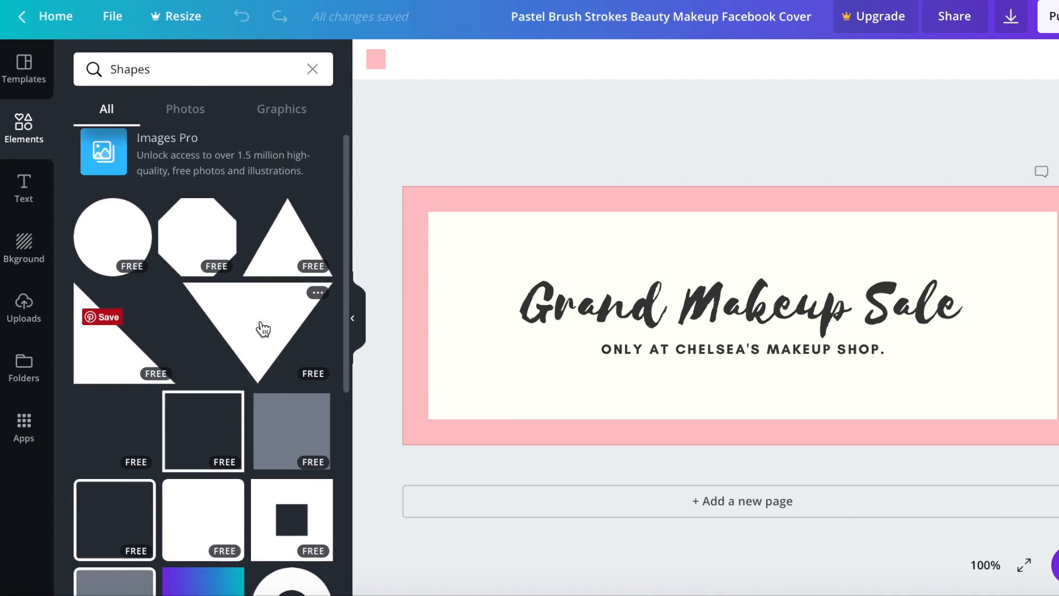
Look through Shapes, then scroll past Charts, Lines, Frames and Illustrations.
scroll(down, 3)
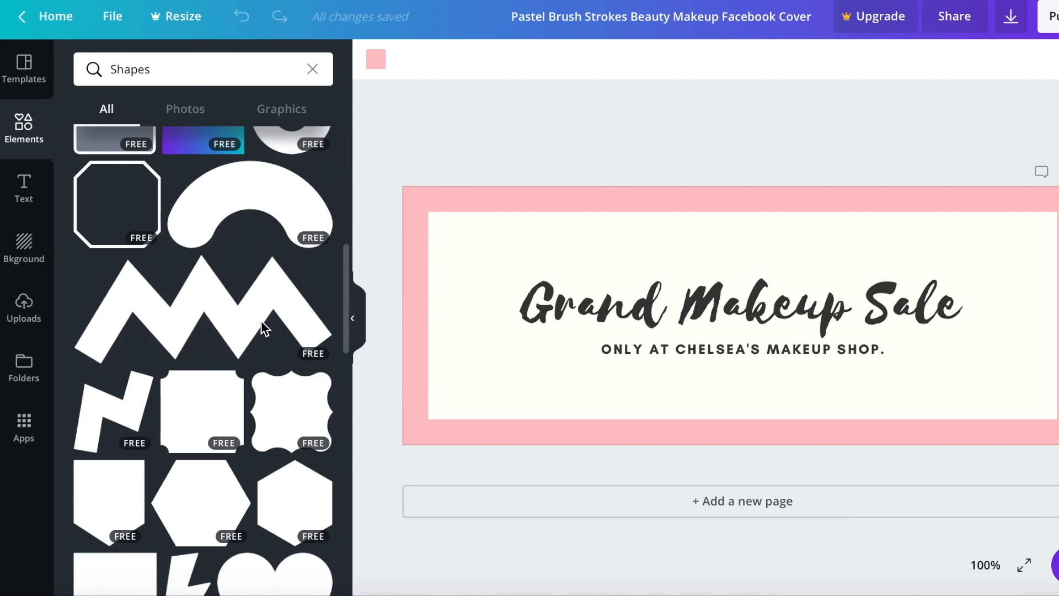
click(312, 69)
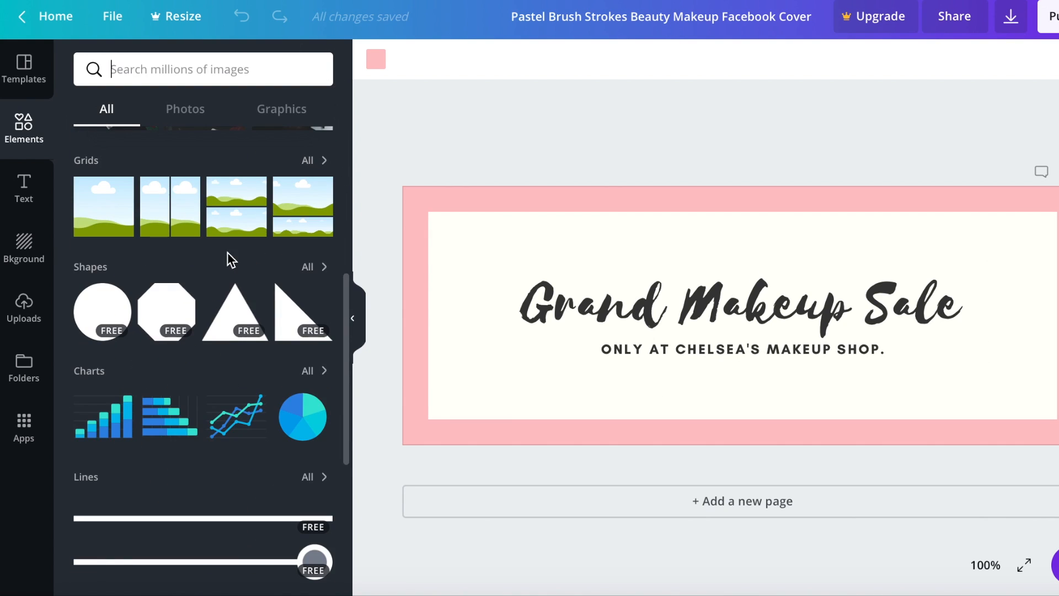
scroll(down, 3)
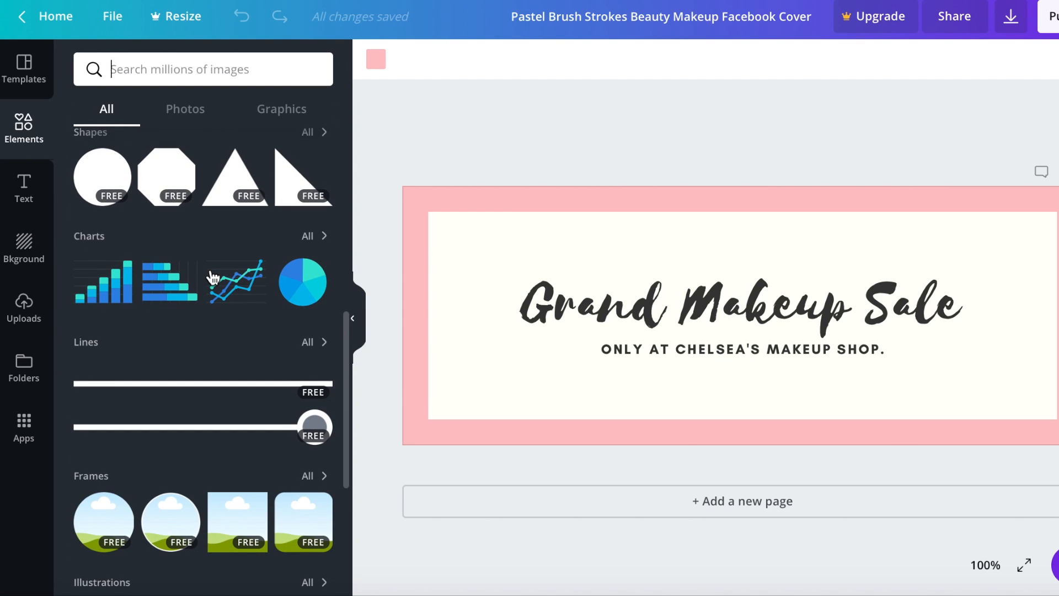
scroll(down, 3)
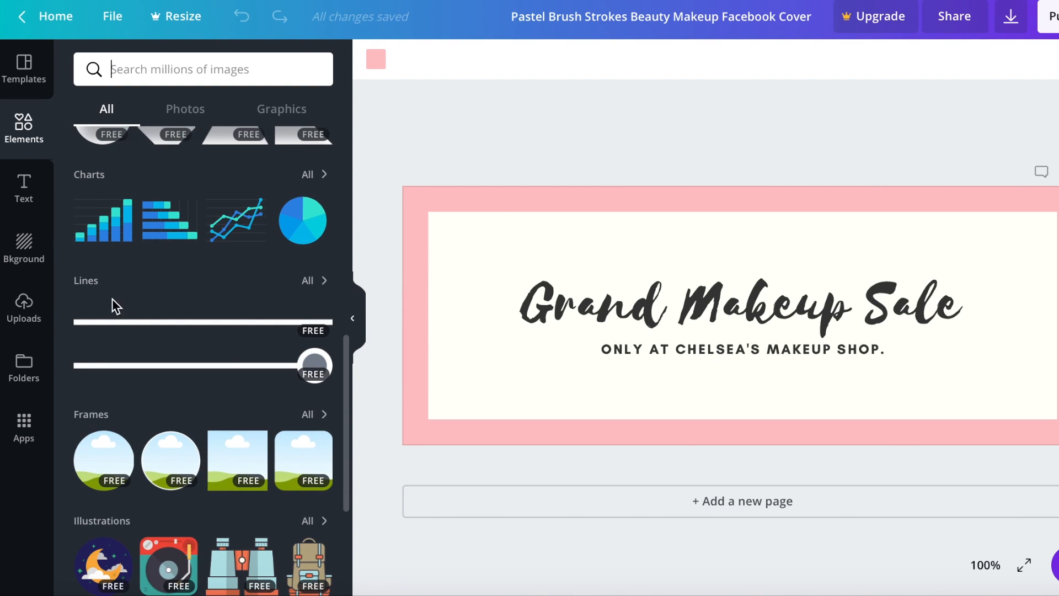
scroll(down, 3)
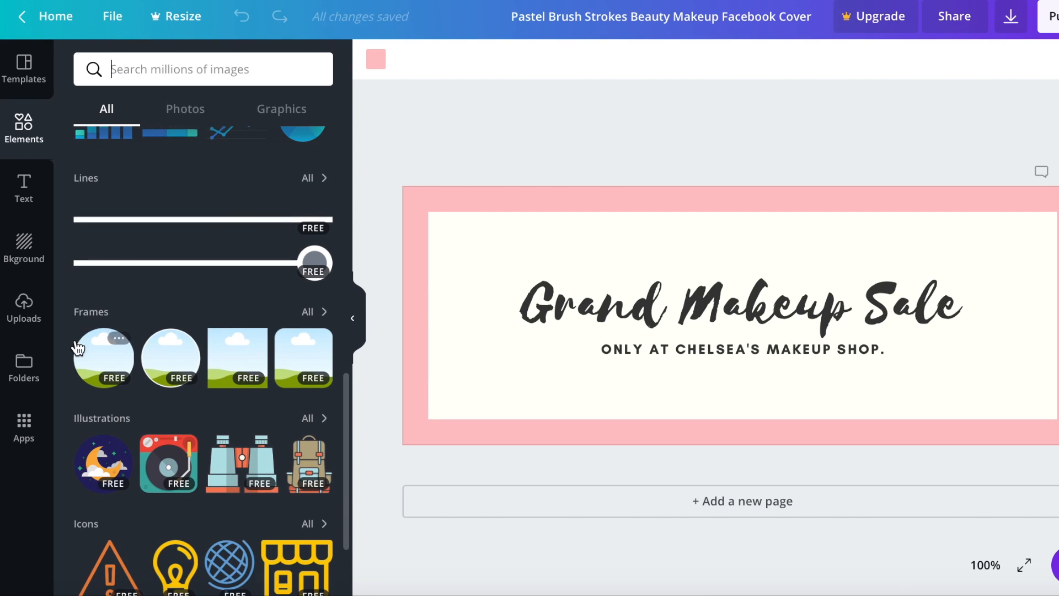
scroll(down, 3)
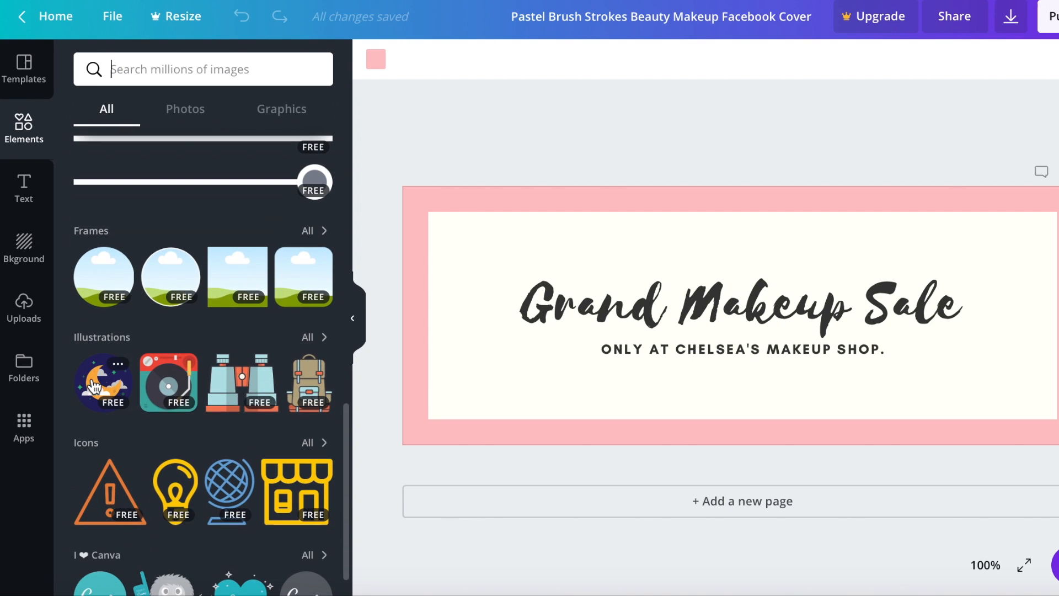
scroll(down, 3)
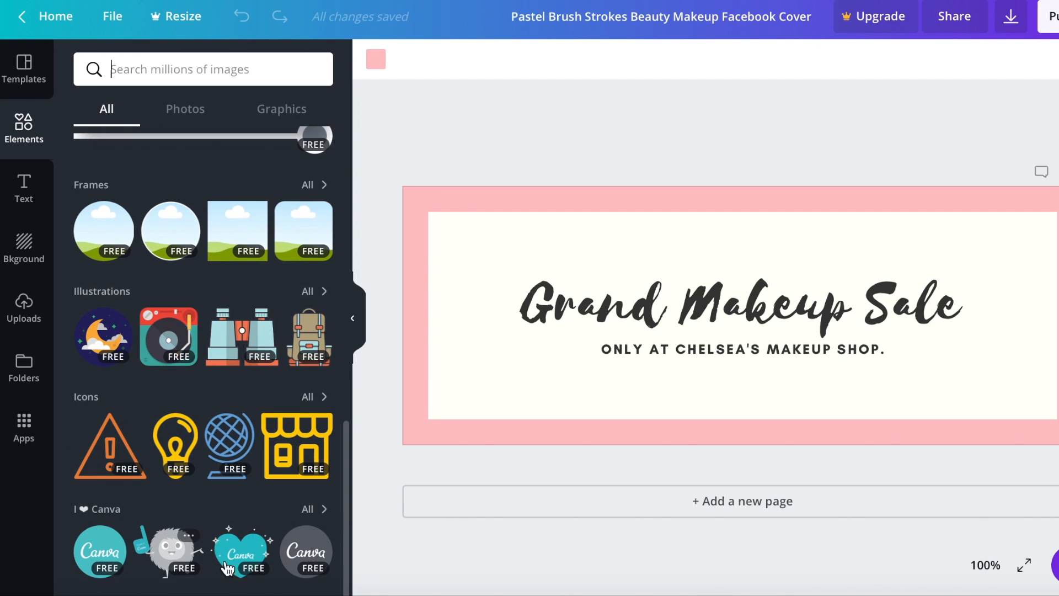
scroll(up, 3)
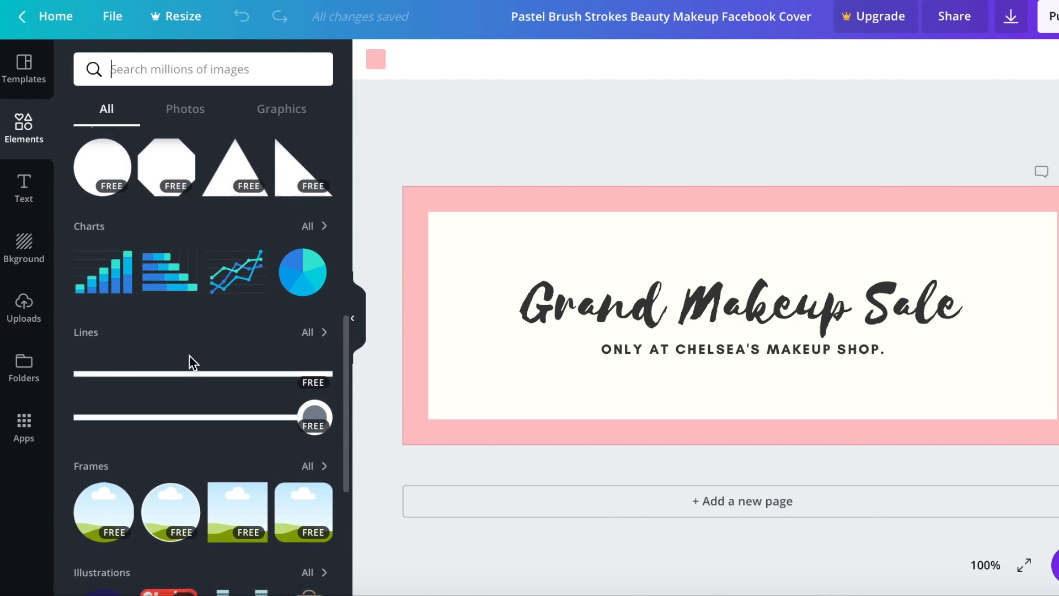
click(23, 187)
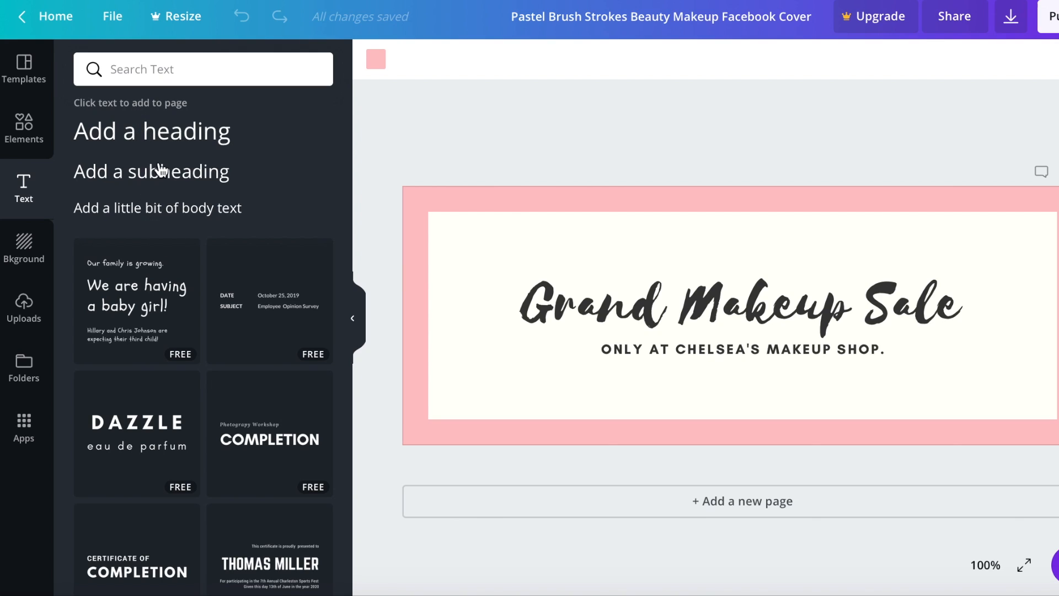
mouse_move(155, 129)
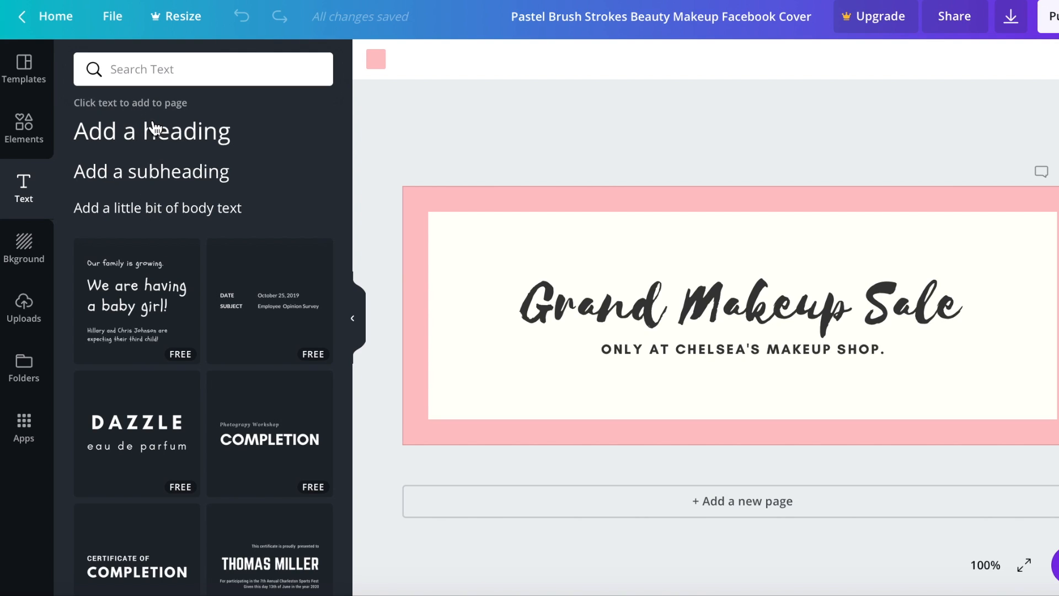
mouse_move(320, 168)
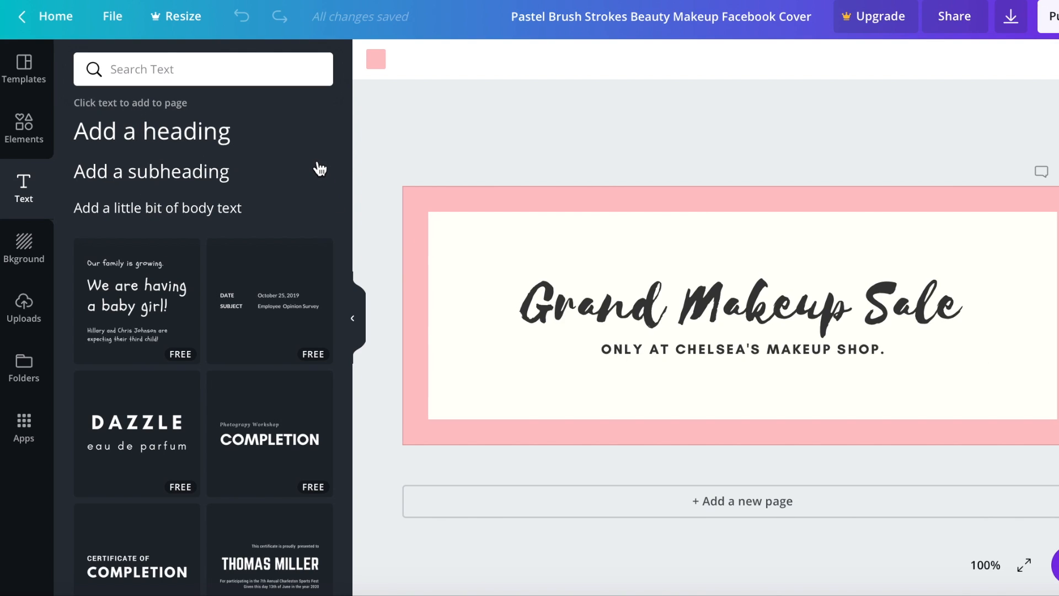
scroll(down, 3)
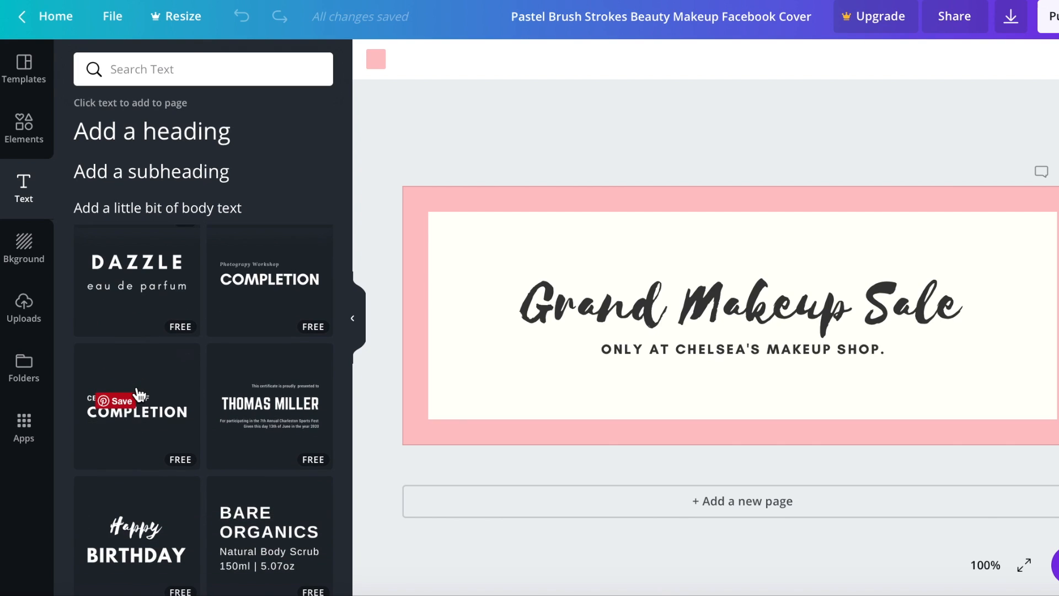
scroll(down, 3)
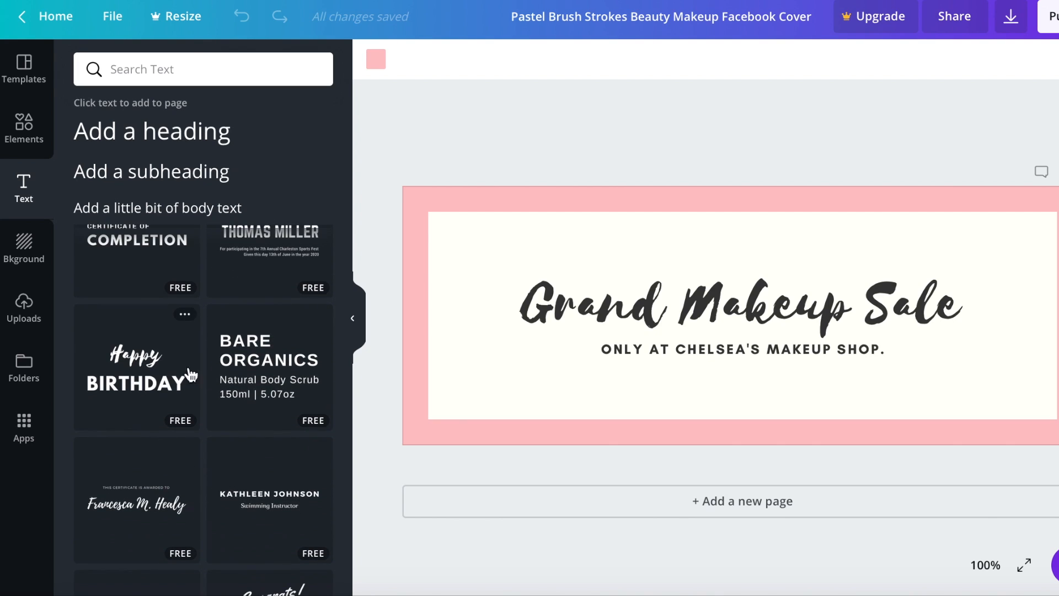
scroll(down, 3)
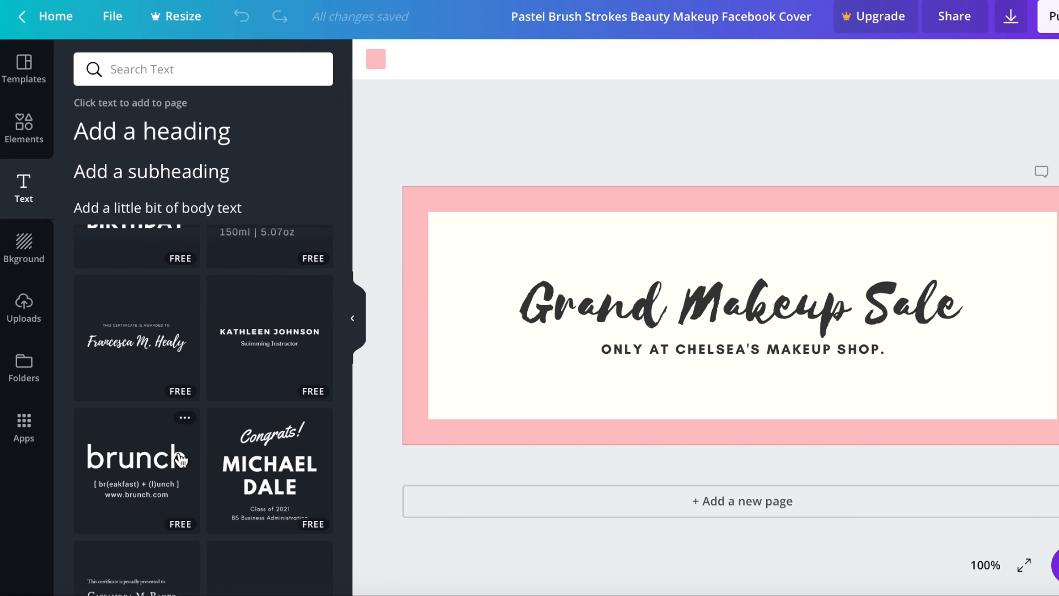
scroll(down, 3)
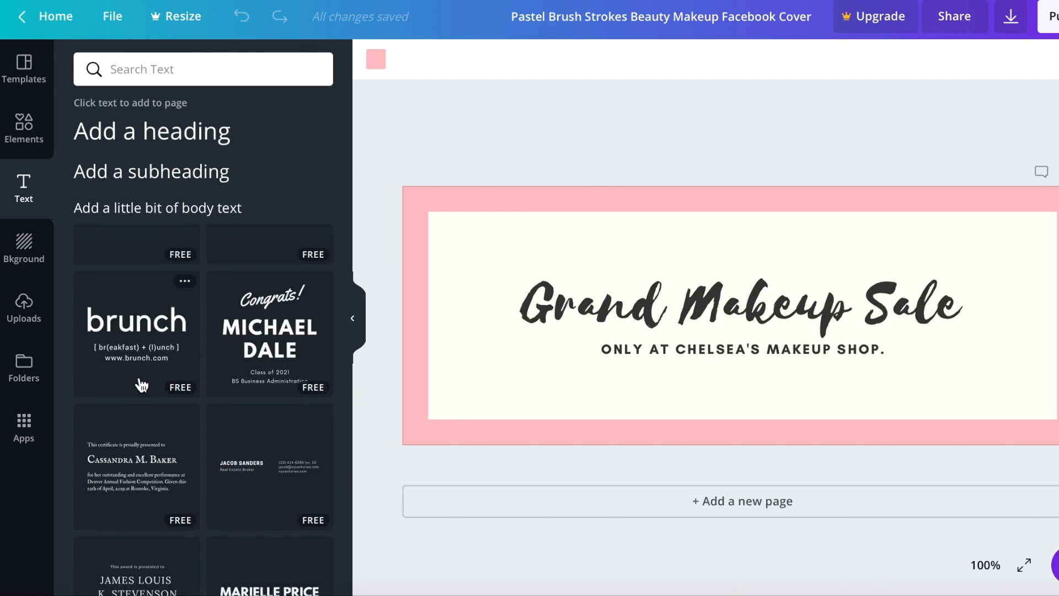
scroll(down, 3)
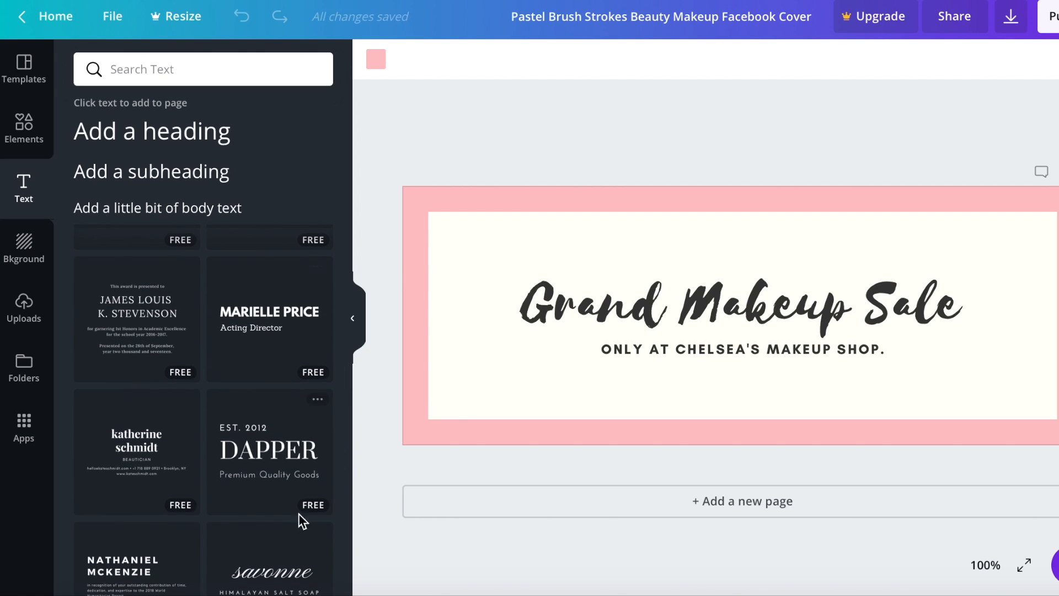
mouse_move(23, 244)
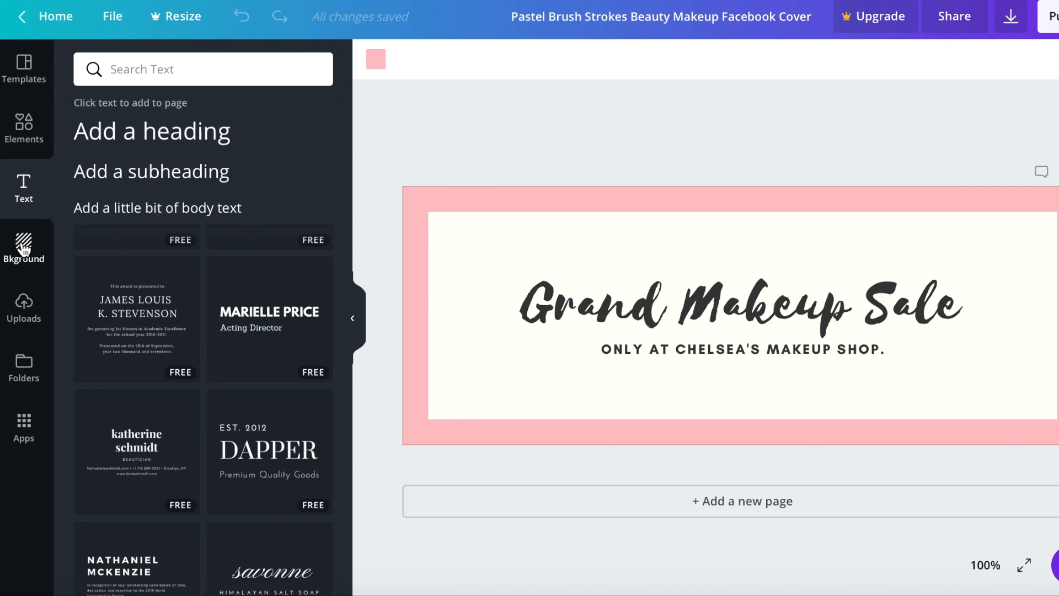
Open the Bkground library and scroll through the background thumbnails.
click(24, 248)
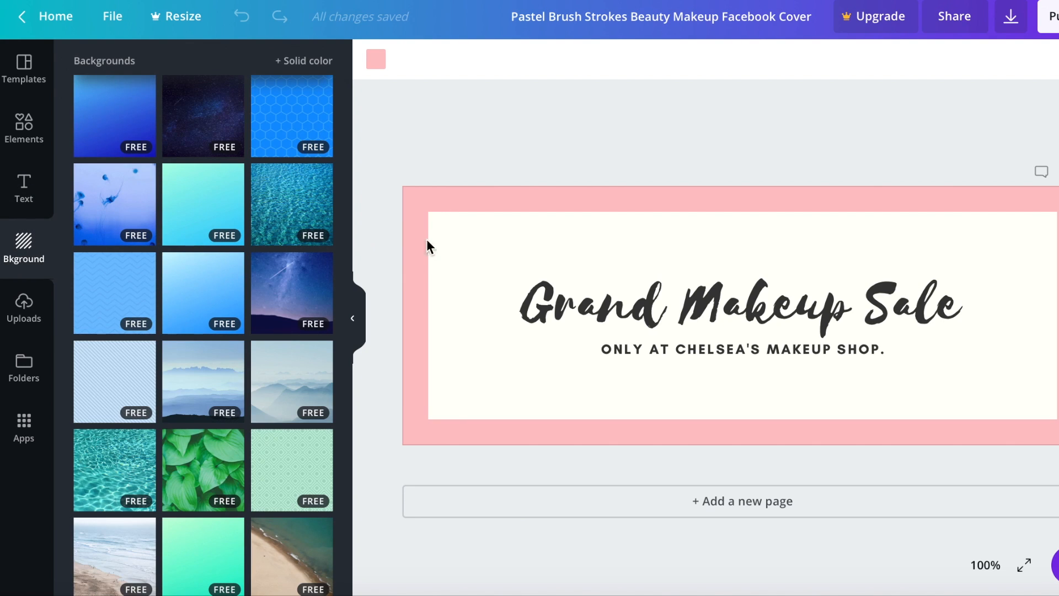
mouse_move(481, 216)
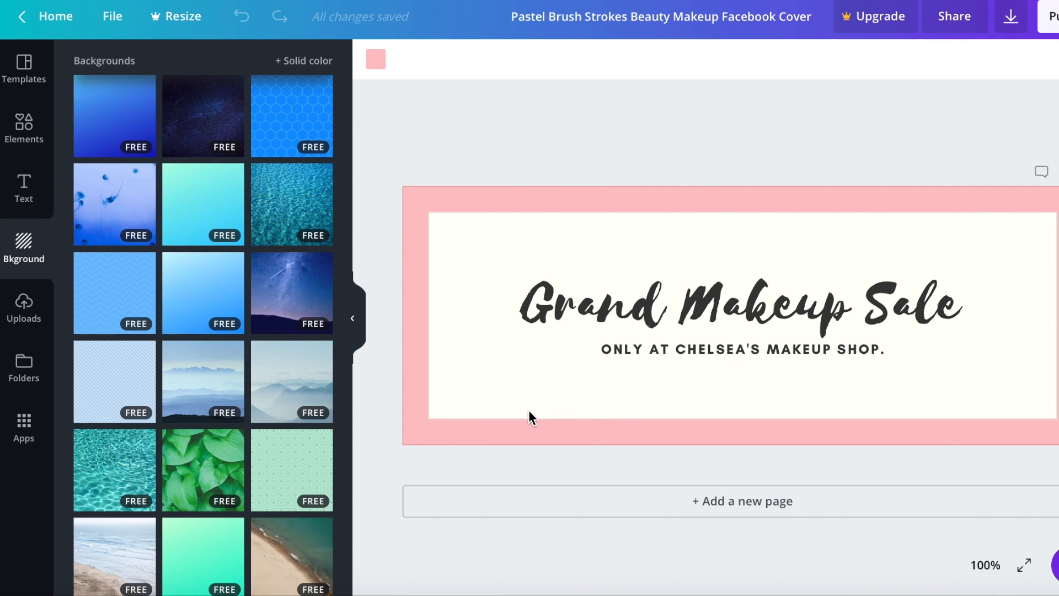
mouse_move(470, 207)
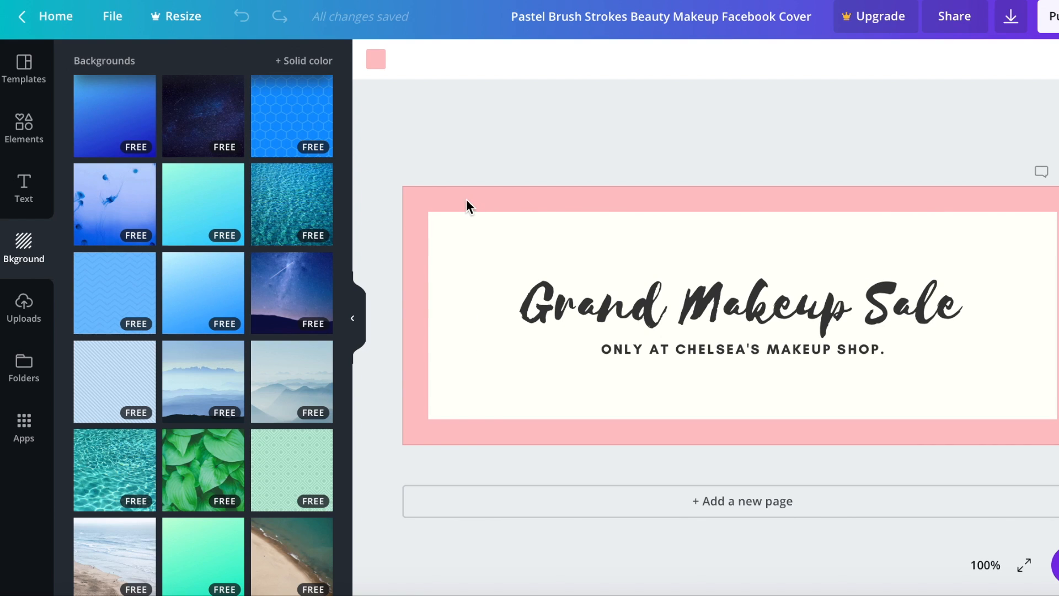
click(679, 341)
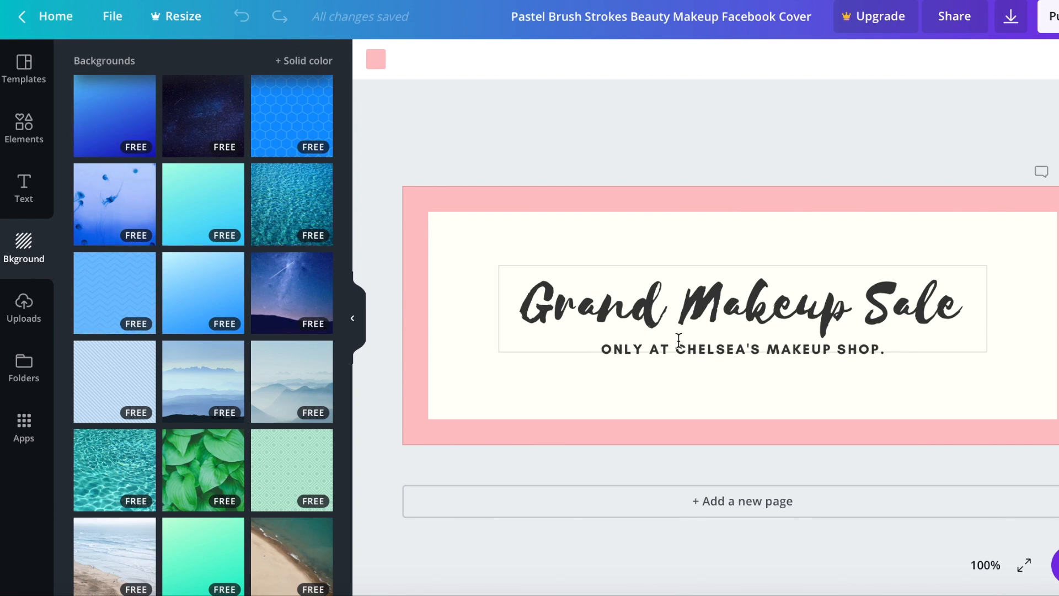
scroll(down, 3)
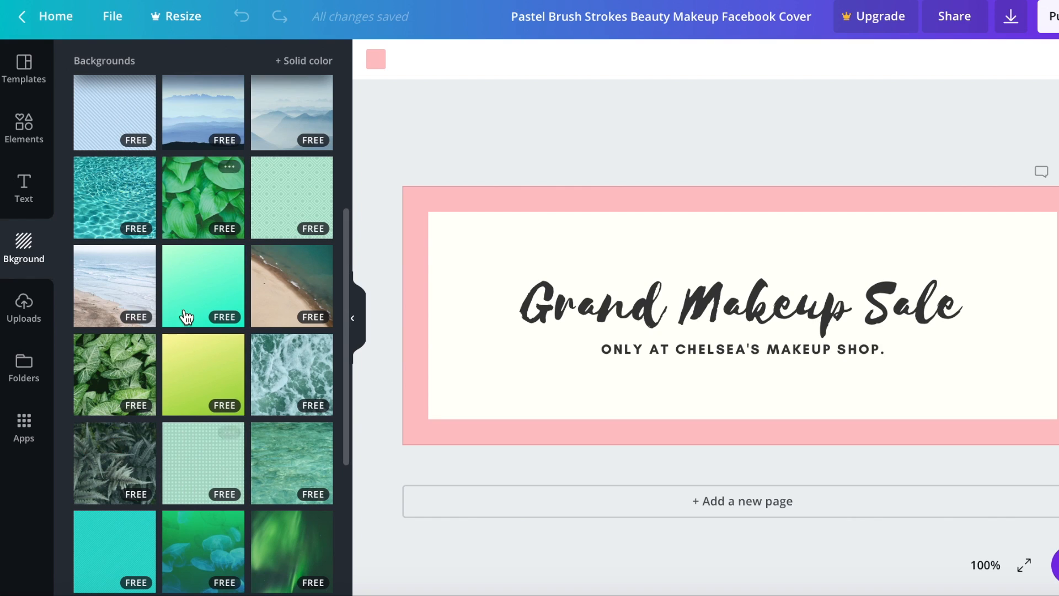
scroll(down, 3)
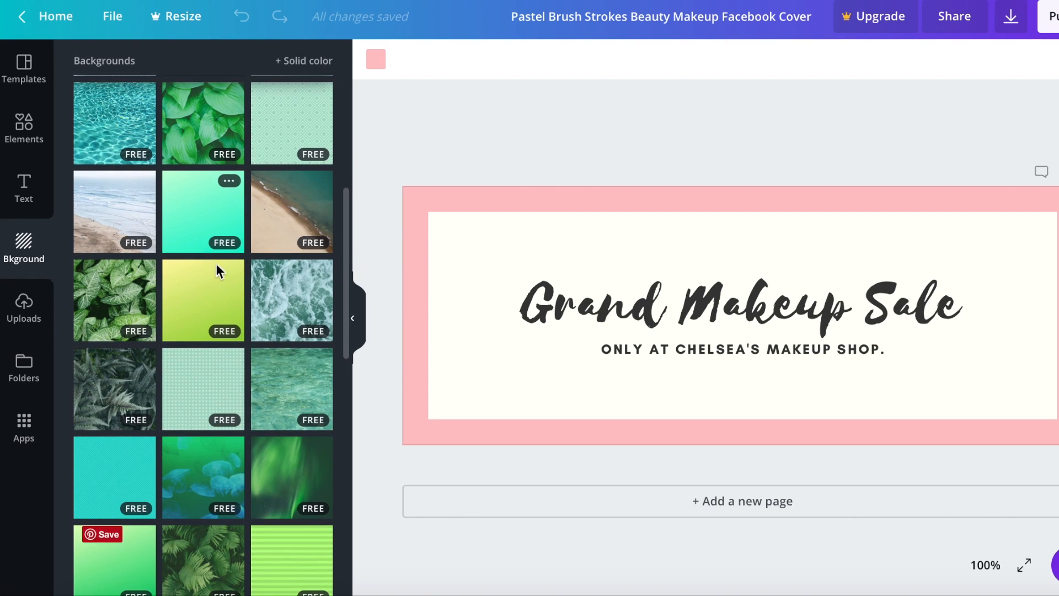
mouse_move(241, 262)
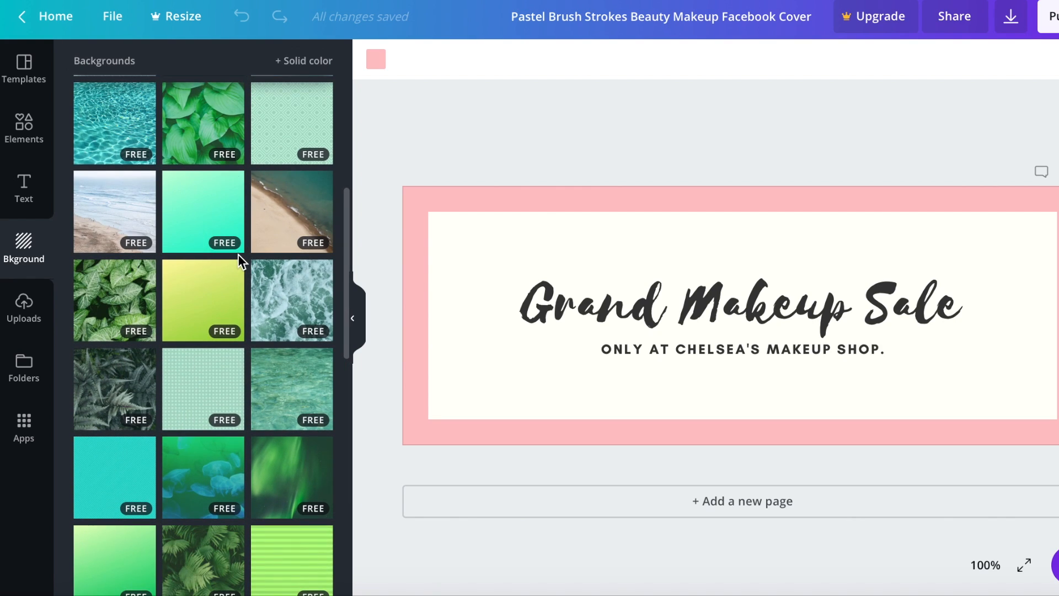
scroll(down, 3)
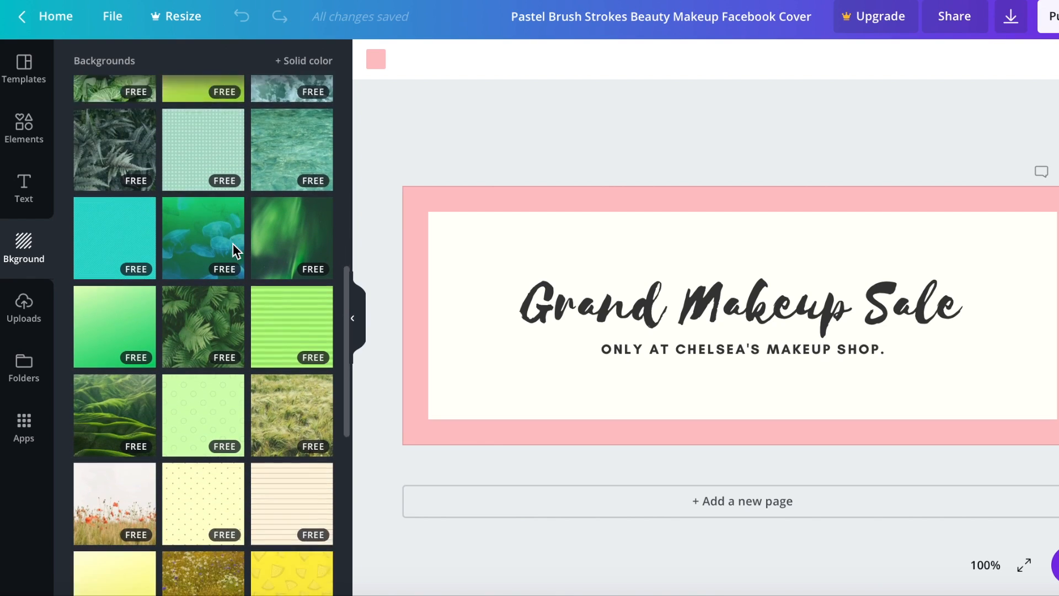
scroll(down, 3)
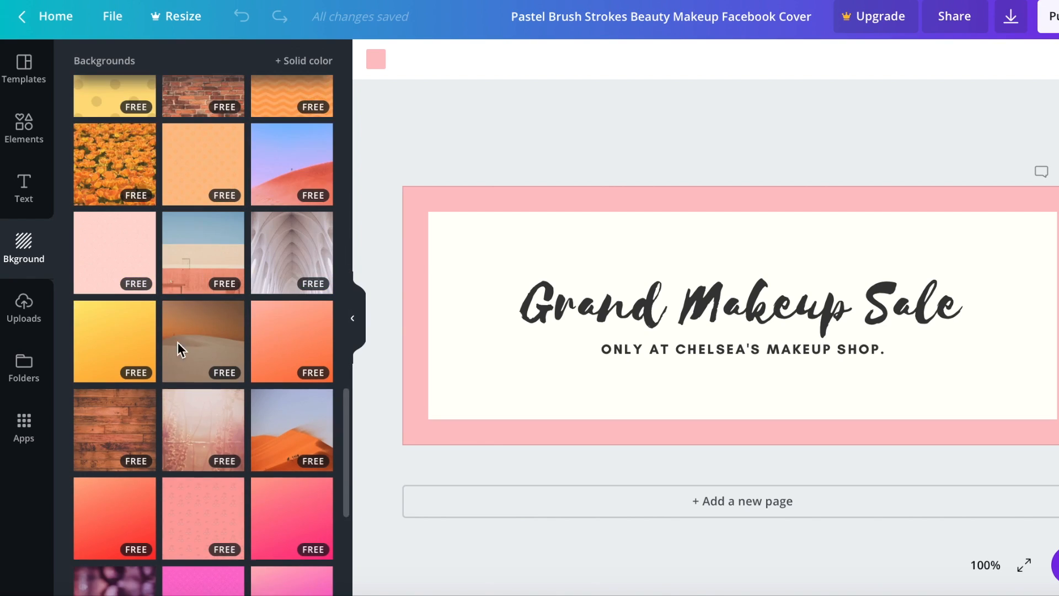
scroll(down, 3)
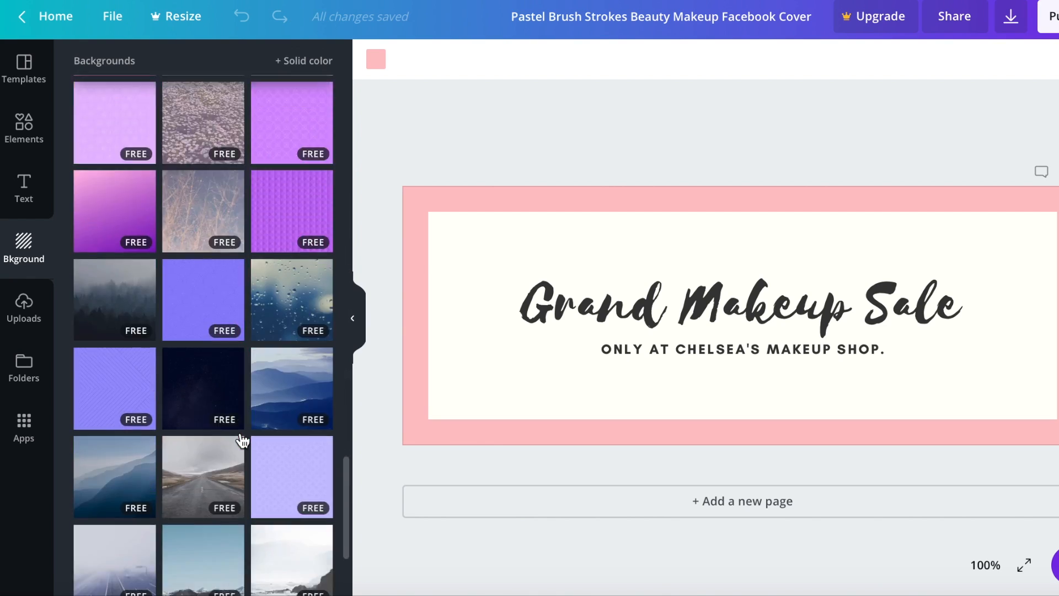
scroll(down, 3)
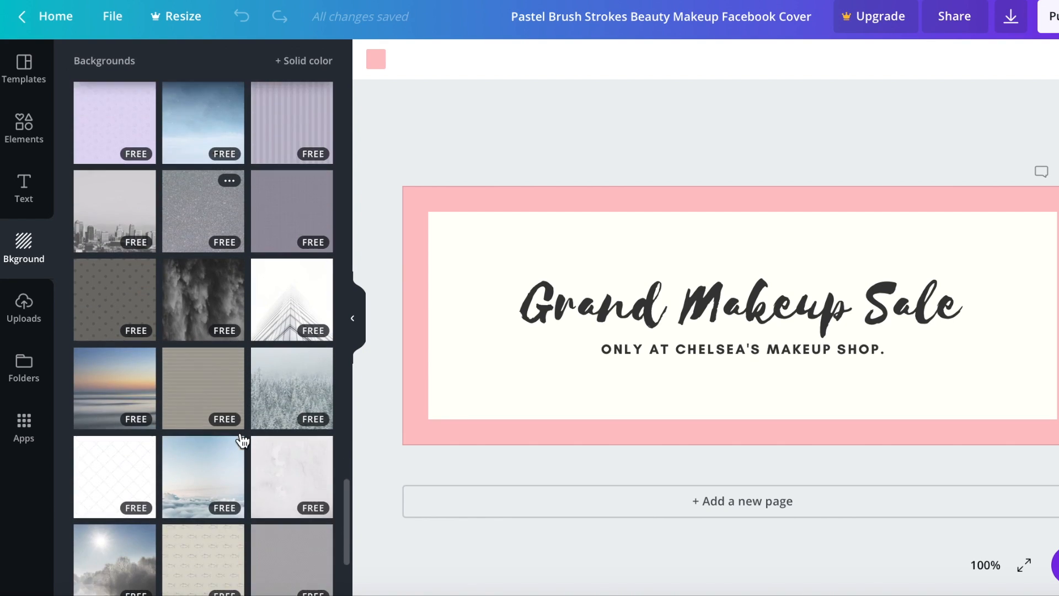
scroll(down, 3)
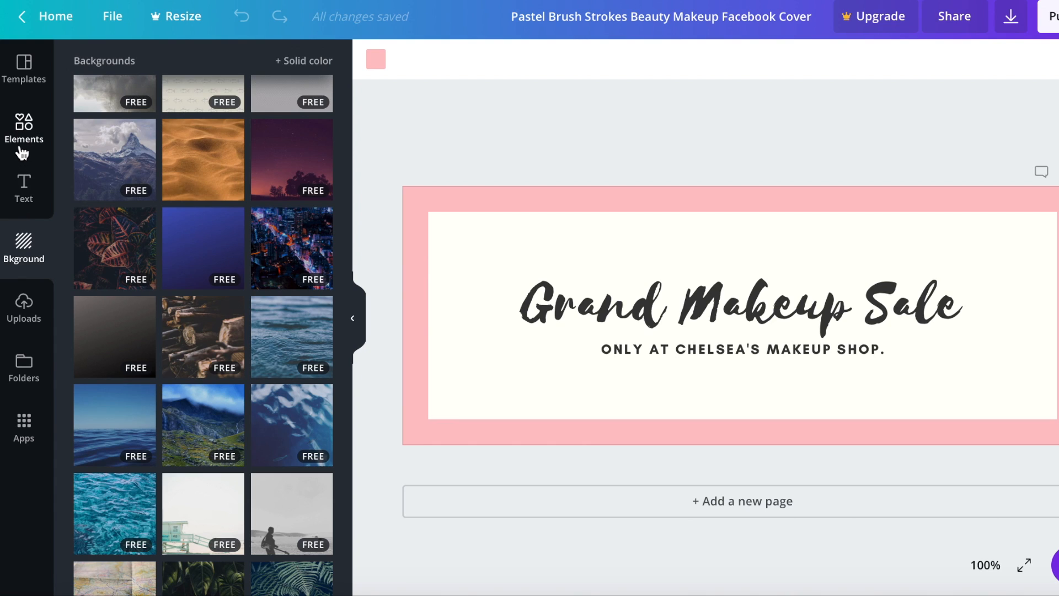
click(24, 129)
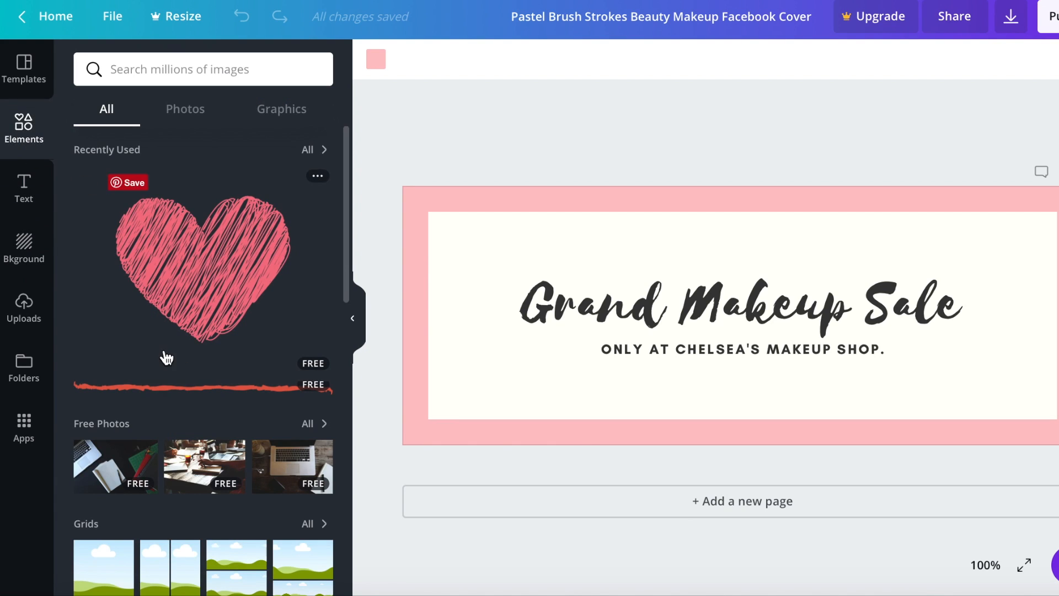
click(184, 109)
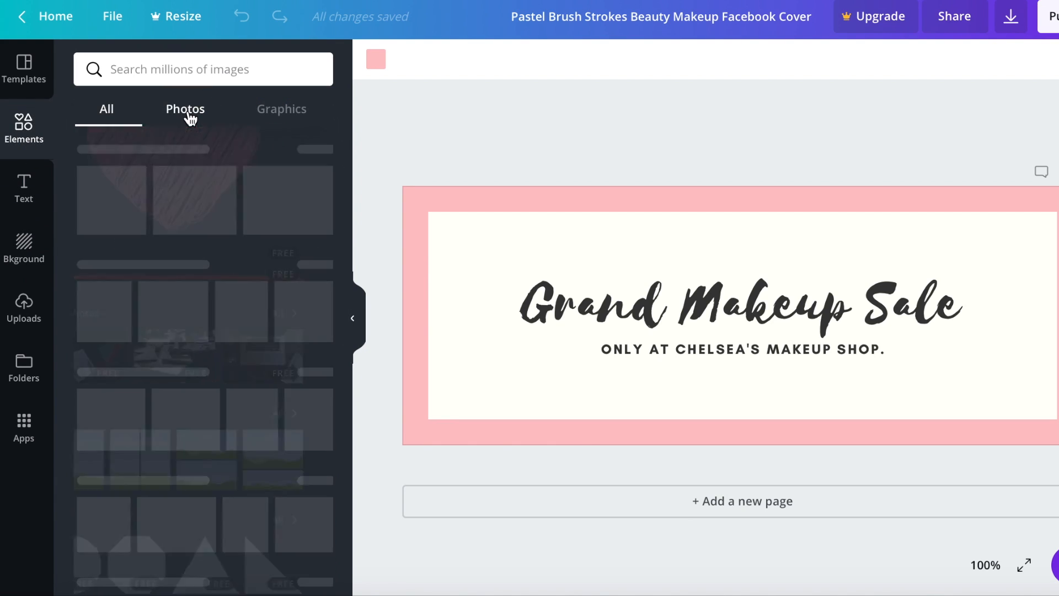
click(185, 108)
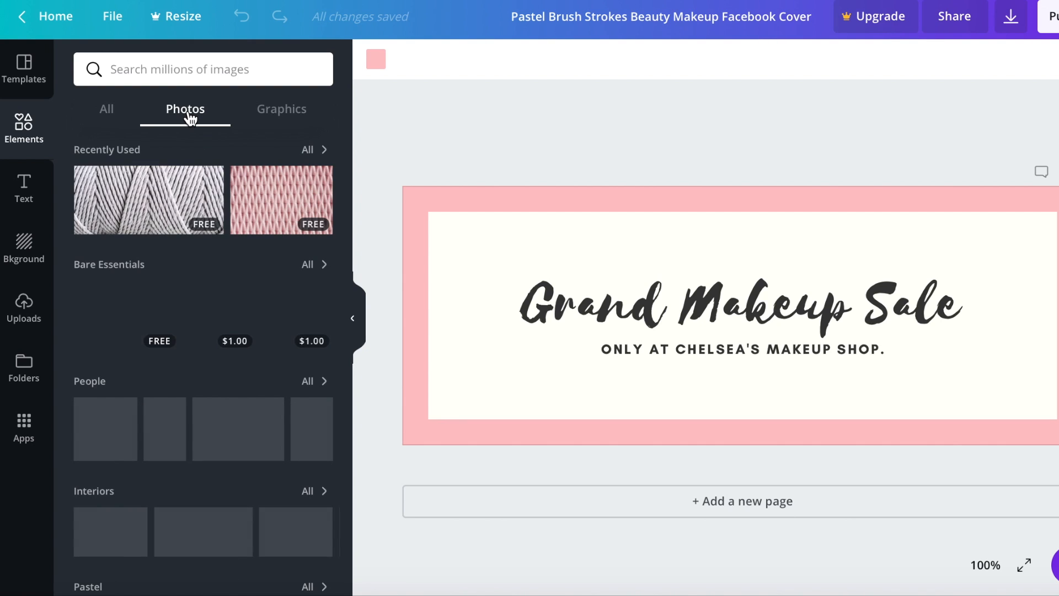
scroll(down, 3)
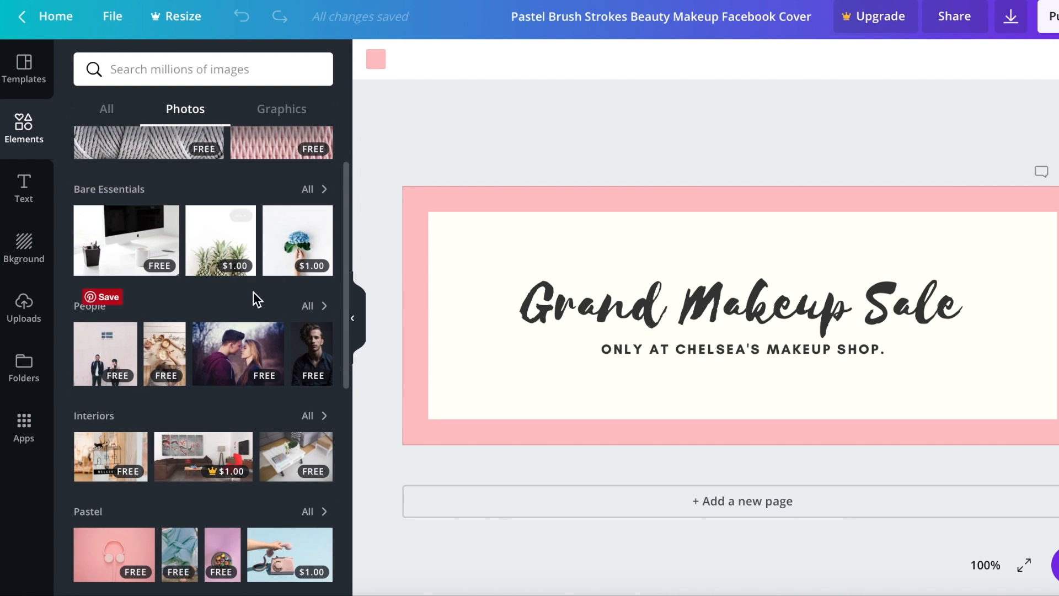
mouse_move(241, 271)
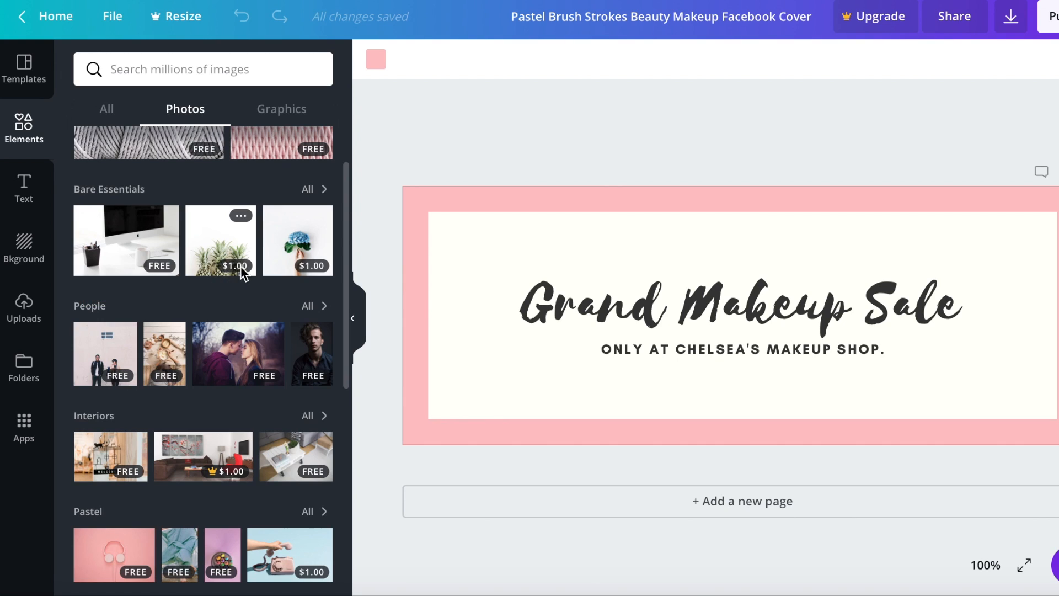
scroll(down, 3)
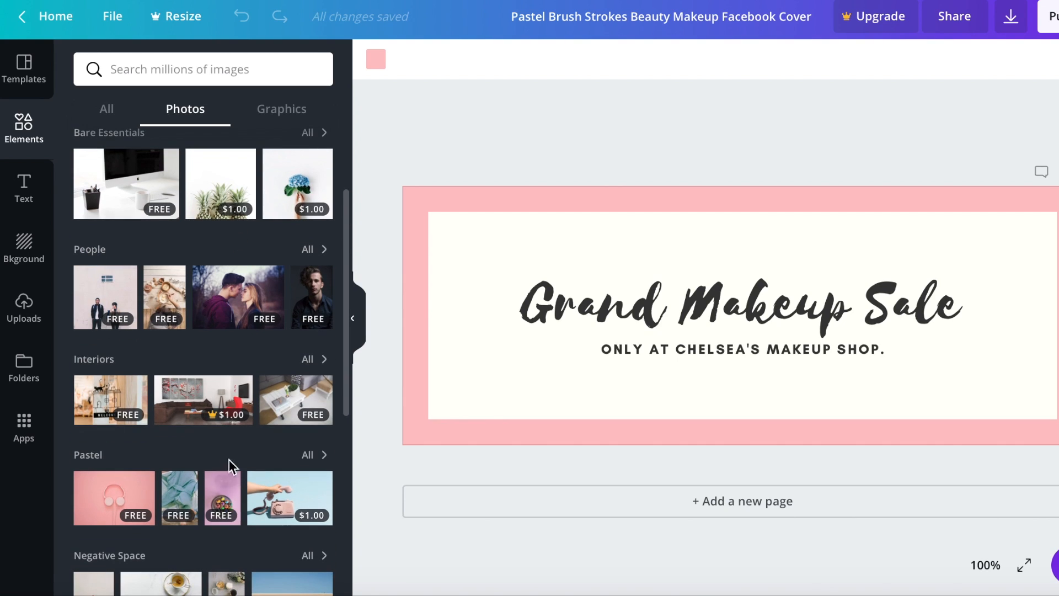
mouse_move(213, 425)
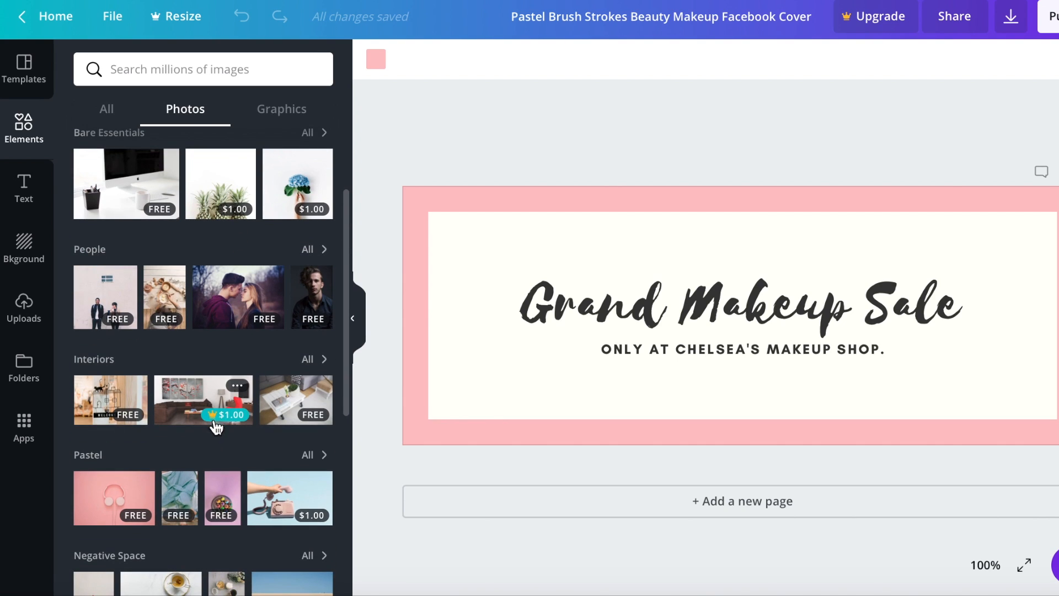
mouse_move(227, 414)
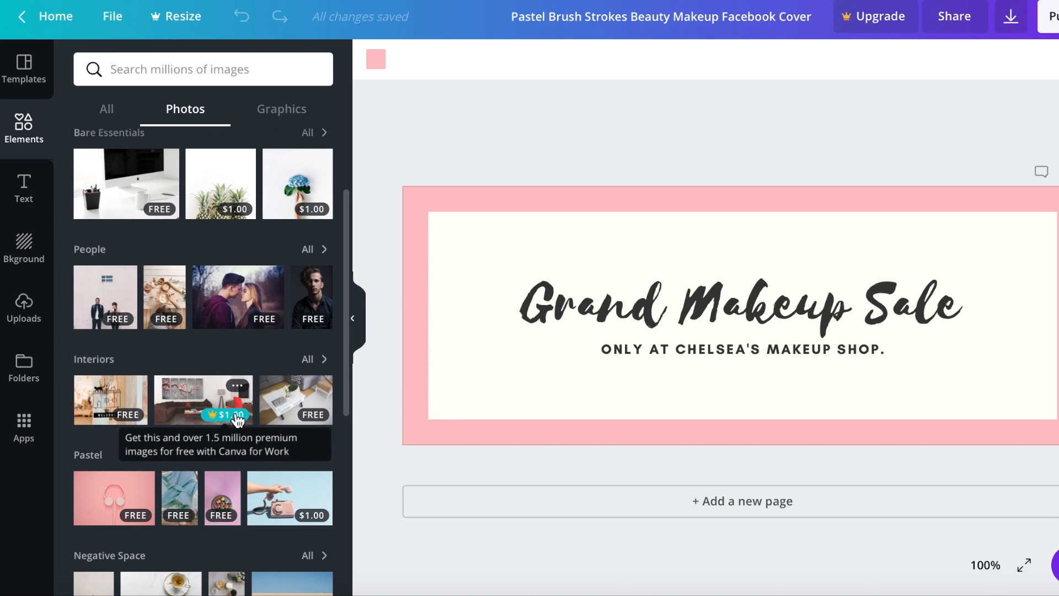
mouse_move(212, 423)
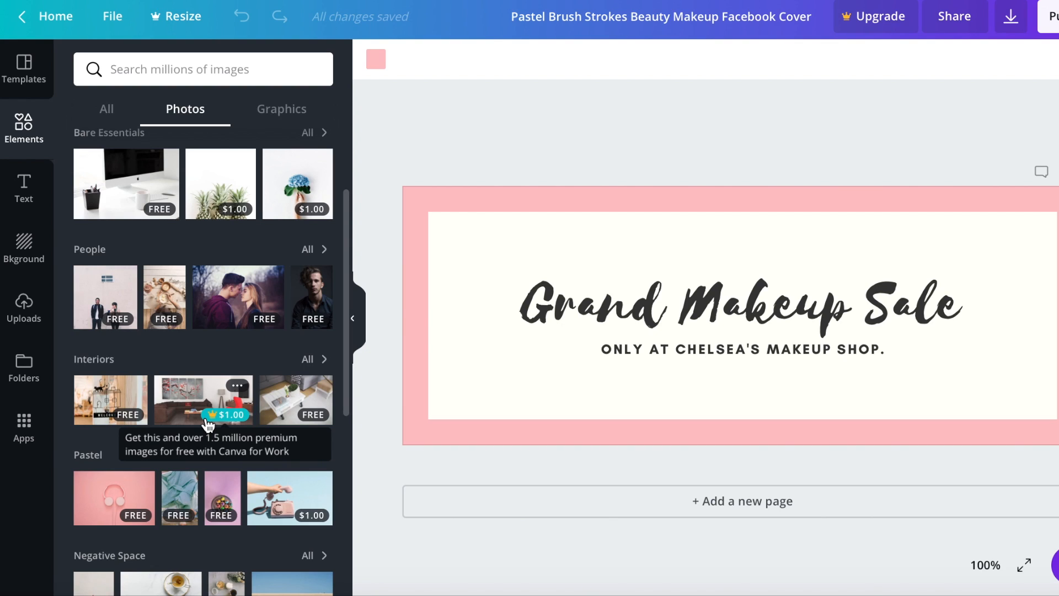
mouse_move(211, 410)
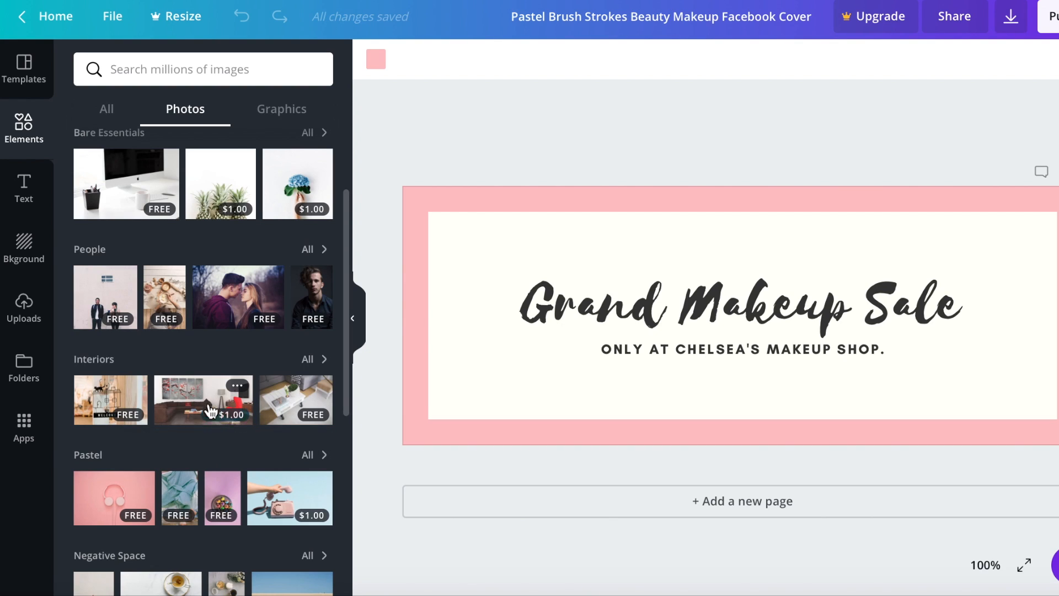
mouse_move(219, 431)
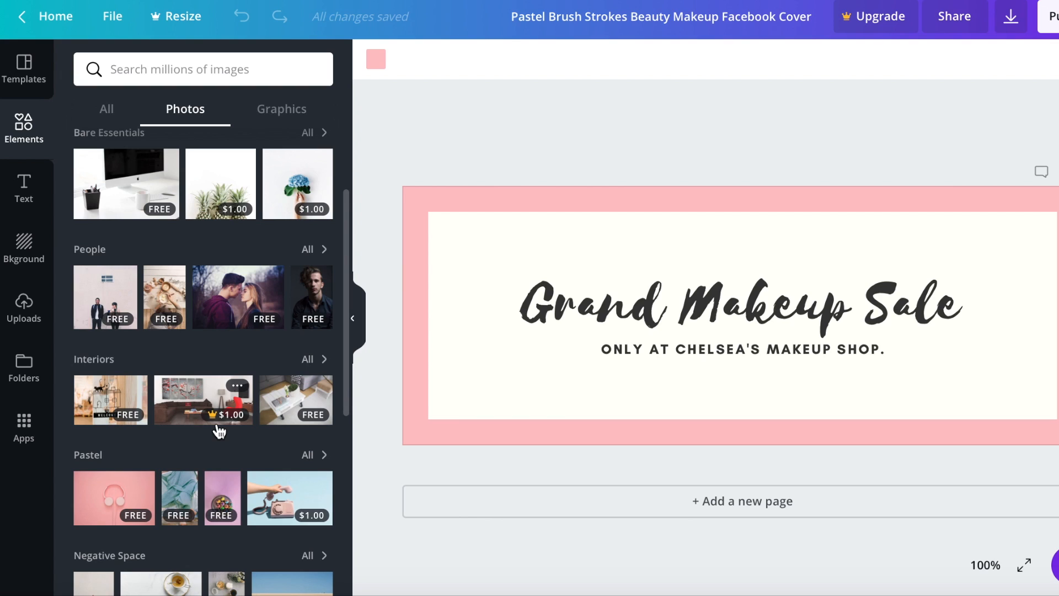
mouse_move(228, 414)
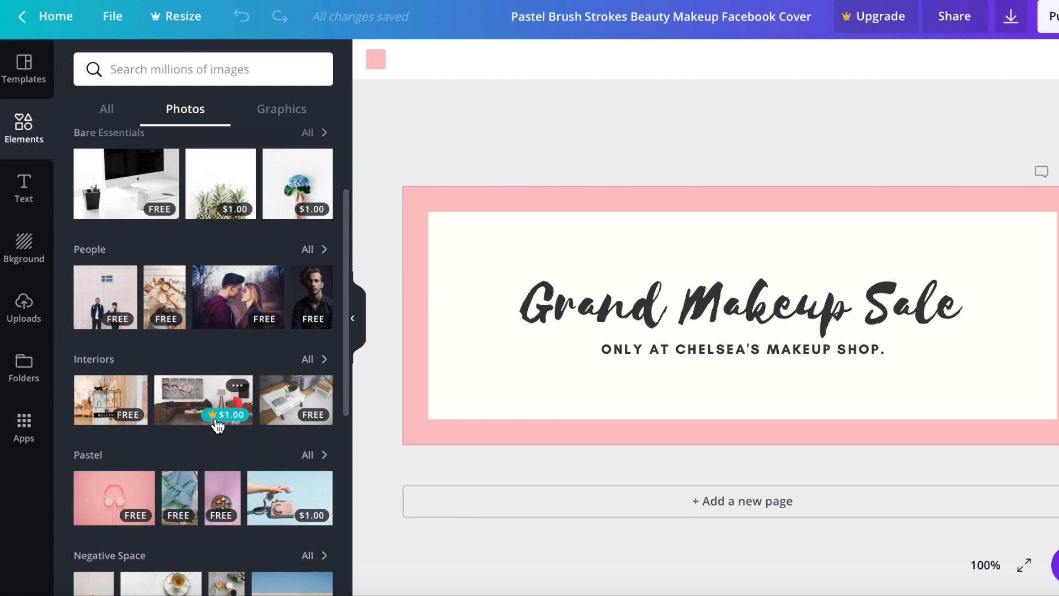
mouse_move(217, 419)
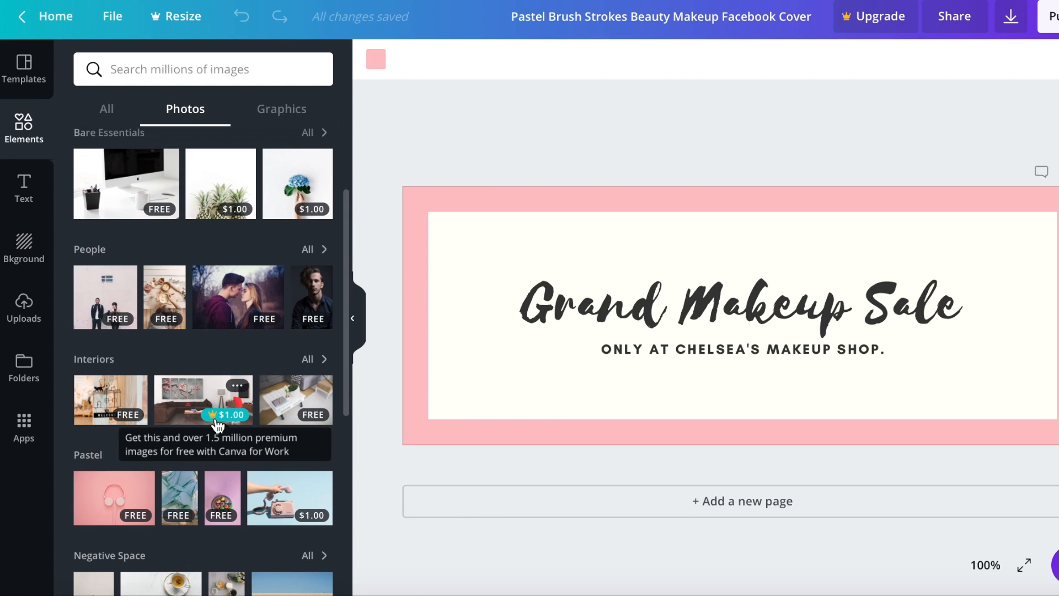
mouse_move(270, 502)
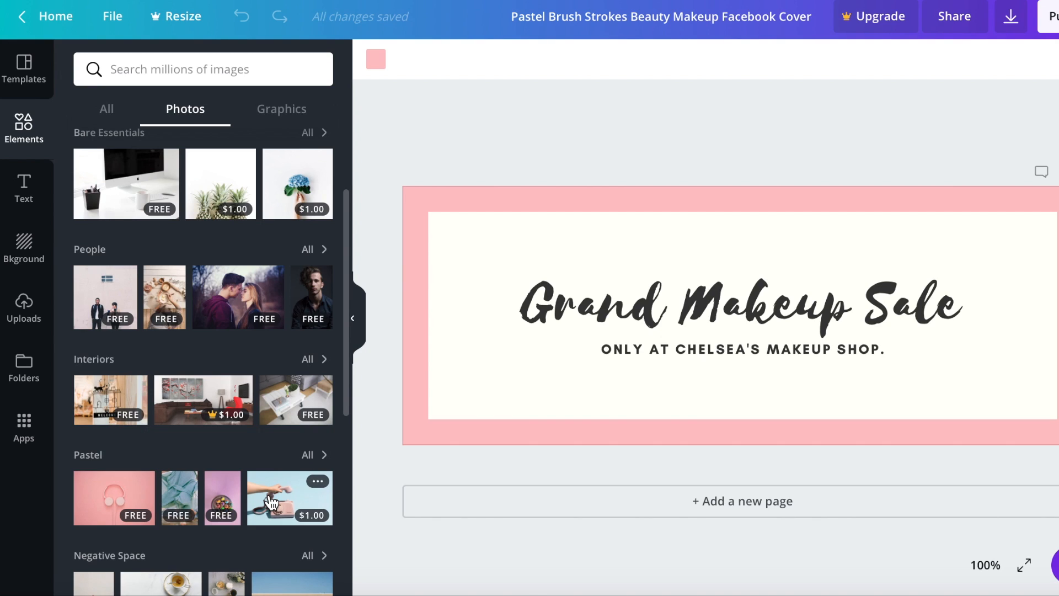
mouse_move(243, 445)
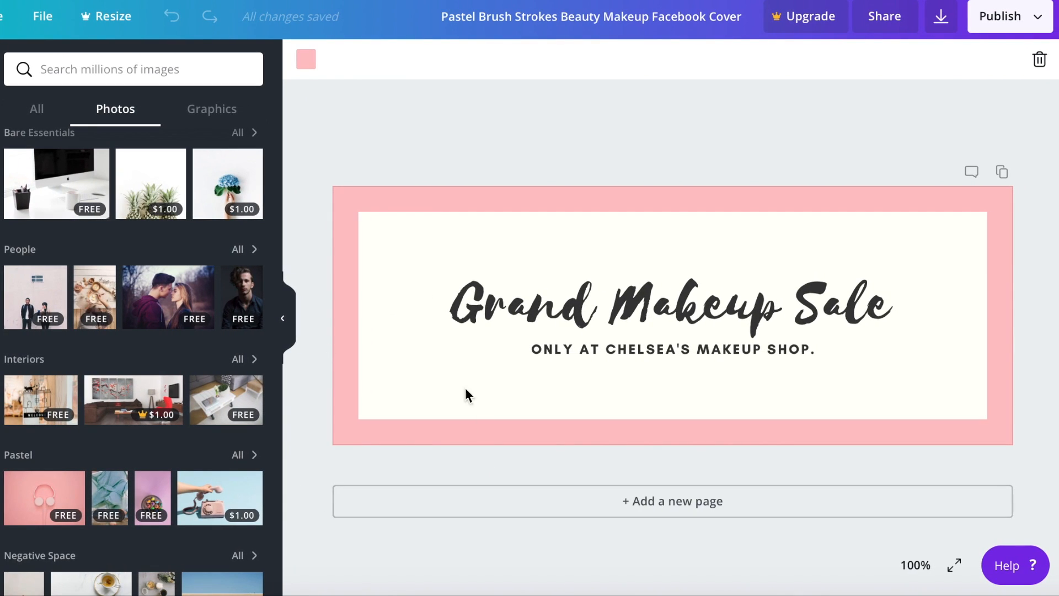
Change the main heading to 'Ash Creates'.
click(553, 310)
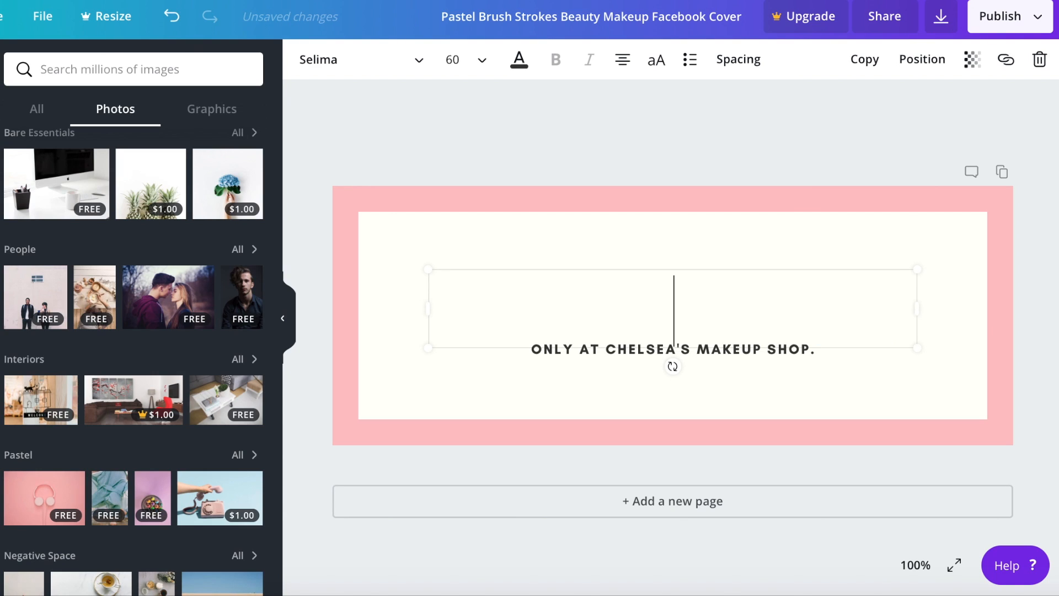
text(Ash)
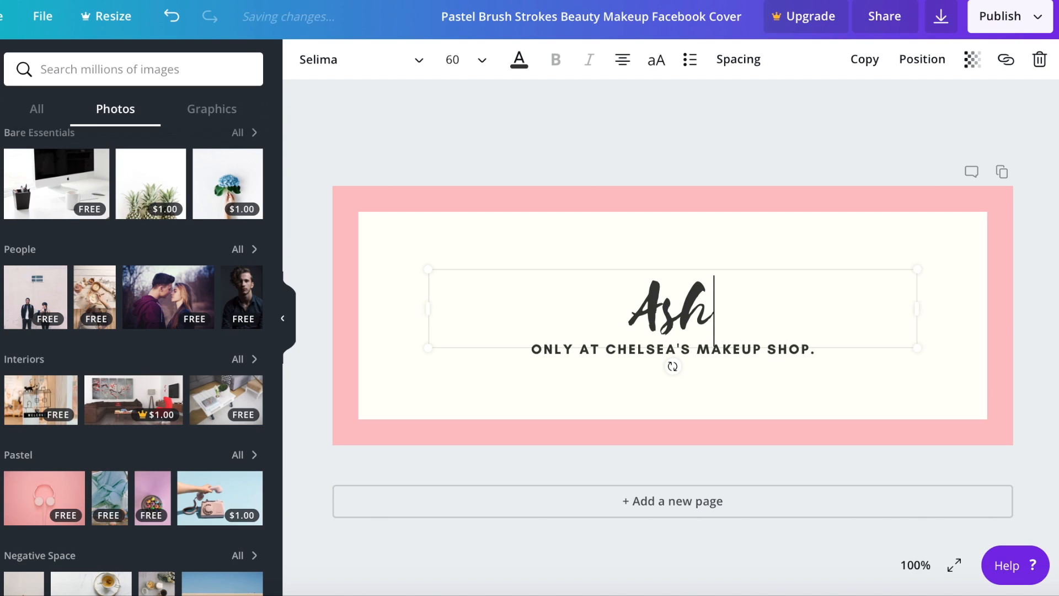
text(Createae)
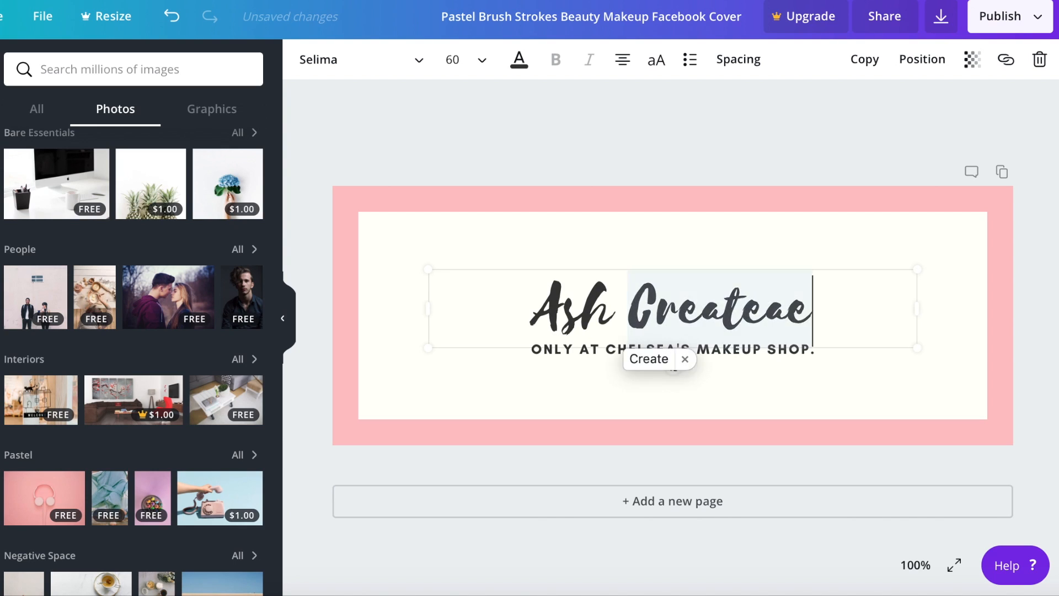
Replace the subtitle with 'ORIGINAL CROCHET CREATIONS BY ASHLEY'.
click(672, 349)
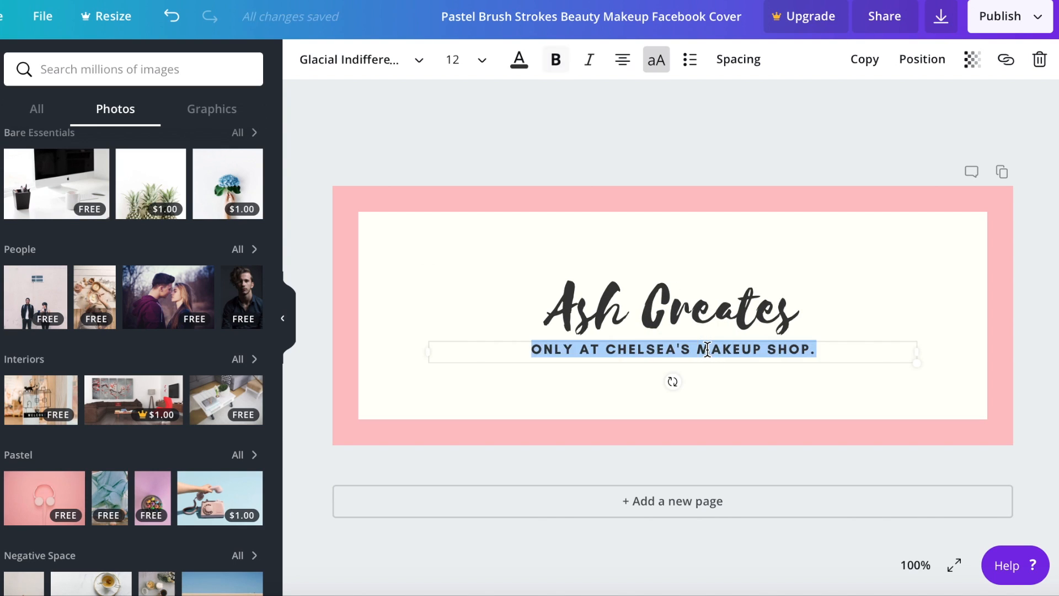
text(ORIG)
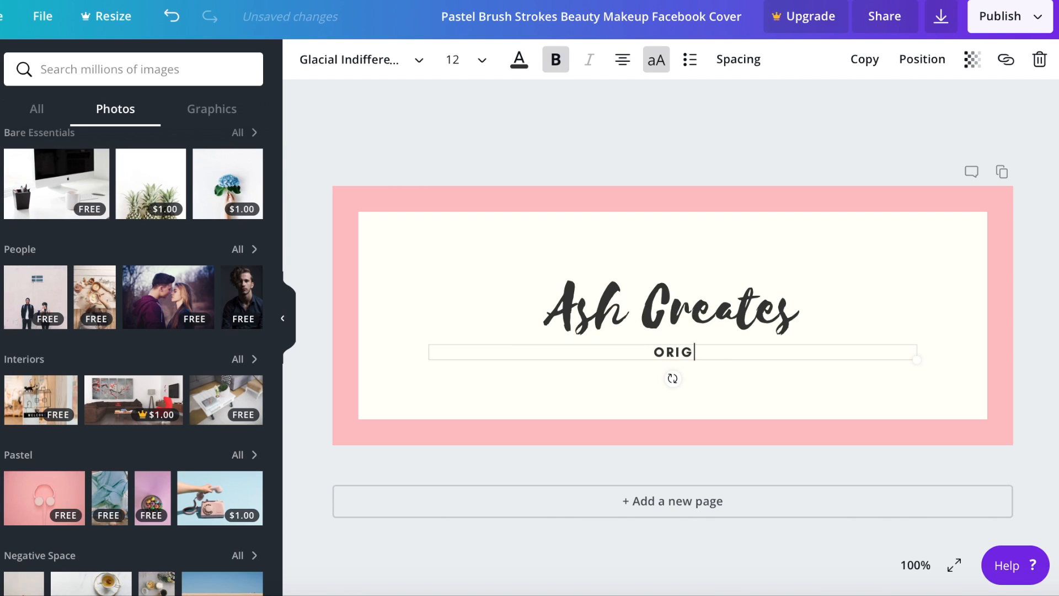
text(INAL CROCHET CREATIONS BY ASHLE)
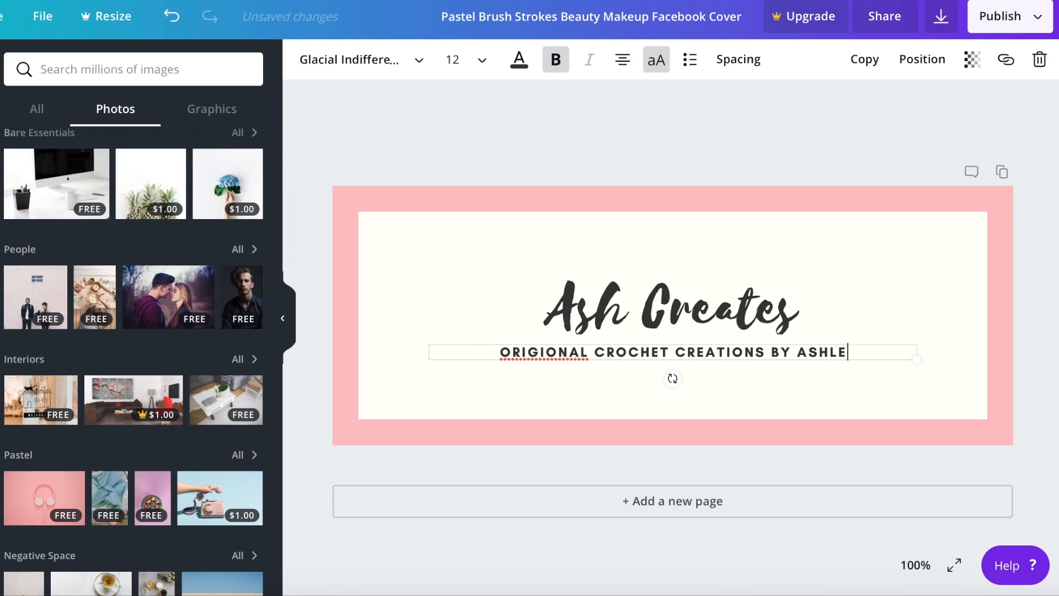
text(Y)
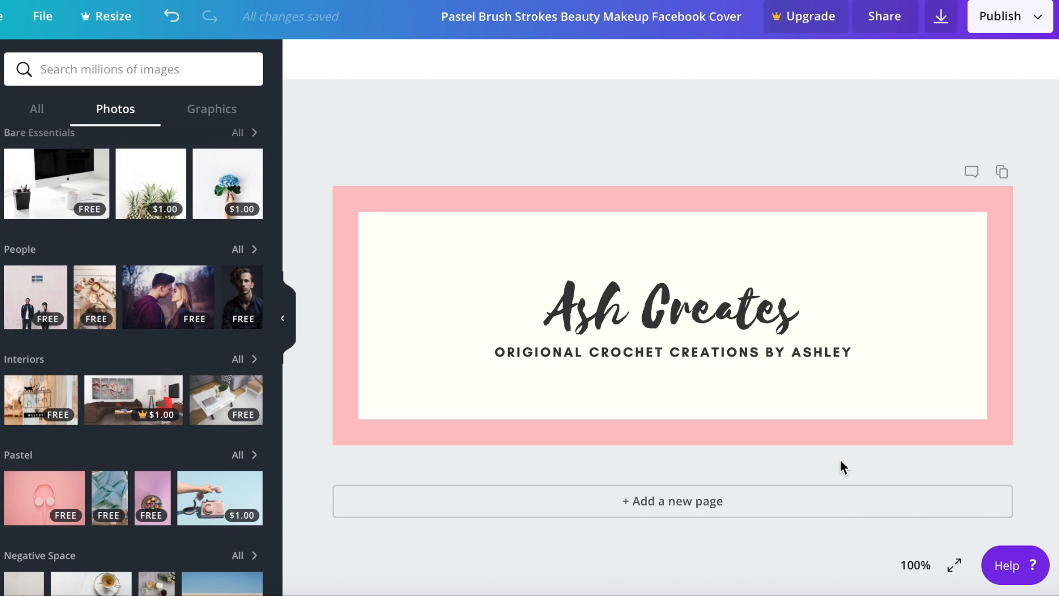
mouse_move(649, 202)
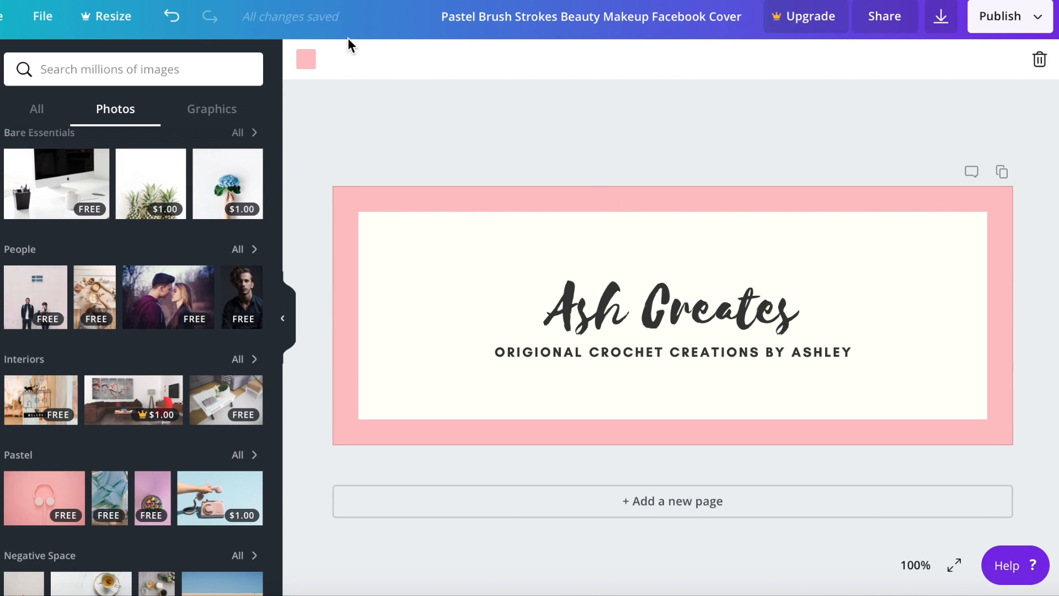
mouse_move(327, 53)
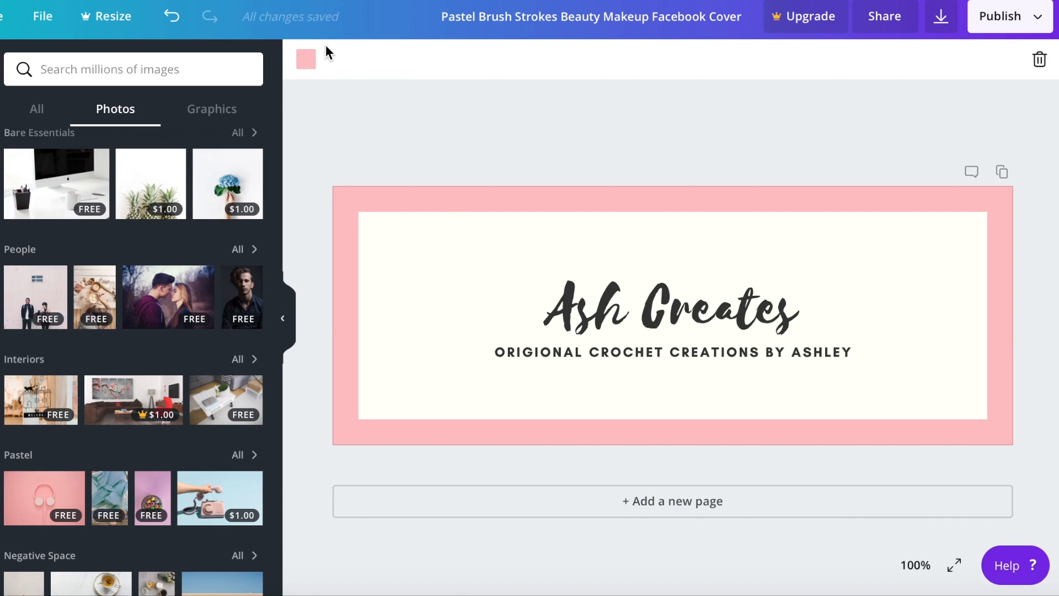
Open the toolbar colour palette for the cover's pink border.
click(304, 59)
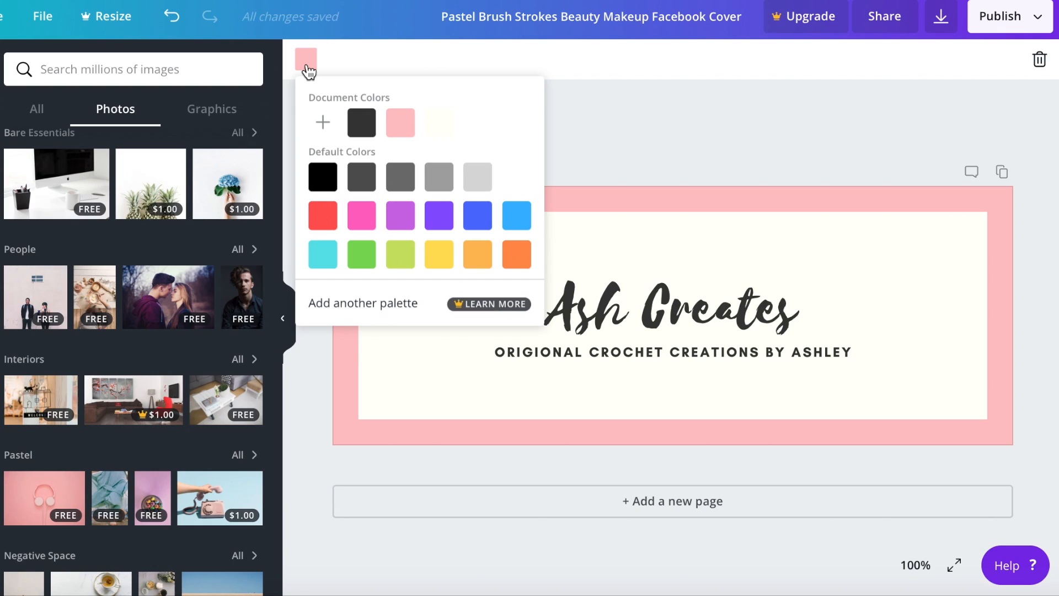
mouse_move(322, 177)
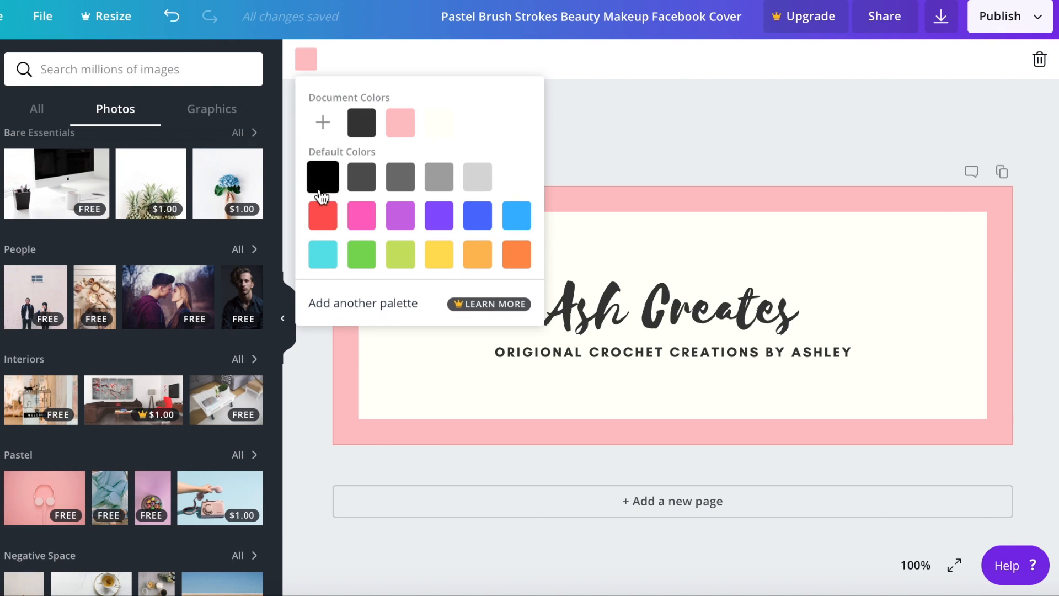
mouse_move(438, 254)
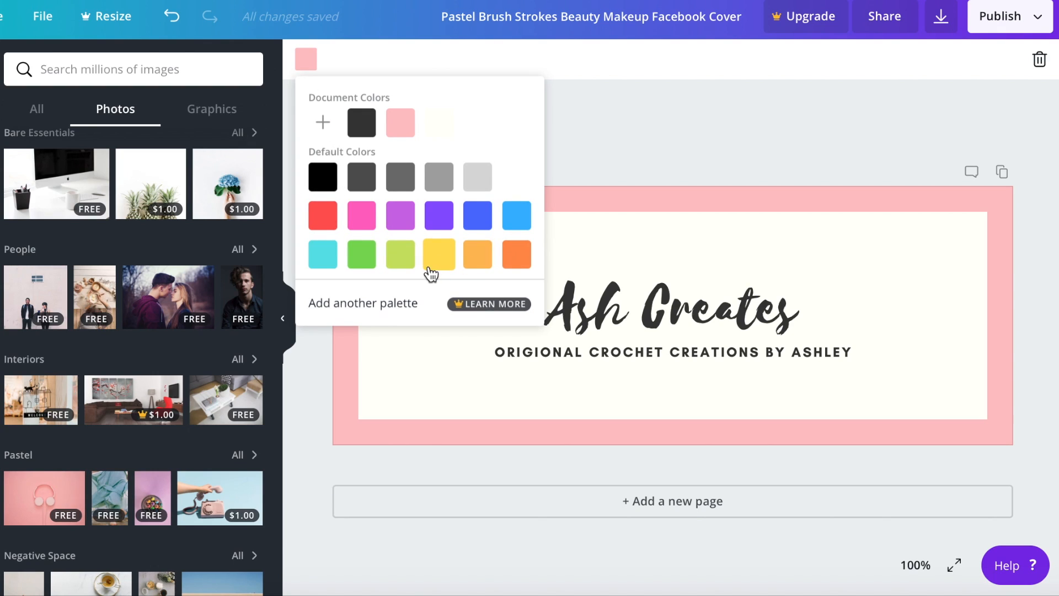
mouse_move(440, 130)
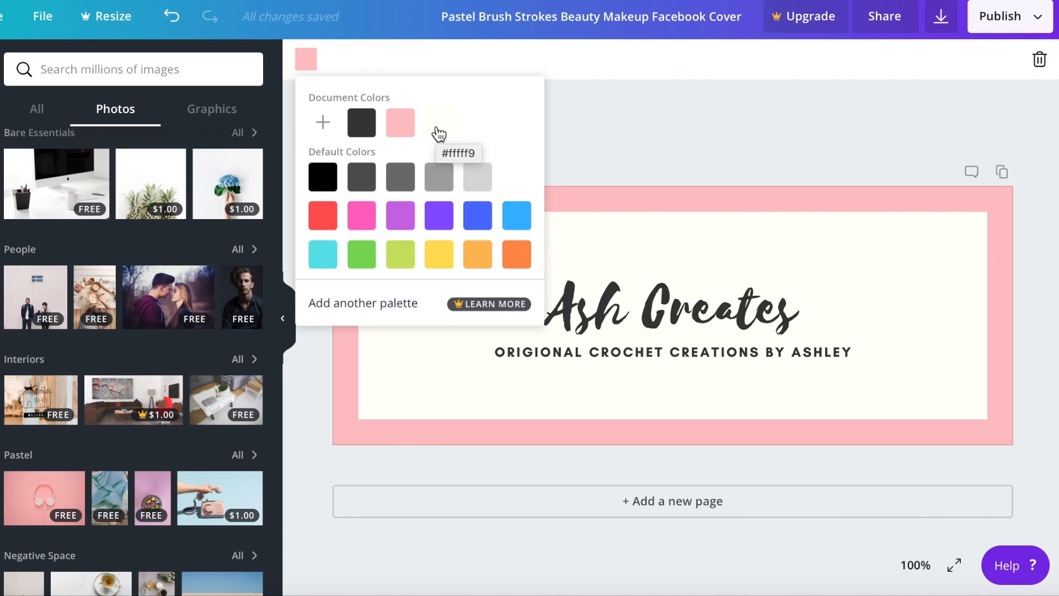
mouse_move(400, 123)
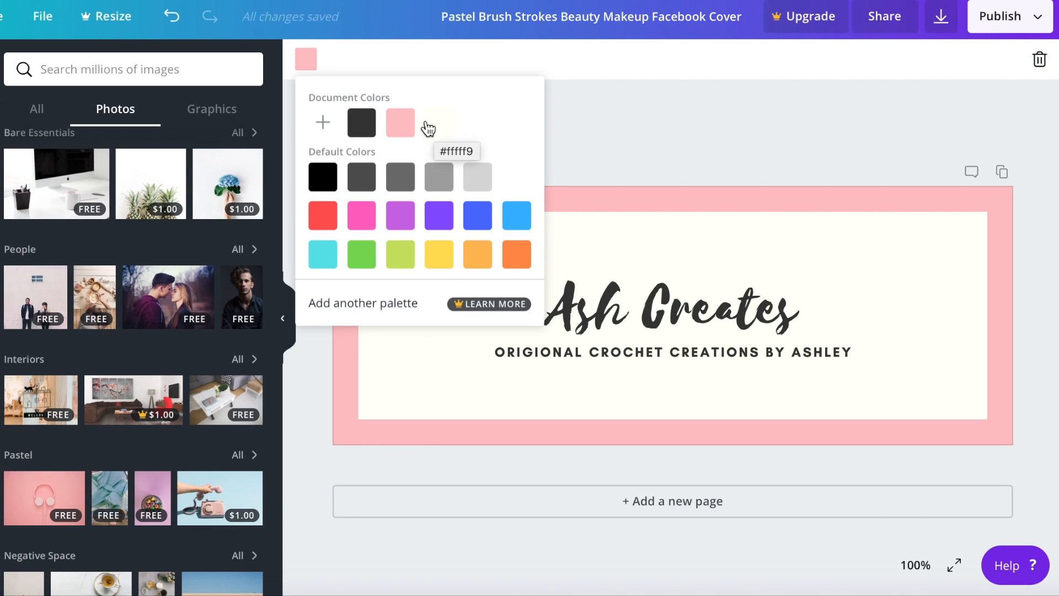
mouse_move(323, 104)
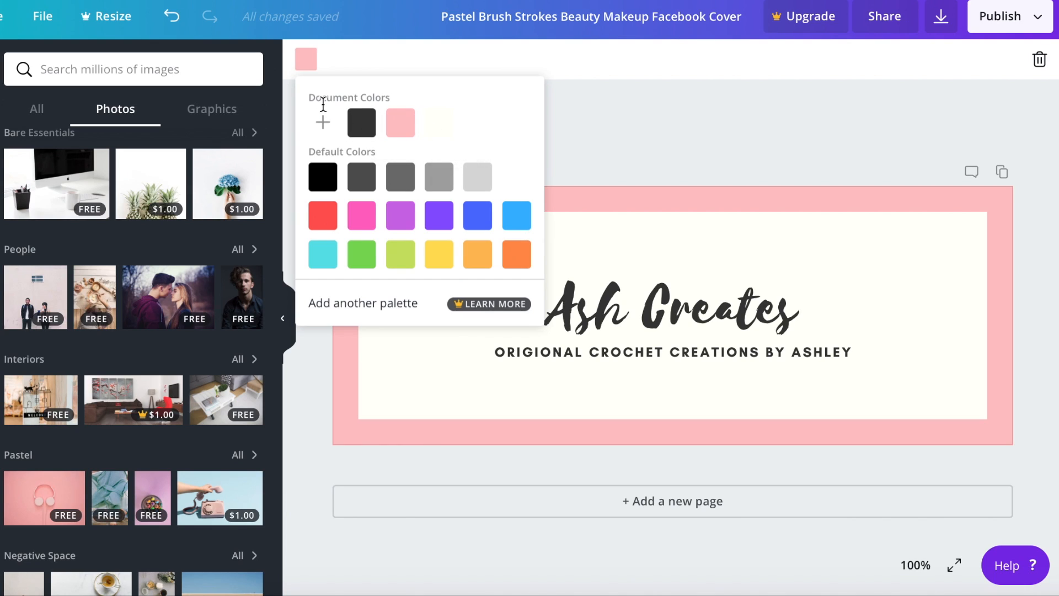
mouse_move(325, 115)
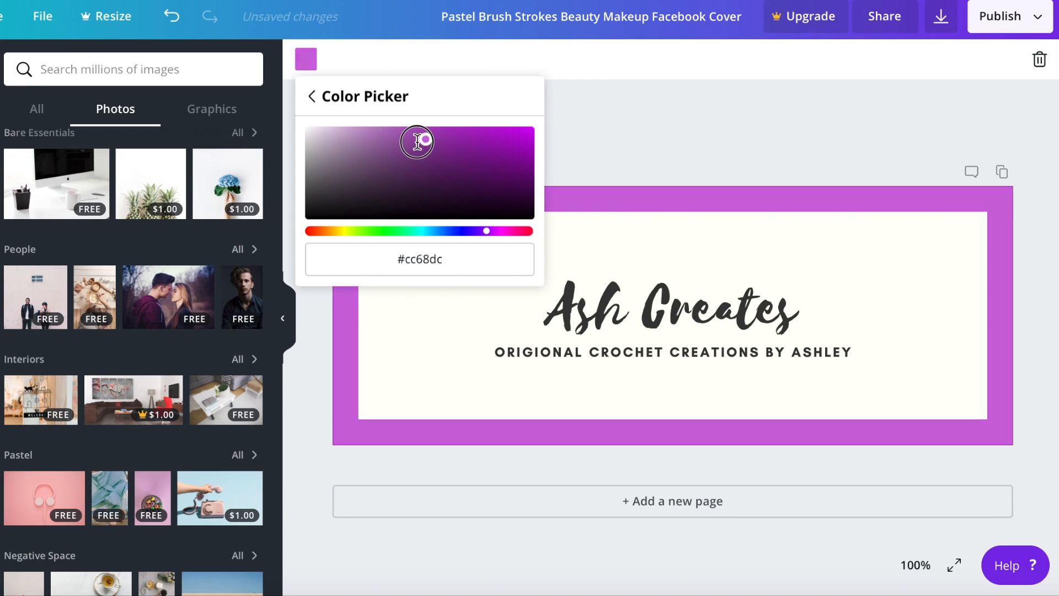
Recolour the border to a light lilac purple, hex df9bea.
drag(417, 141, 385, 135)
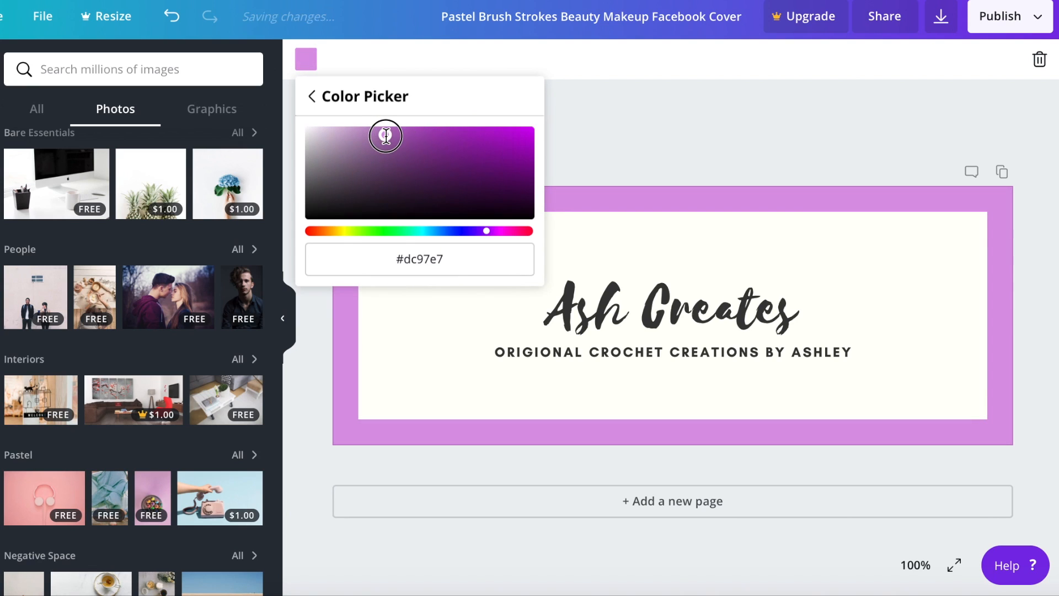
drag(385, 135, 385, 139)
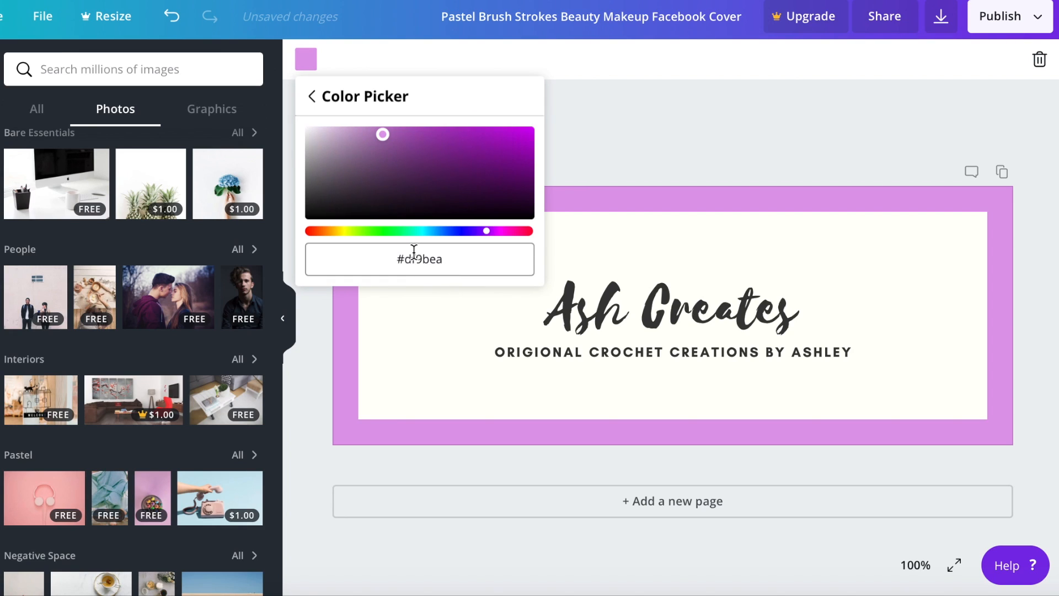
text(df9bea)
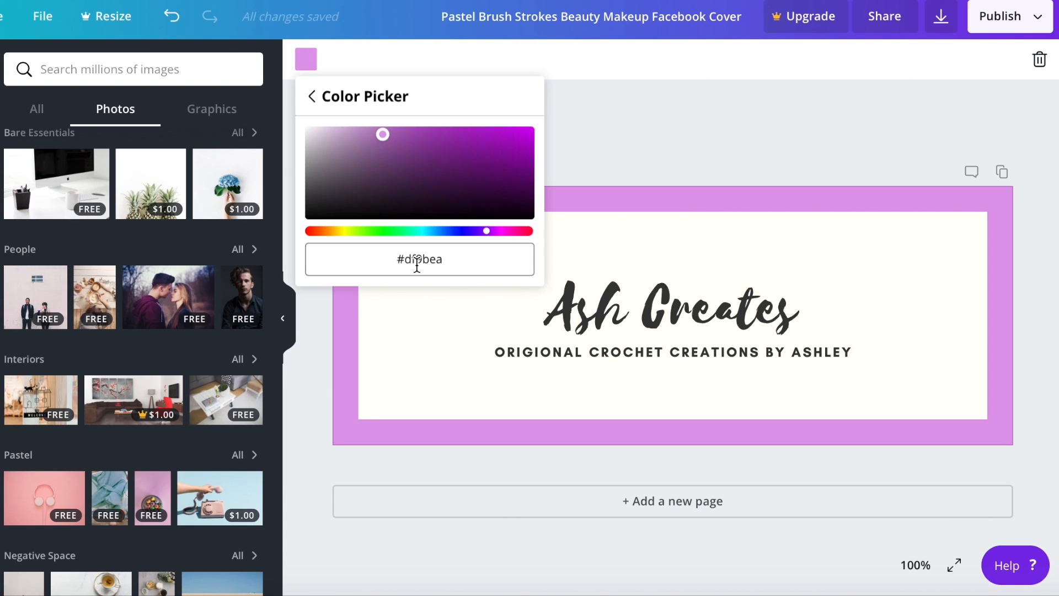
click(660, 162)
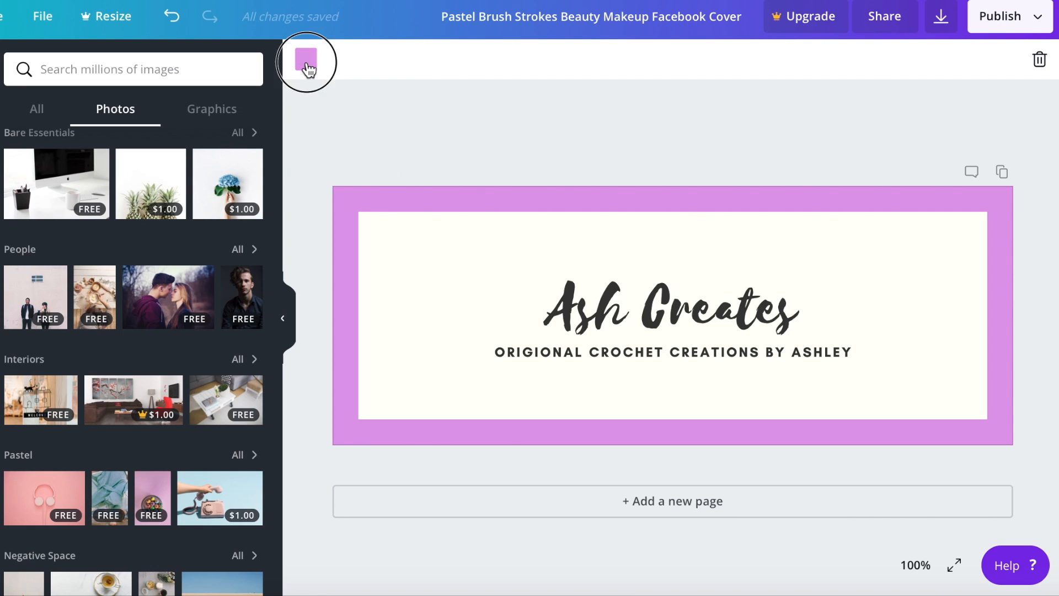
click(304, 60)
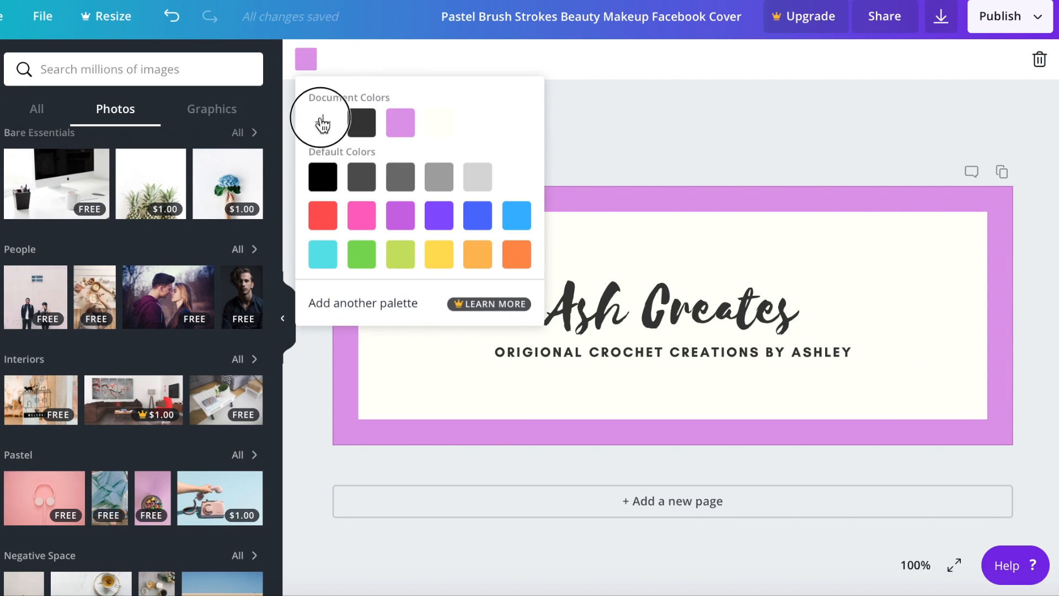
click(322, 123)
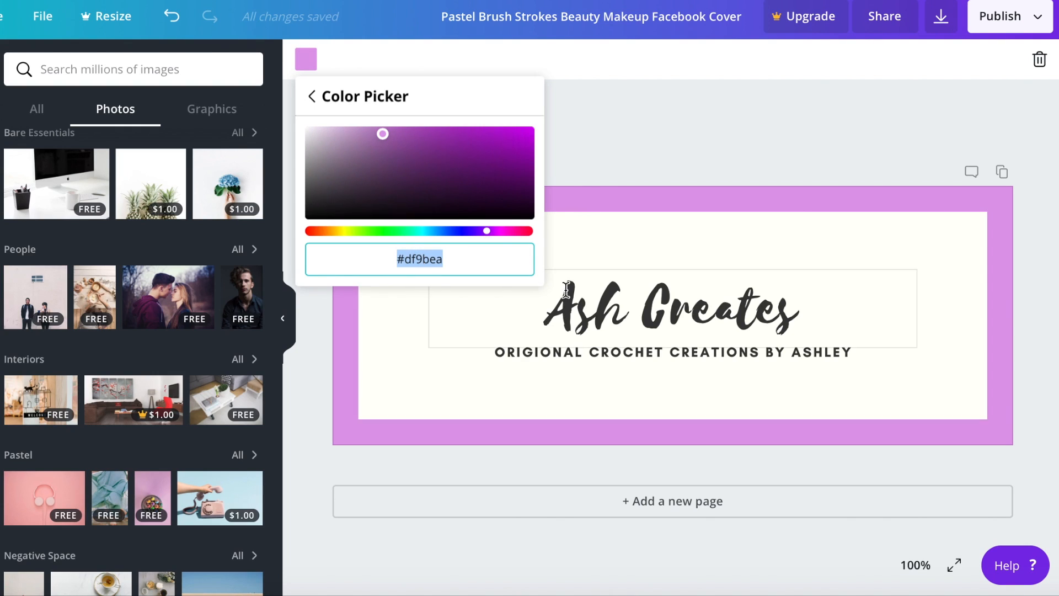
click(609, 208)
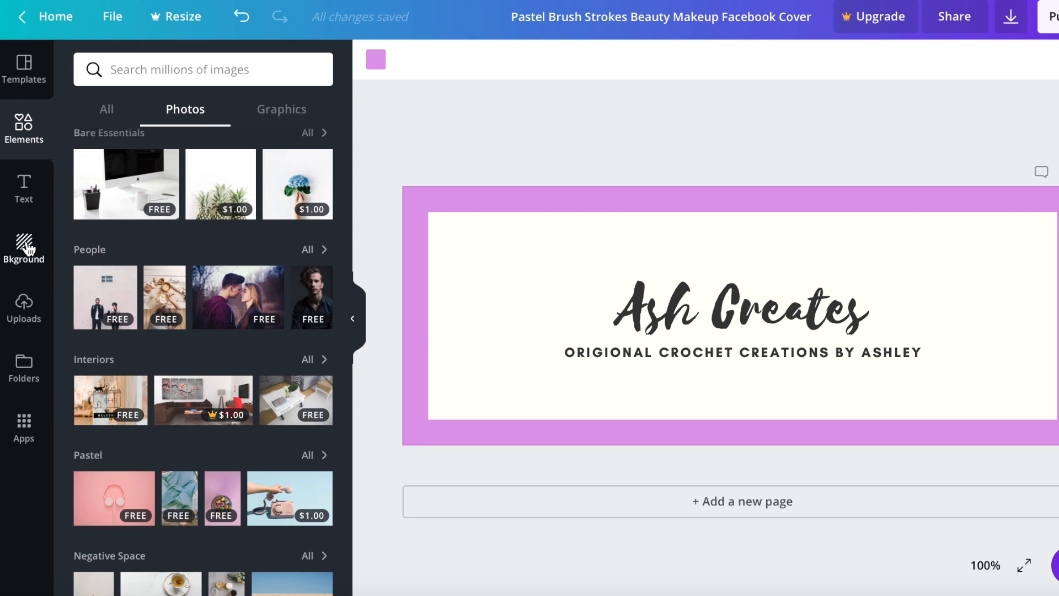
Browse the Backgrounds library for a pink background.
click(23, 249)
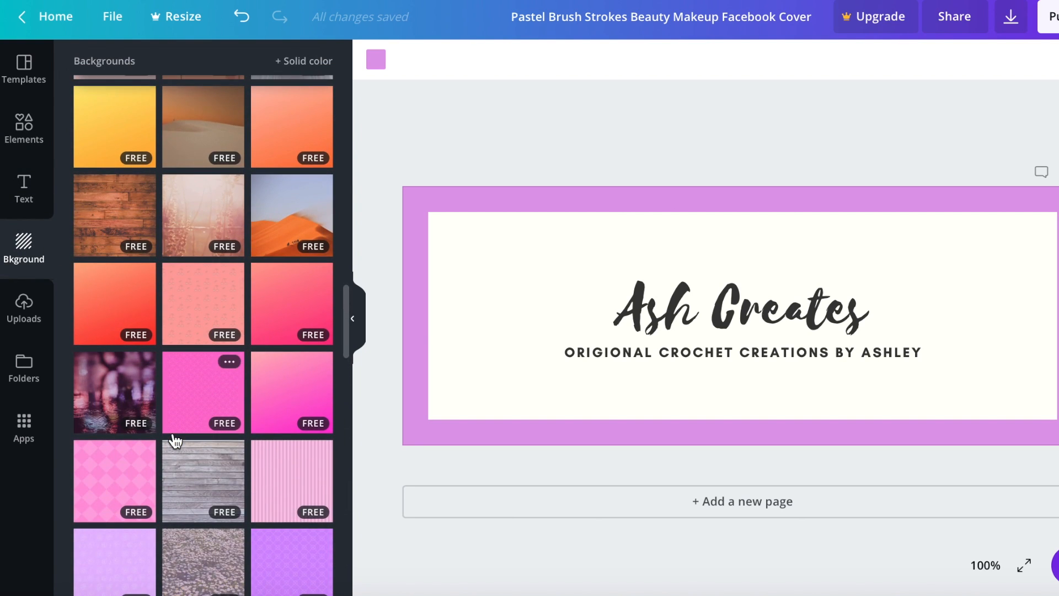
scroll(up, 3)
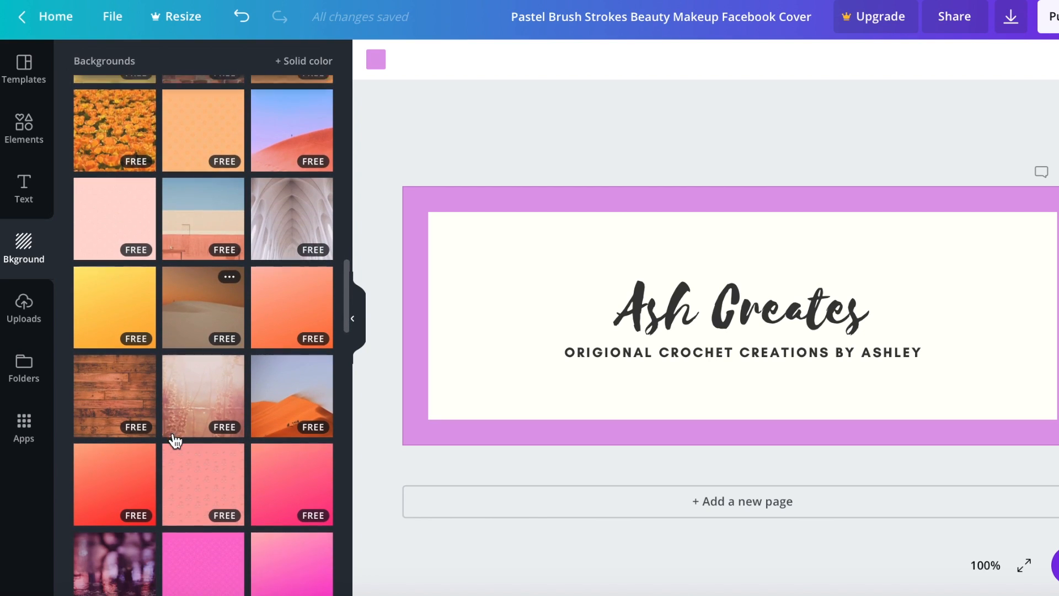
scroll(down, 3)
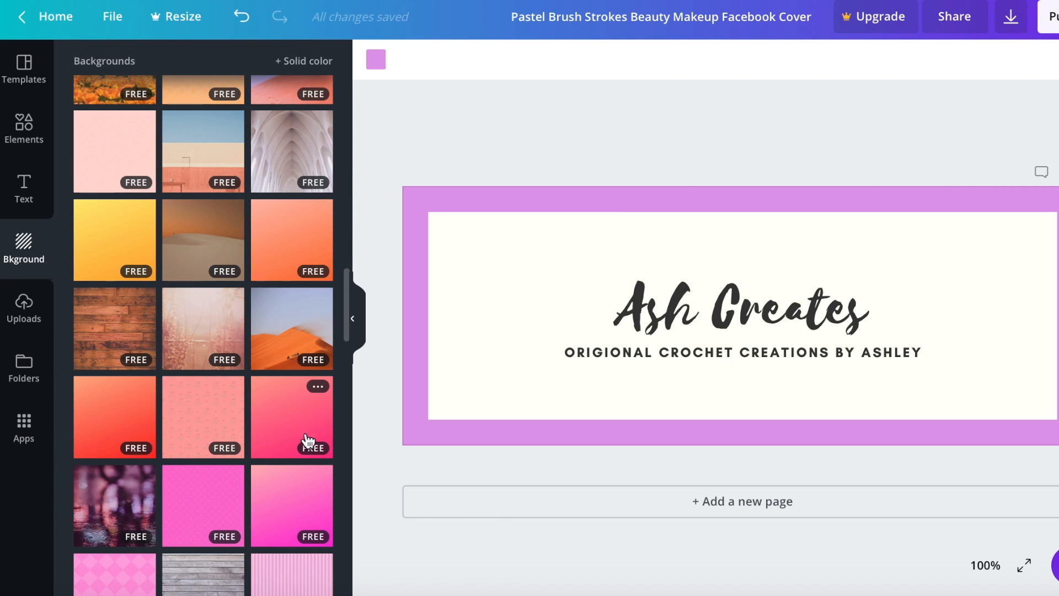
mouse_move(308, 451)
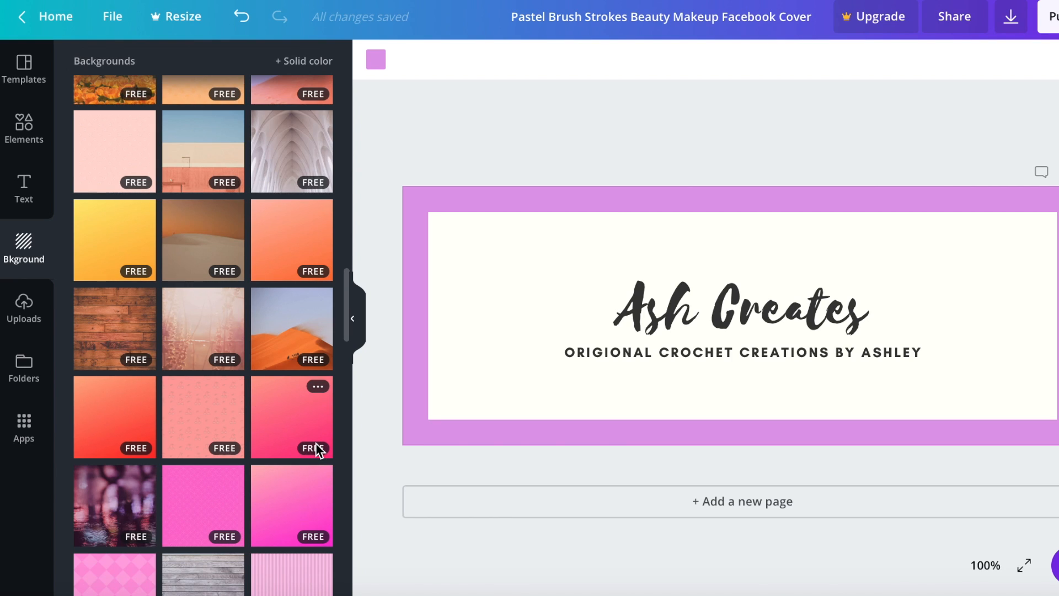
mouse_move(318, 392)
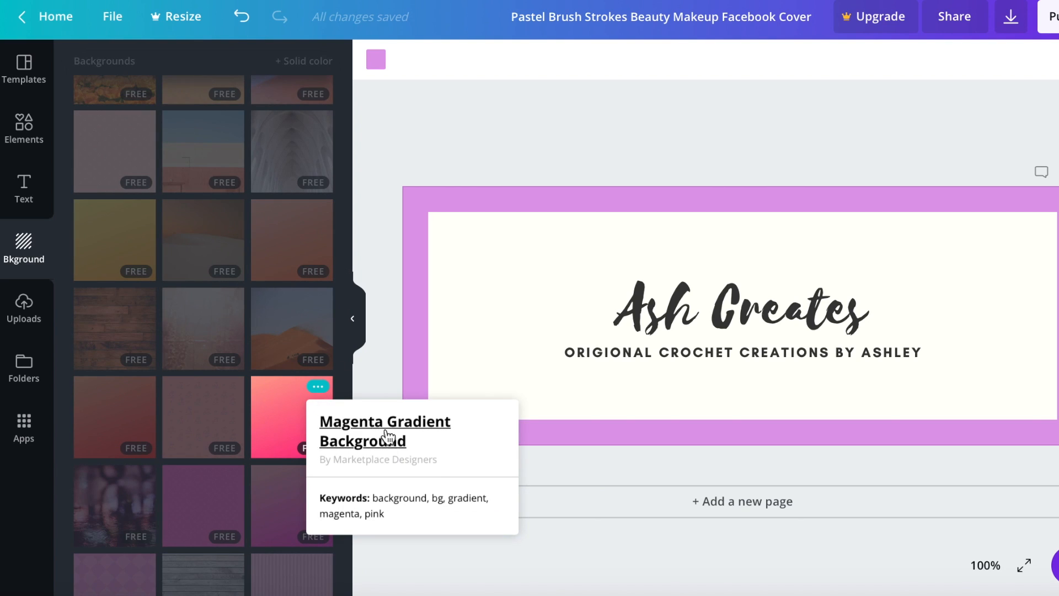
mouse_move(410, 464)
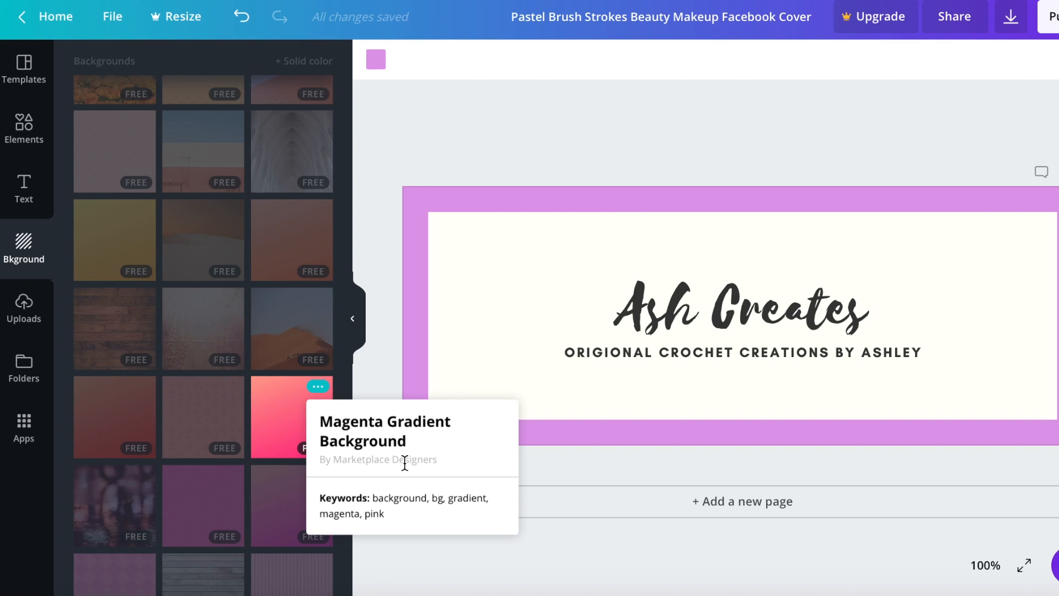
mouse_move(340, 422)
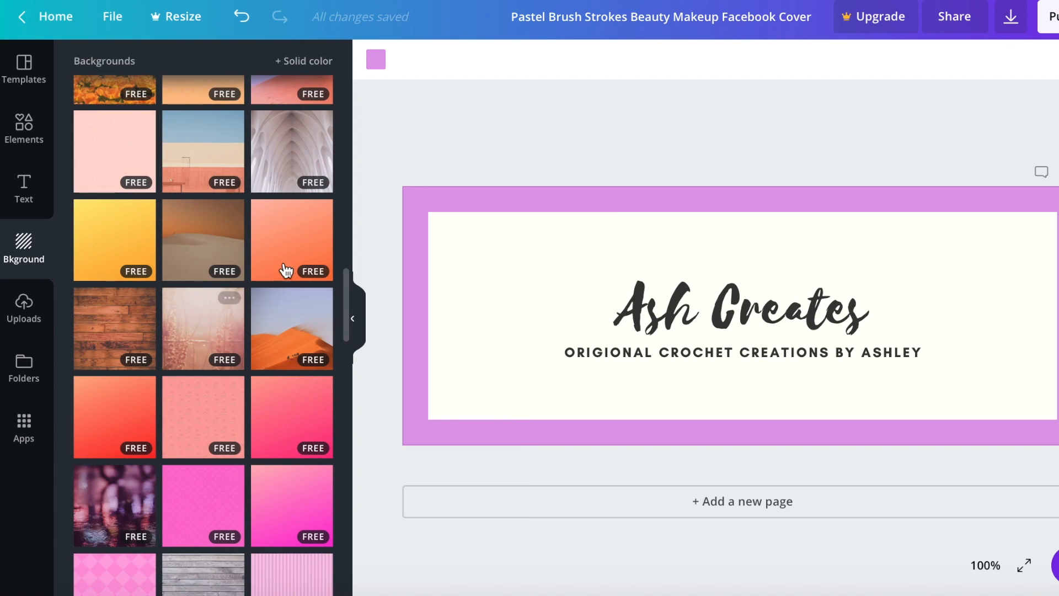
mouse_move(225, 421)
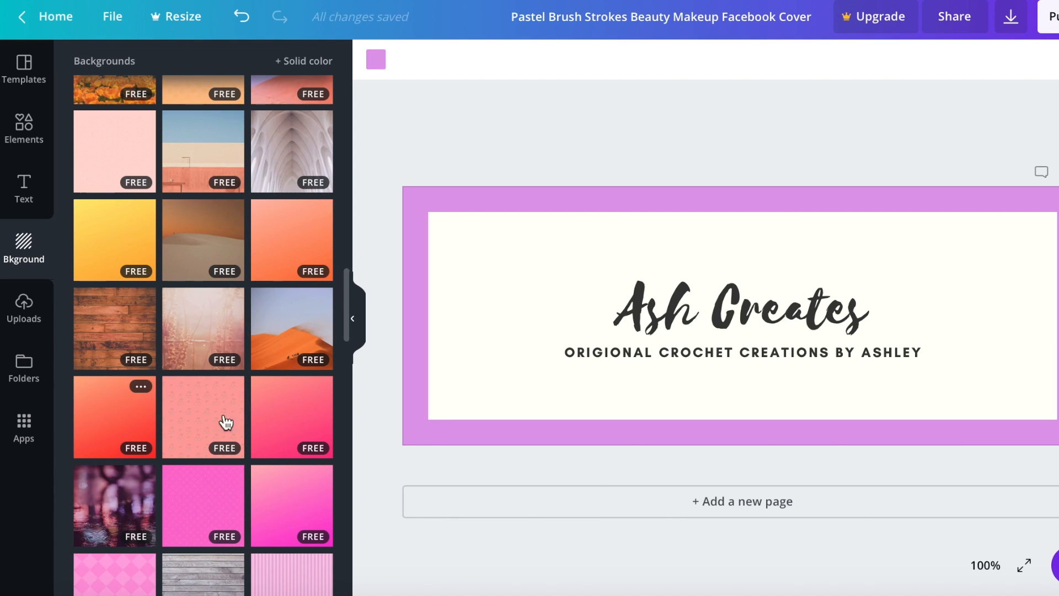
mouse_move(292, 417)
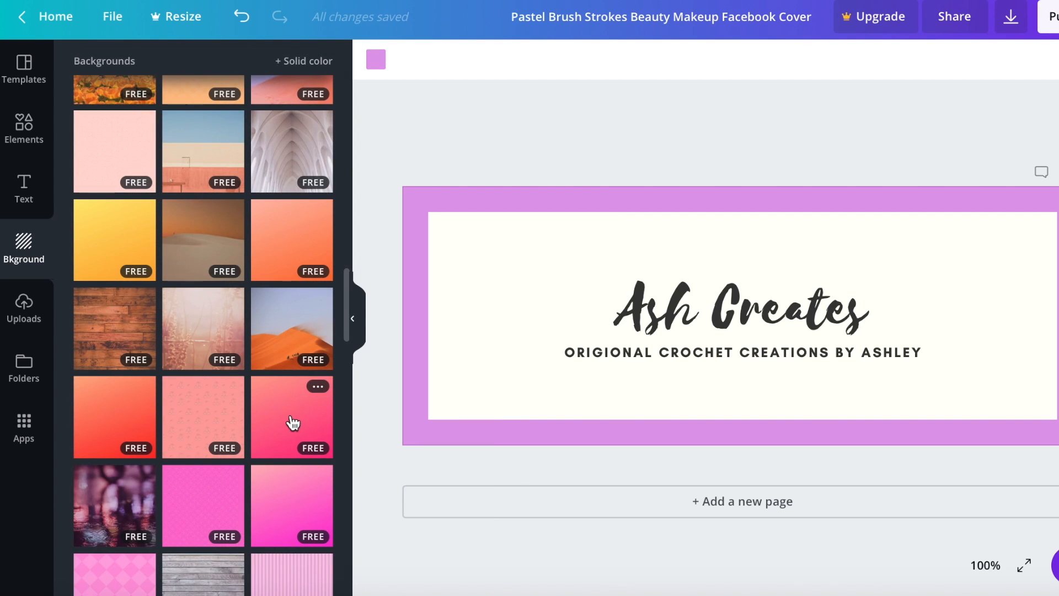
Apply the pink-to-coral gradient background in place of the lilac border.
click(291, 416)
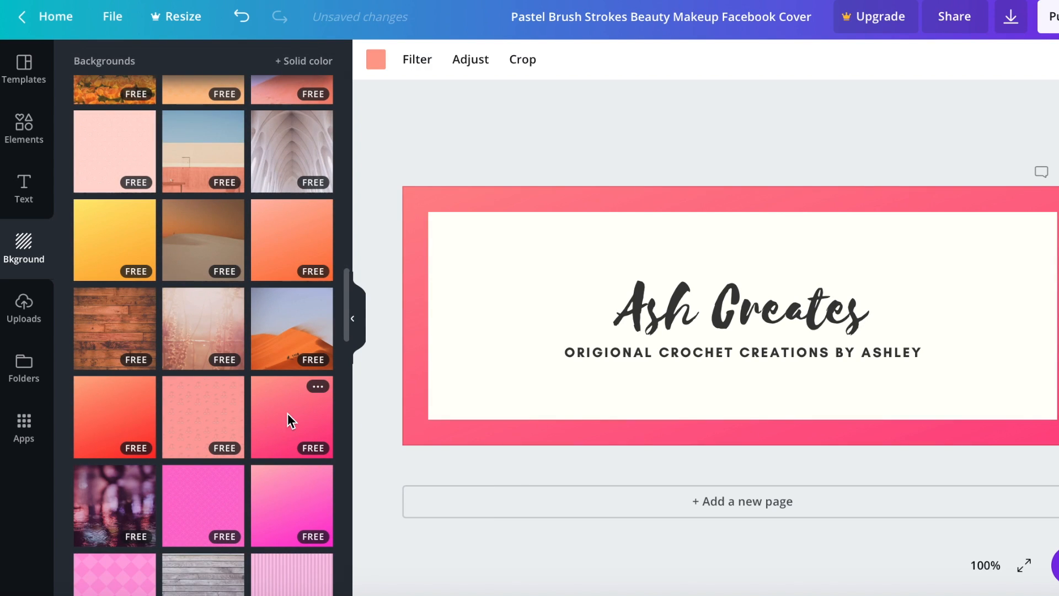
mouse_move(303, 394)
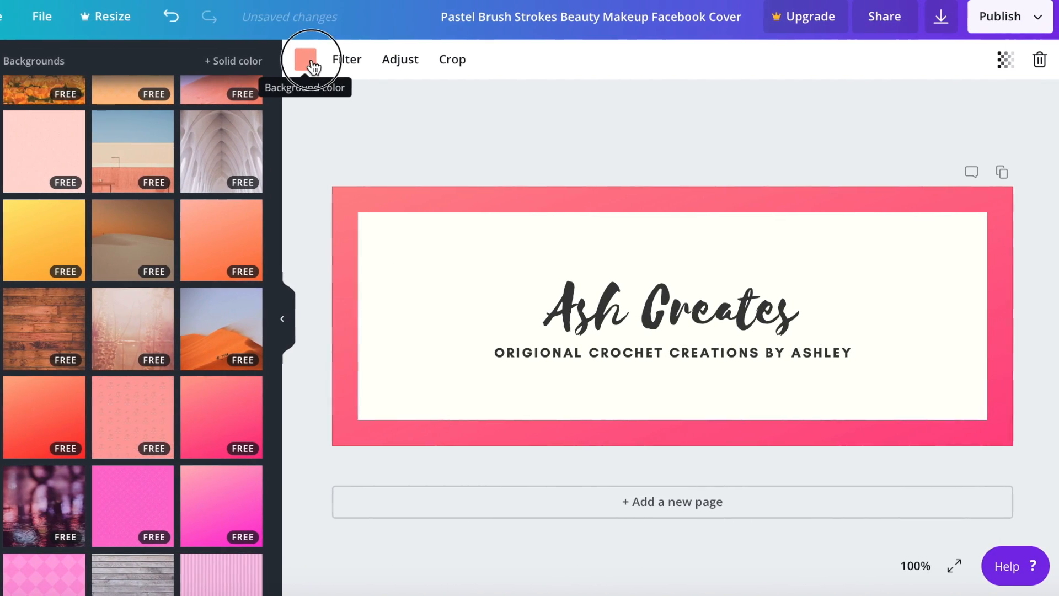
Change the background gradient to a brighter magenta-pink from the Background color swatch.
click(305, 60)
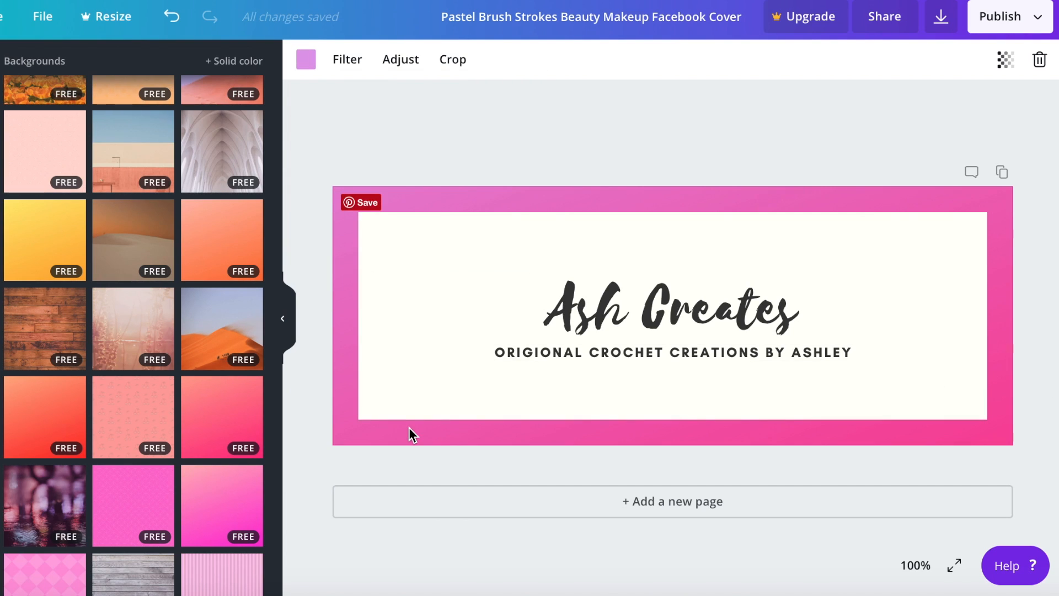
mouse_move(898, 250)
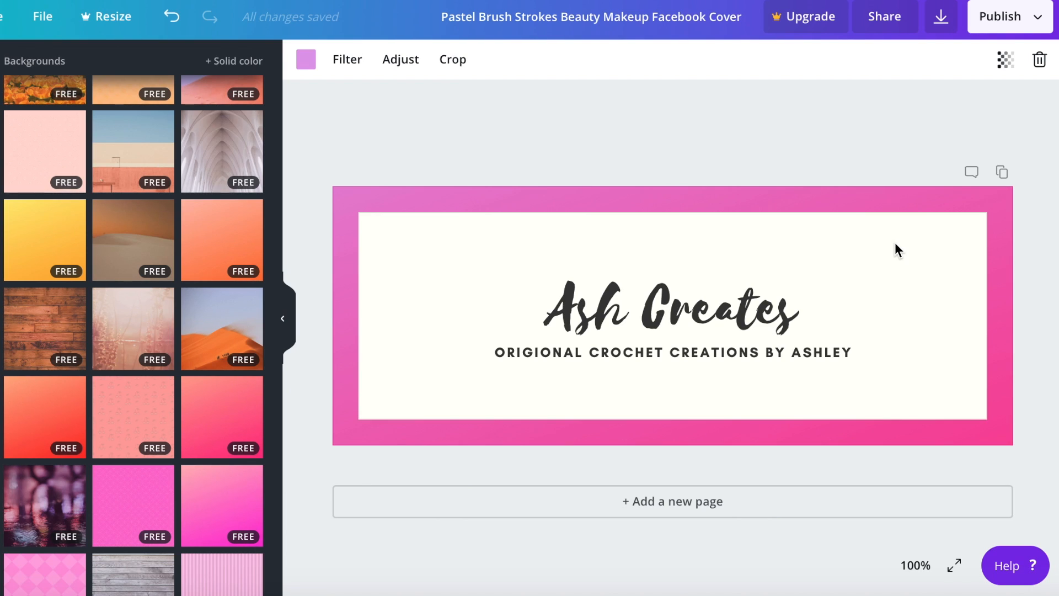
mouse_move(400, 255)
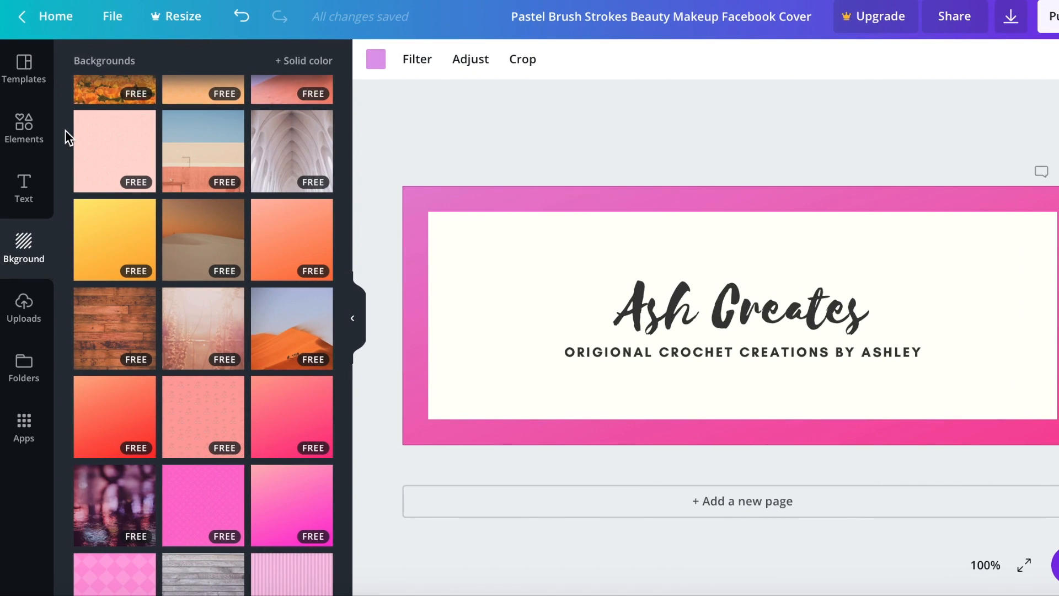
Search the Elements library for 'yarn'.
click(23, 128)
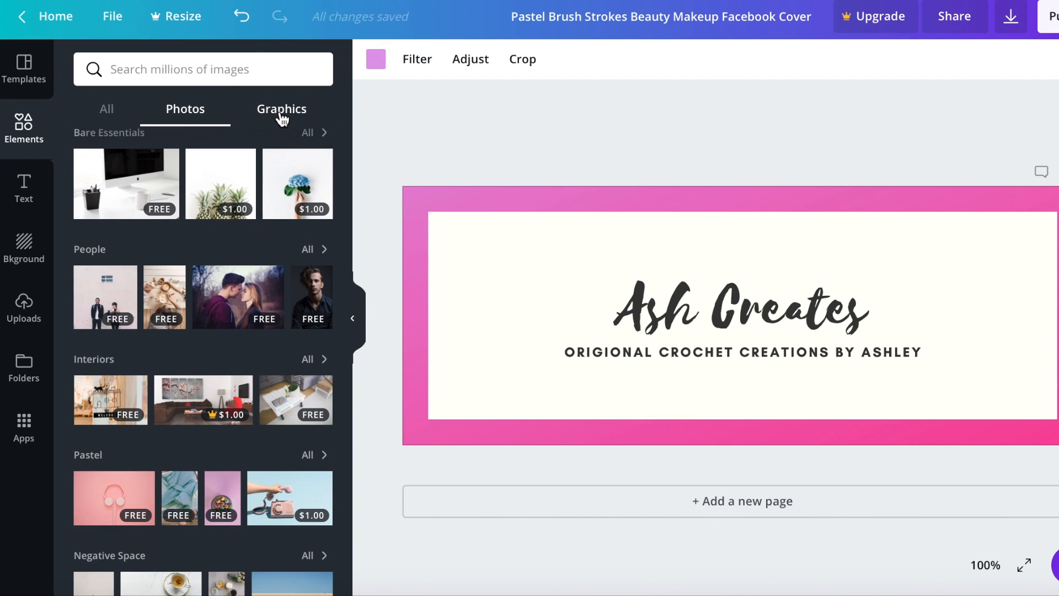
click(282, 108)
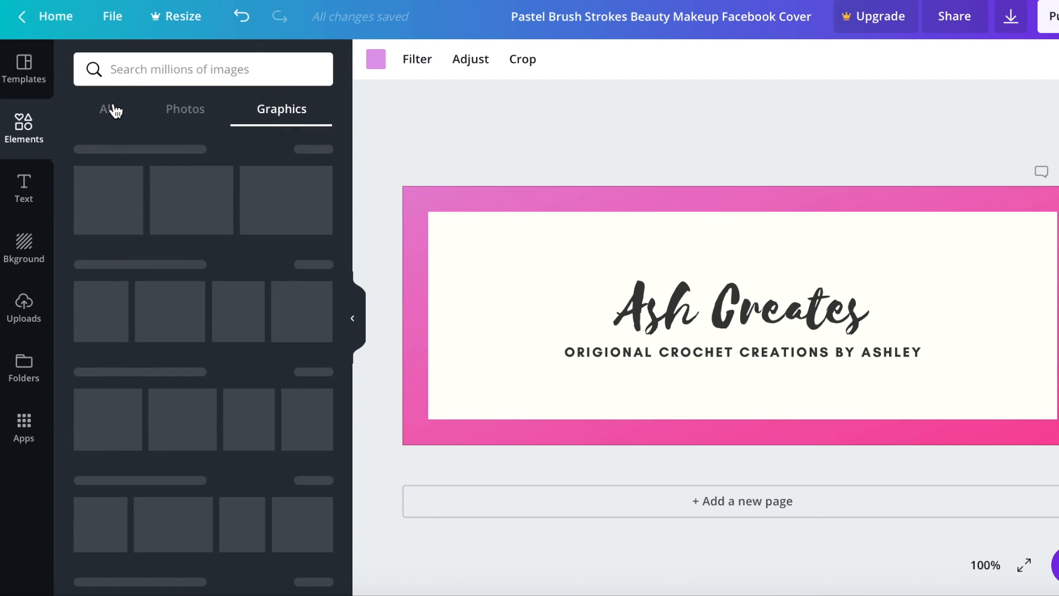
click(106, 109)
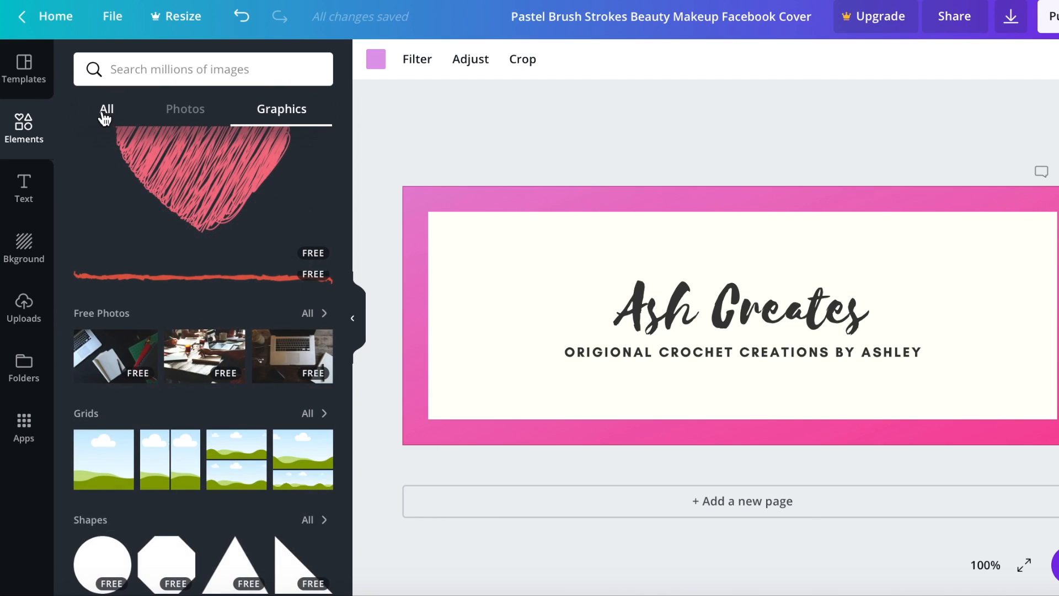
click(203, 69)
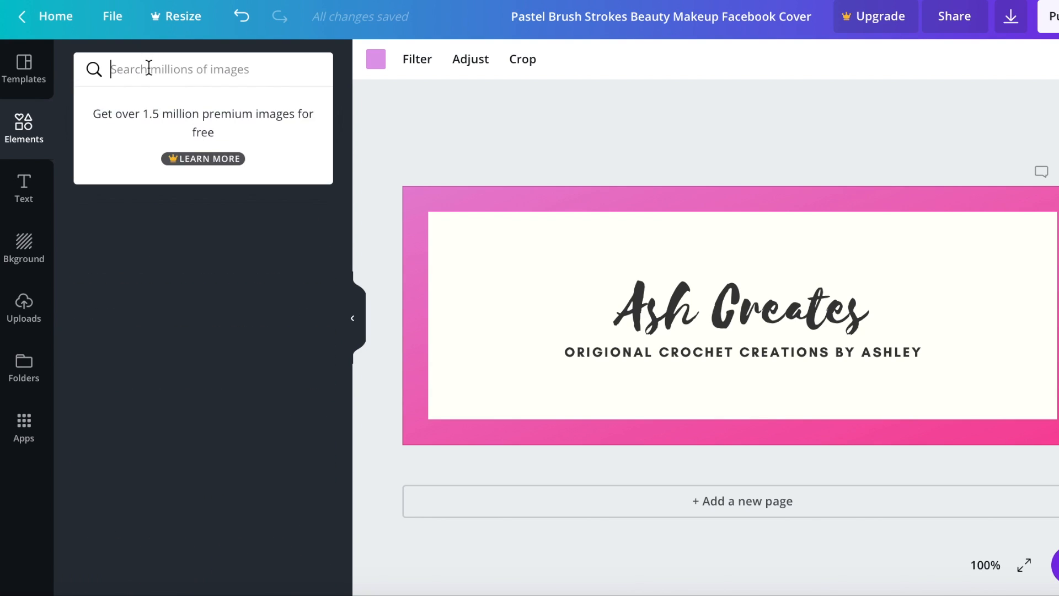
text(yarn)
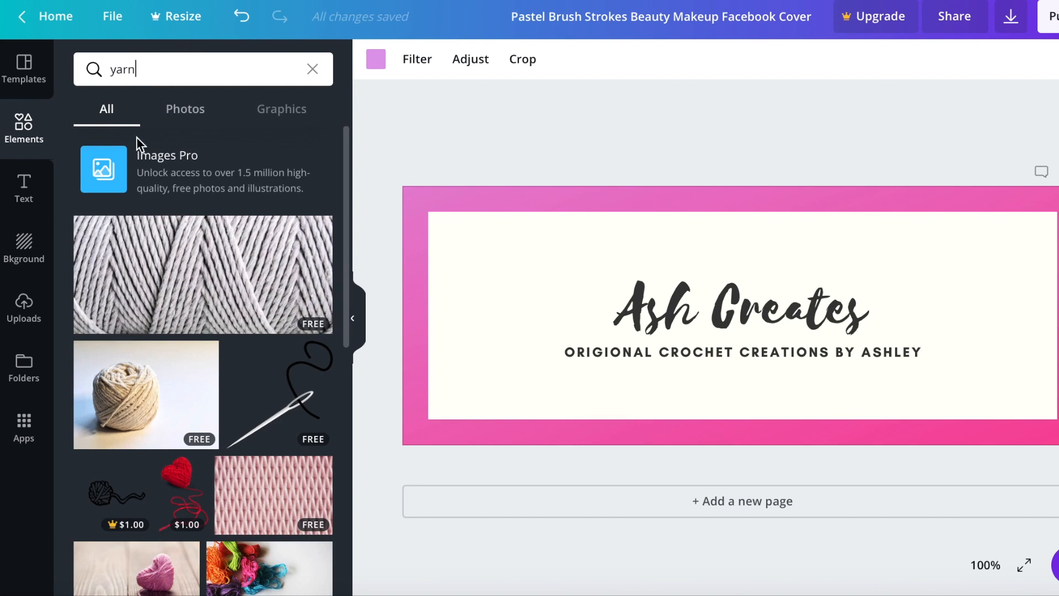
Scroll through the yarn results and add the grey twine photo to the design.
scroll(down, 3)
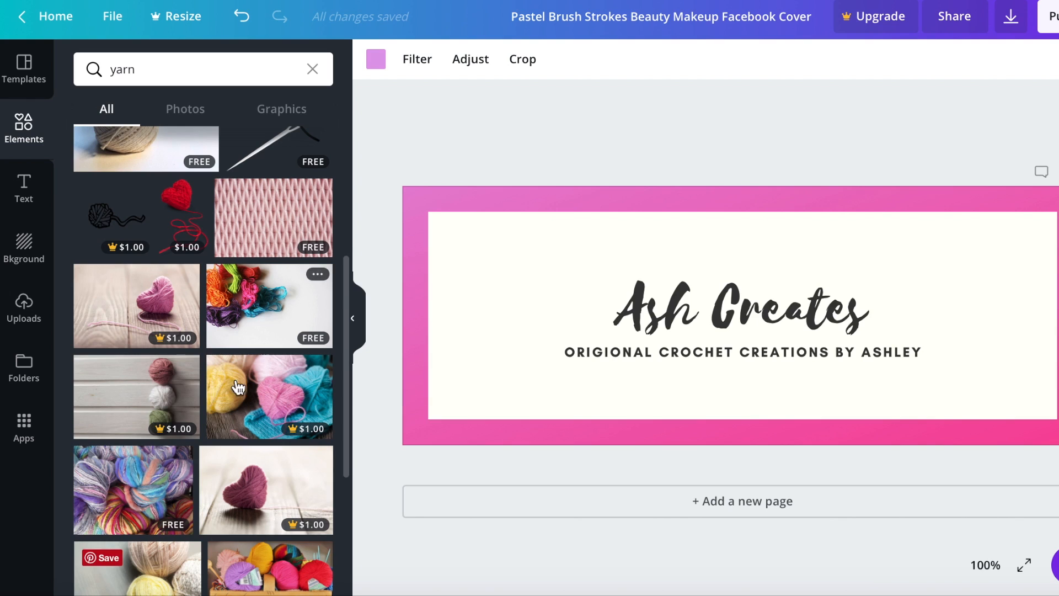
scroll(down, 3)
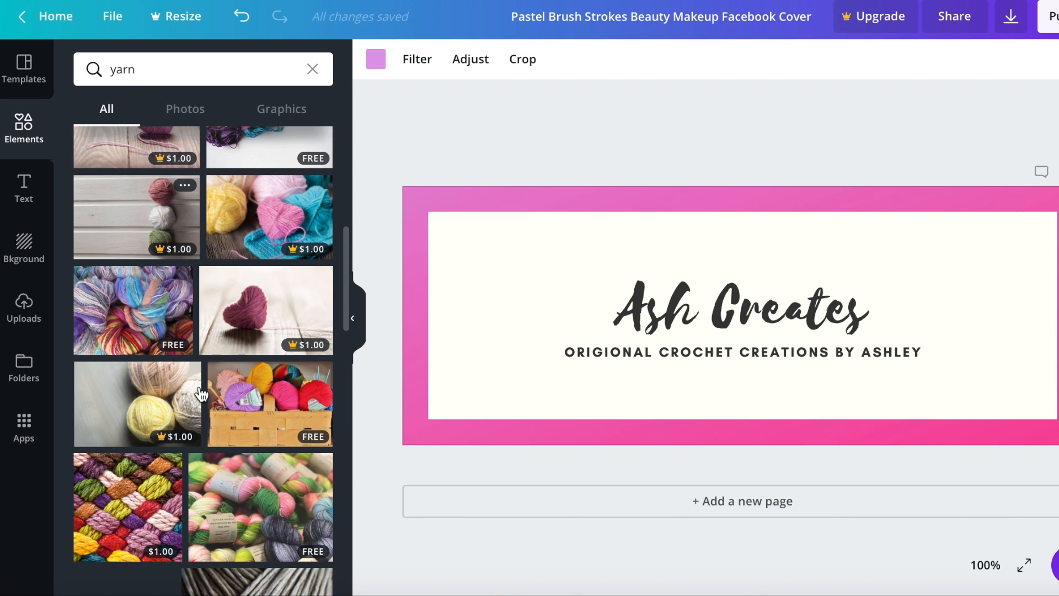
scroll(down, 3)
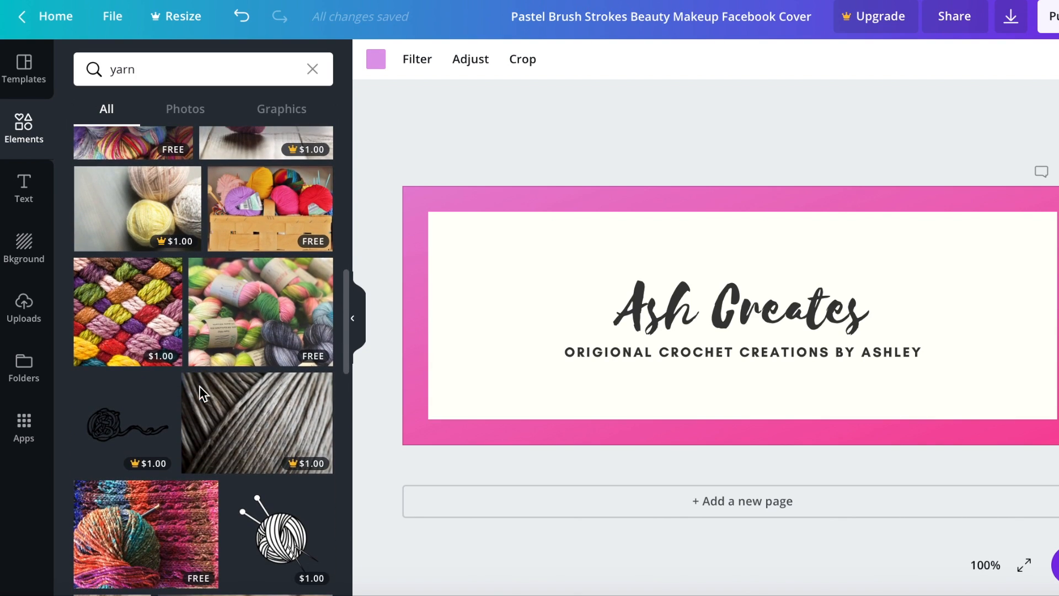
scroll(down, 3)
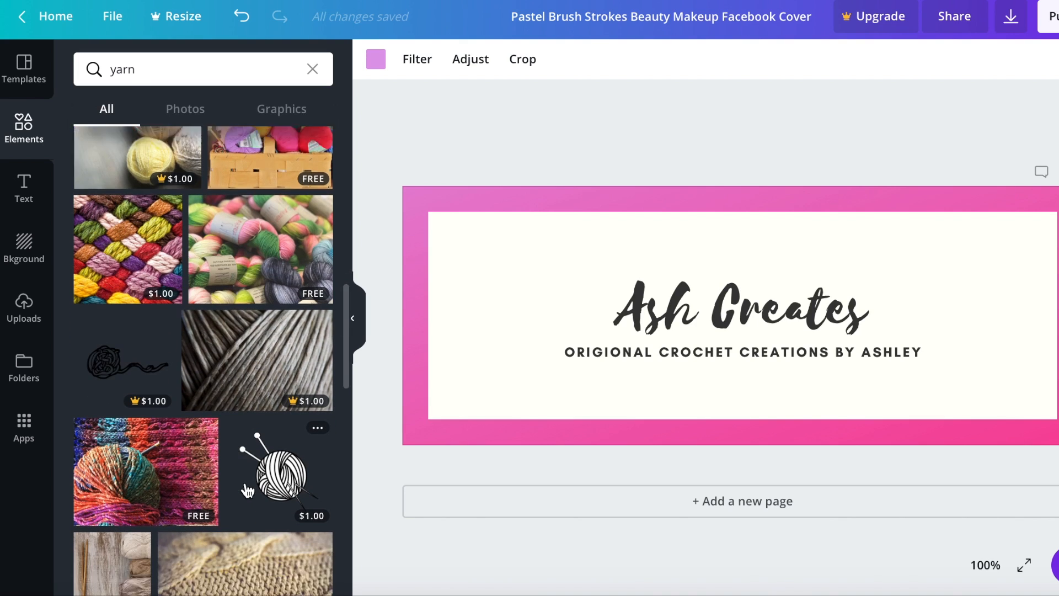
scroll(down, 3)
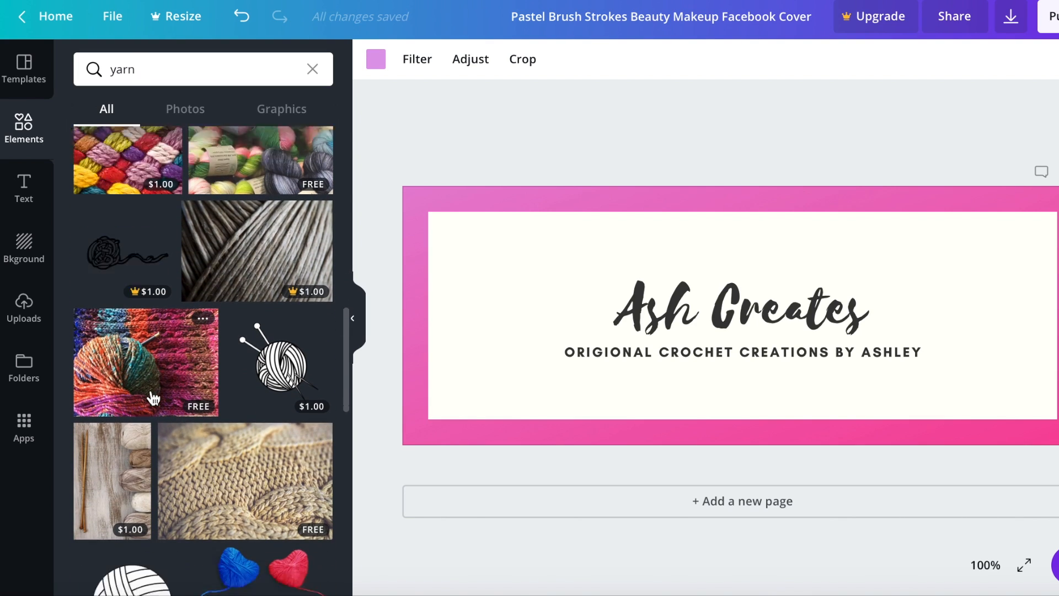
scroll(down, 3)
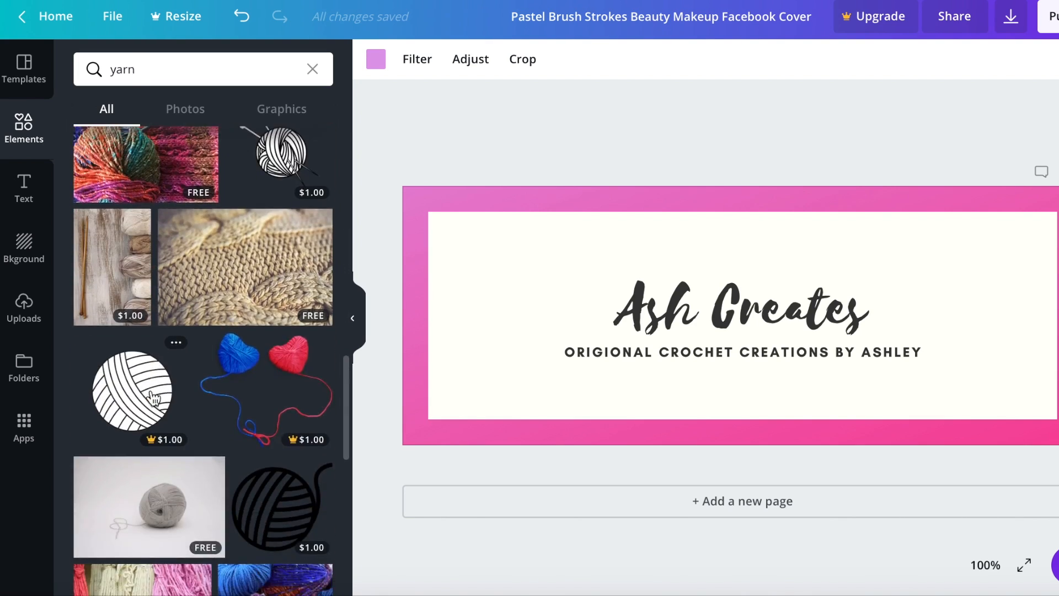
scroll(down, 3)
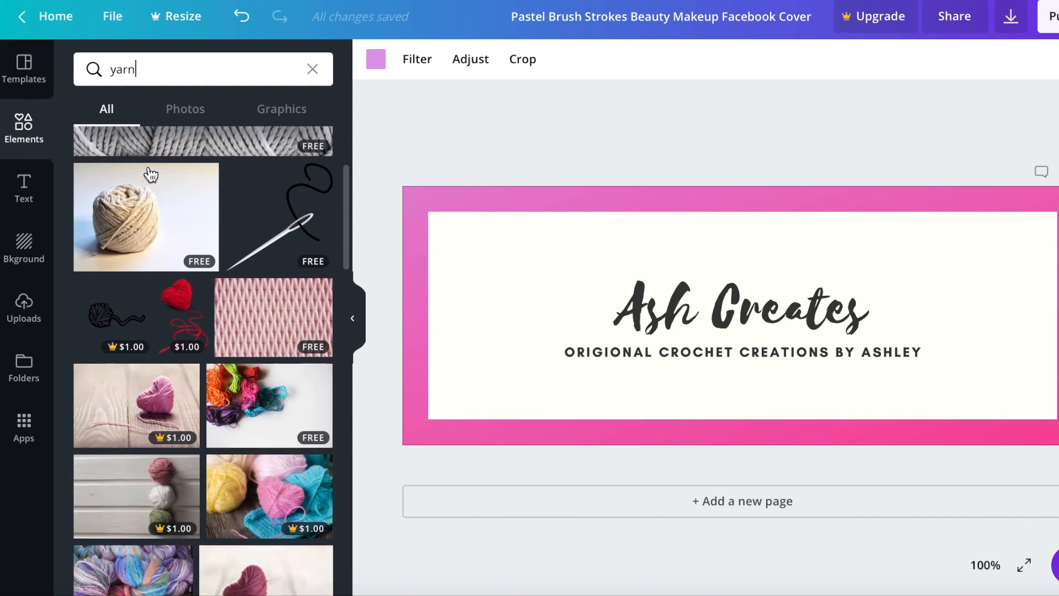
scroll(up, 3)
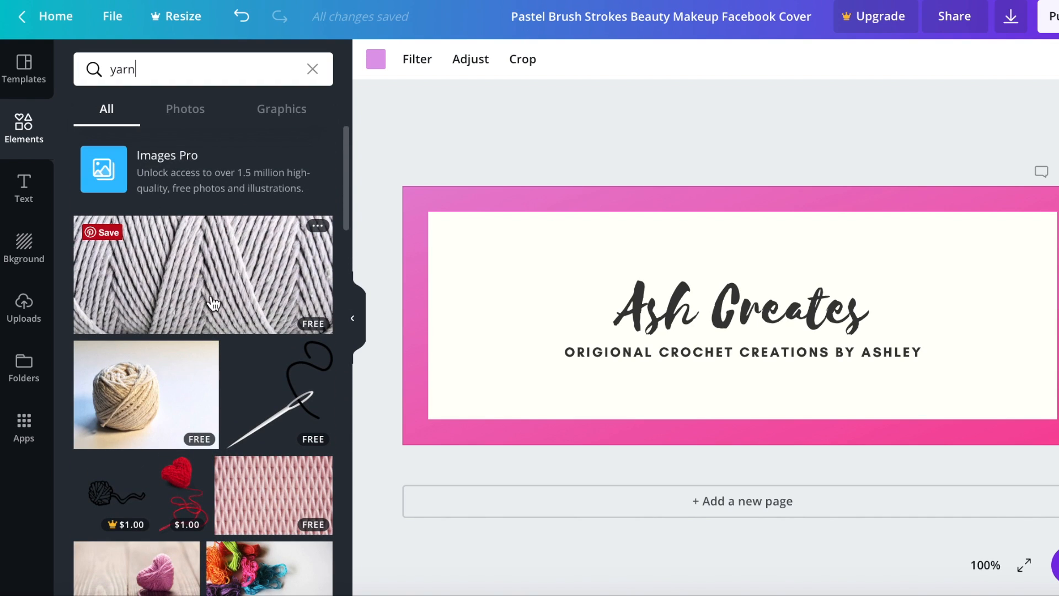
click(202, 274)
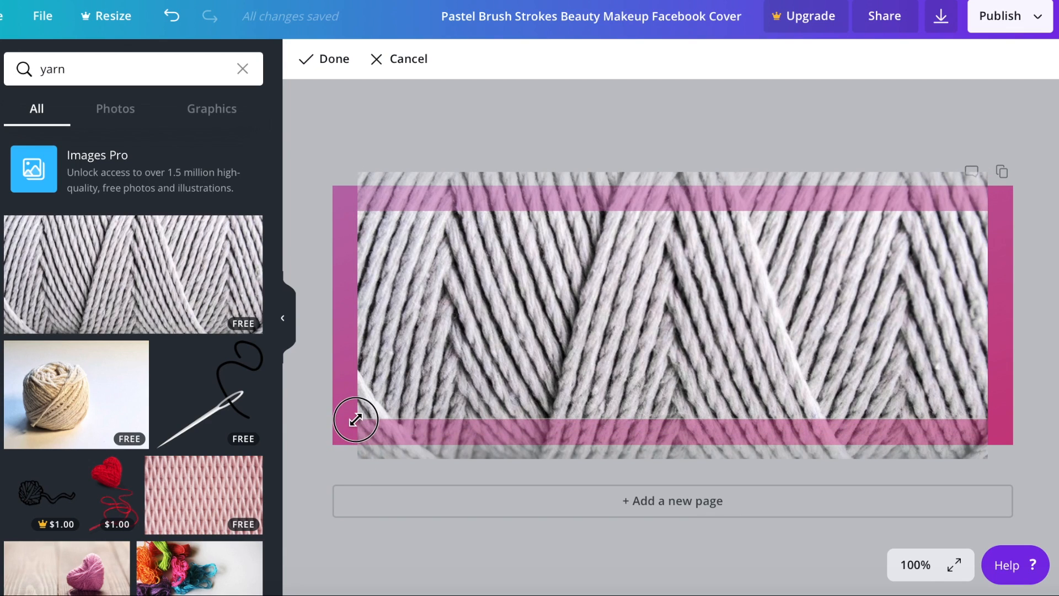
Finish fitting the twine photo to fill the centre panel inside the border.
click(332, 59)
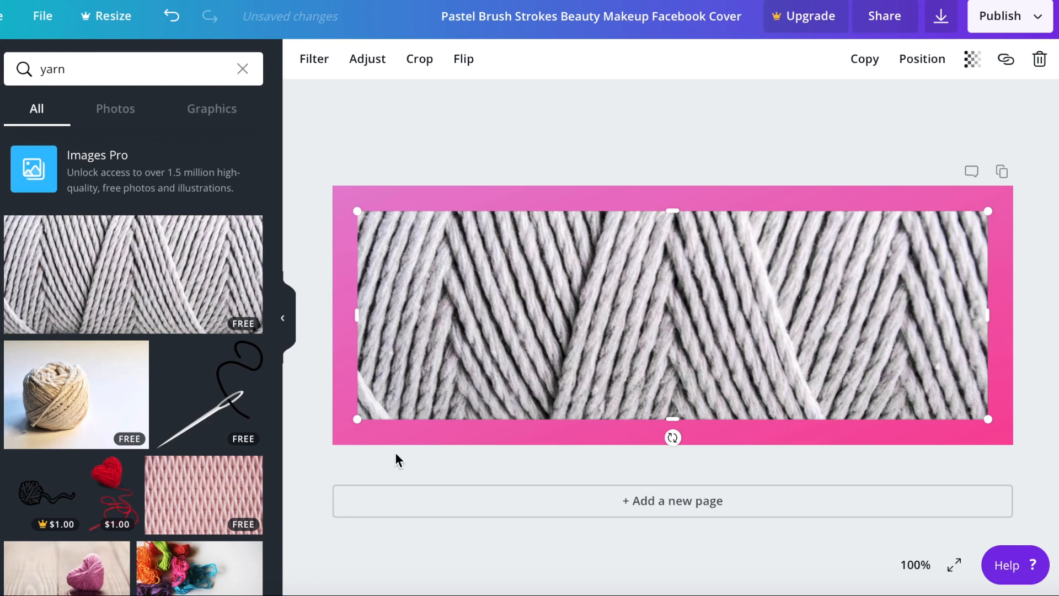
mouse_move(877, 497)
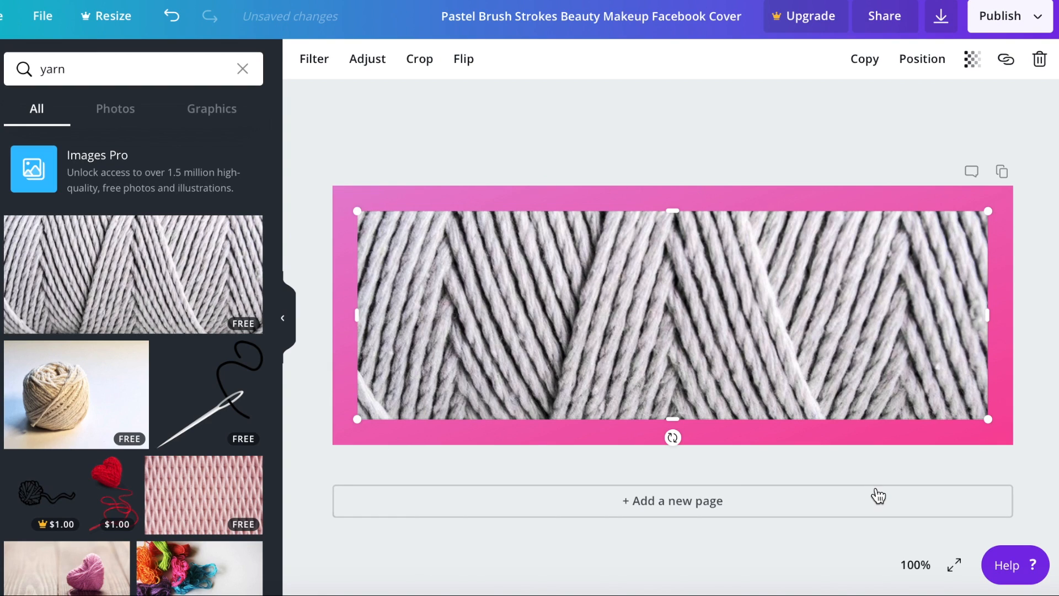
mouse_move(878, 494)
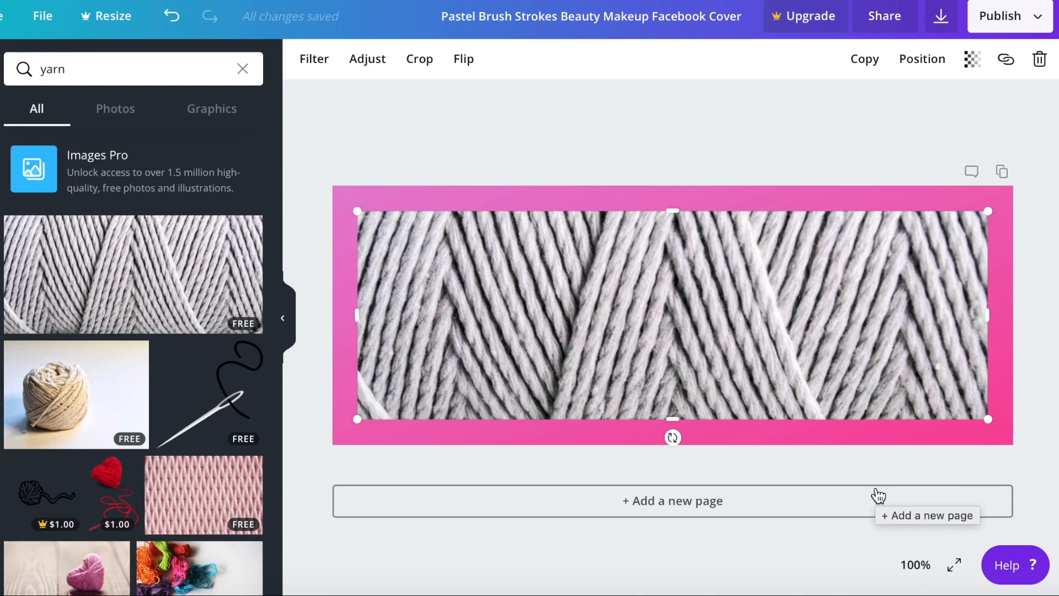
mouse_move(922, 59)
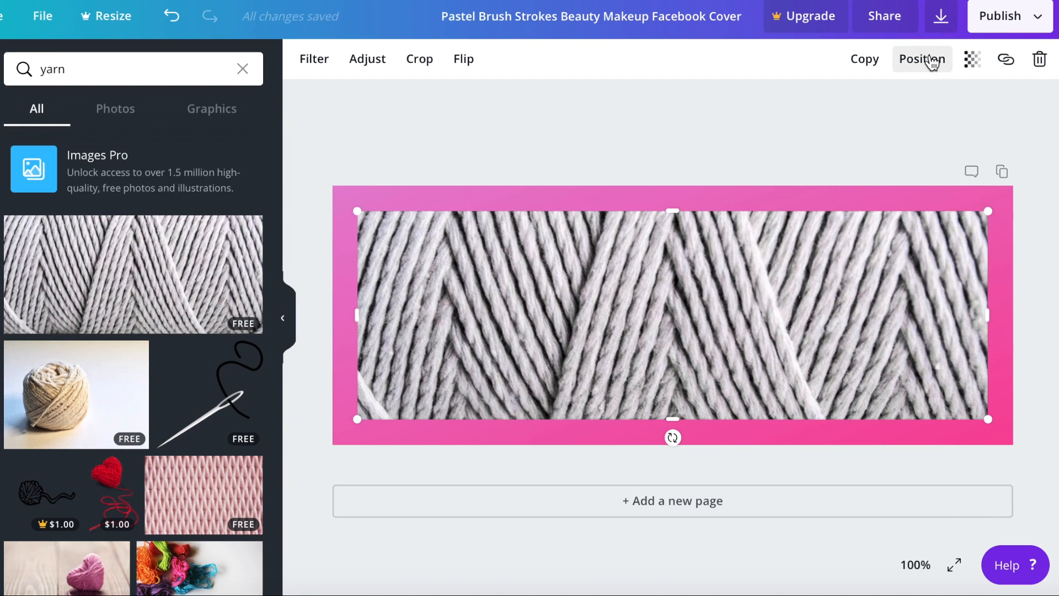
Send the twine photo back two layers behind the Ash Creates title and tagline.
click(921, 59)
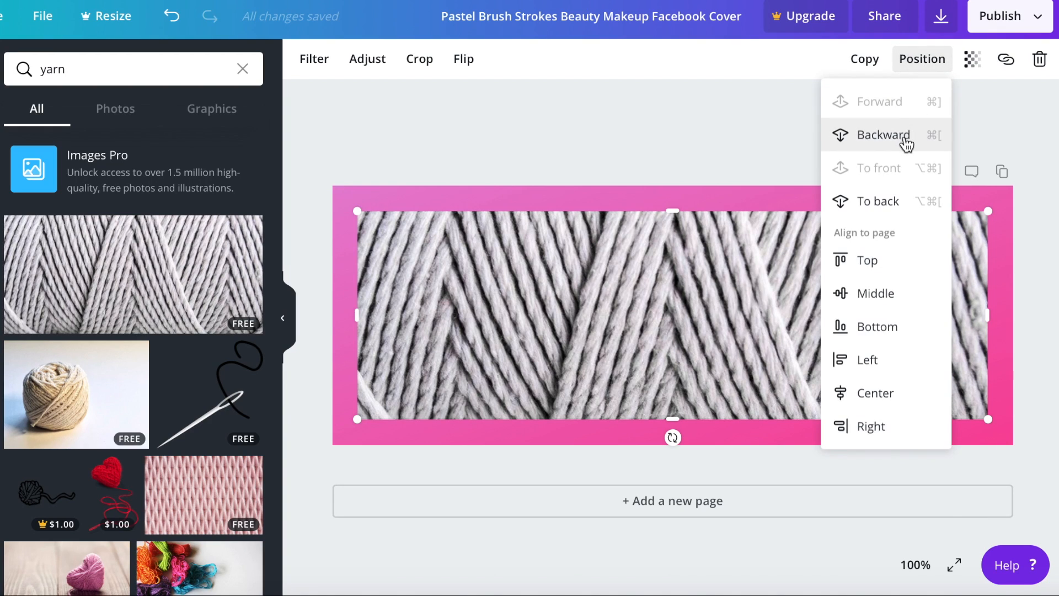
click(881, 135)
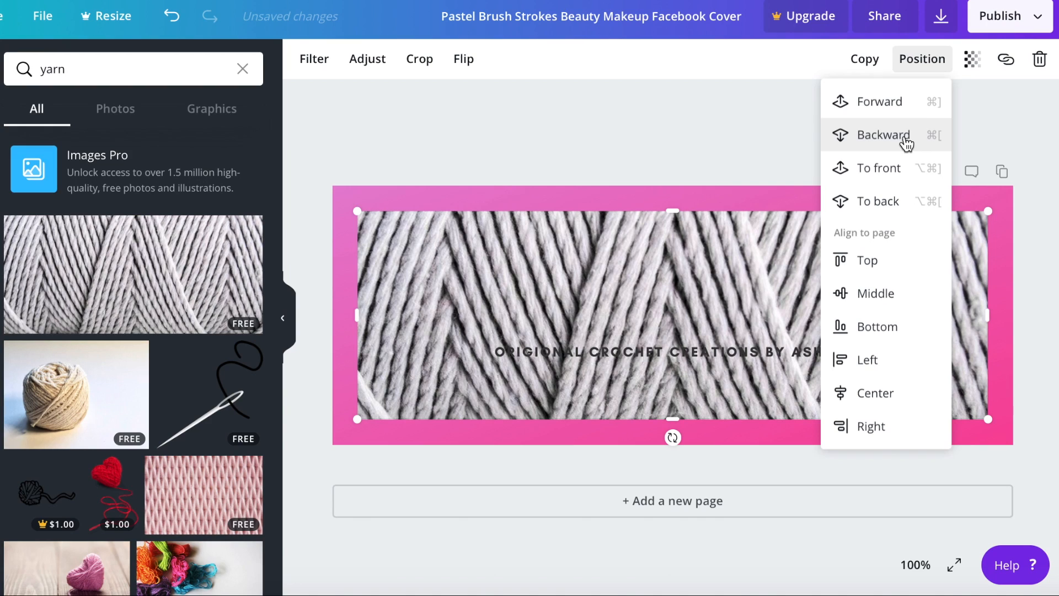
click(881, 134)
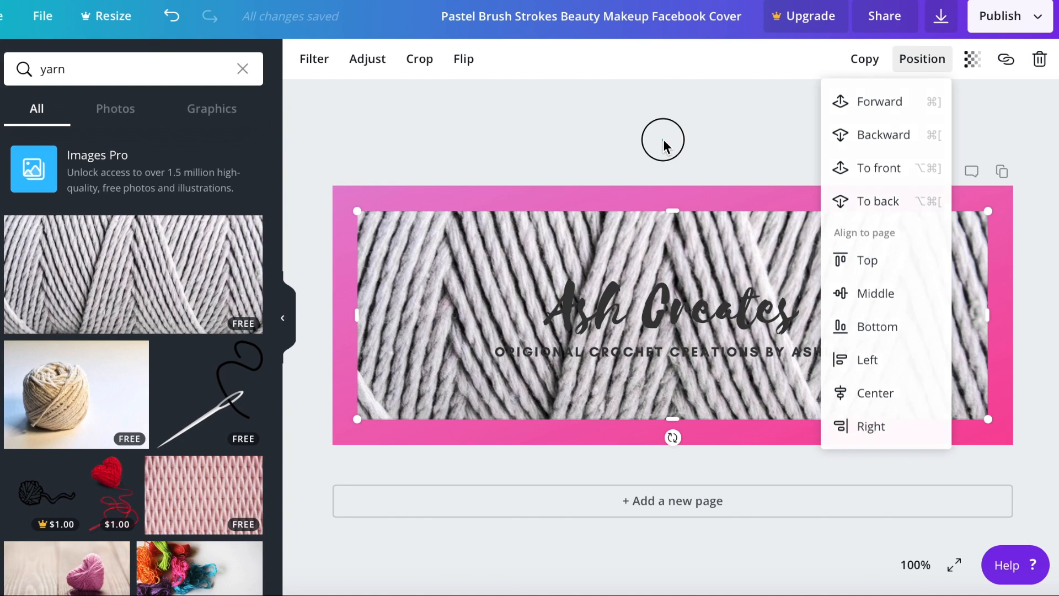
click(665, 142)
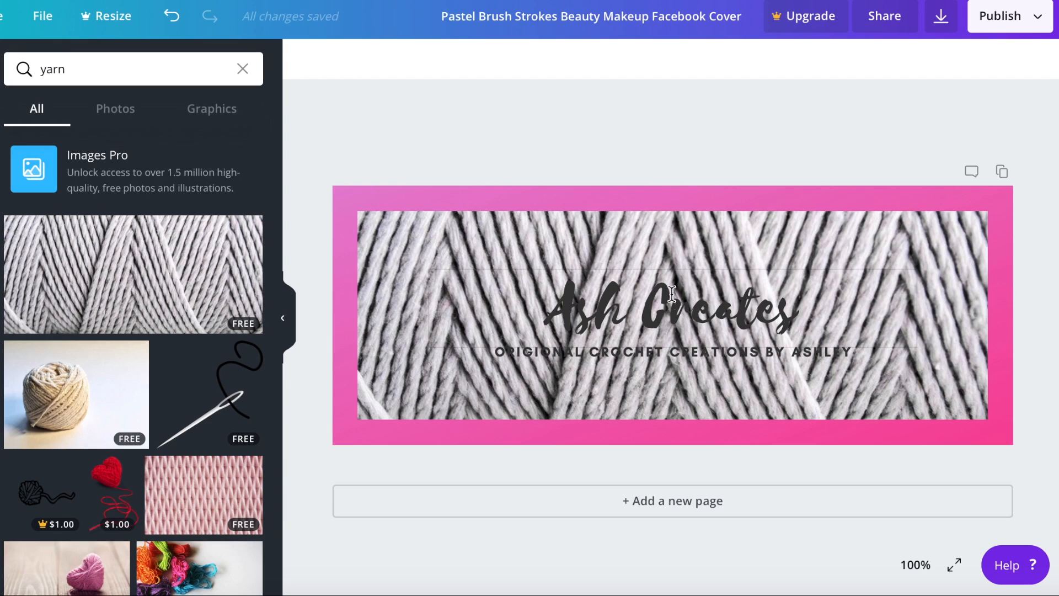
mouse_move(758, 317)
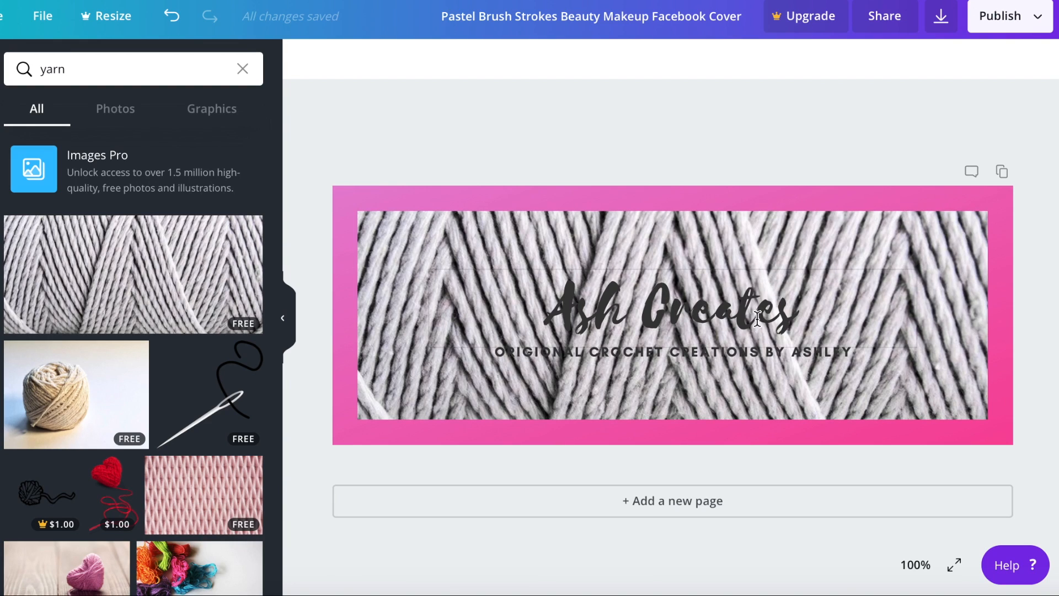
click(672, 318)
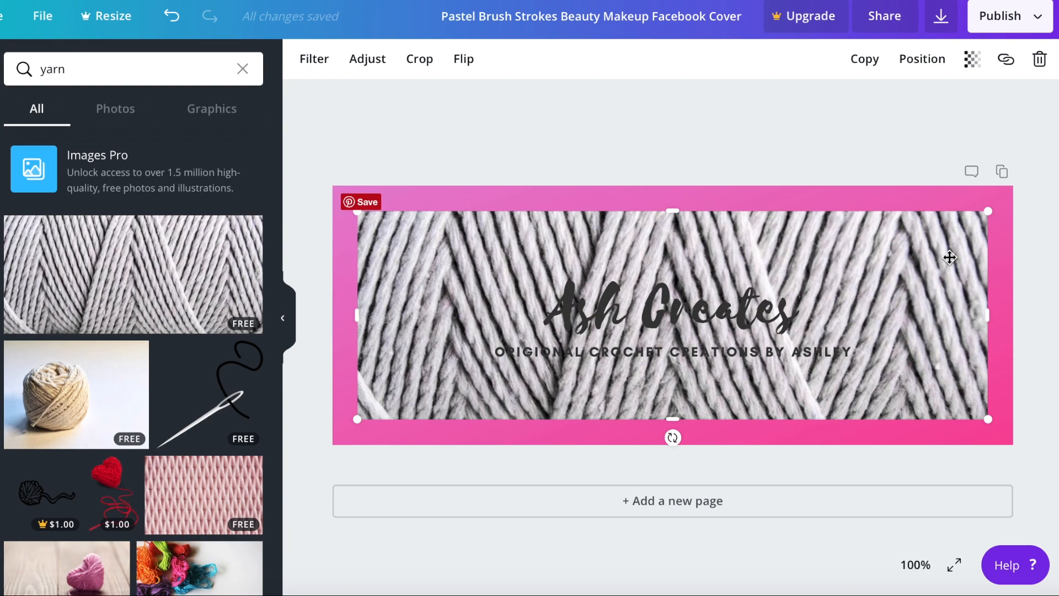
mouse_move(972, 59)
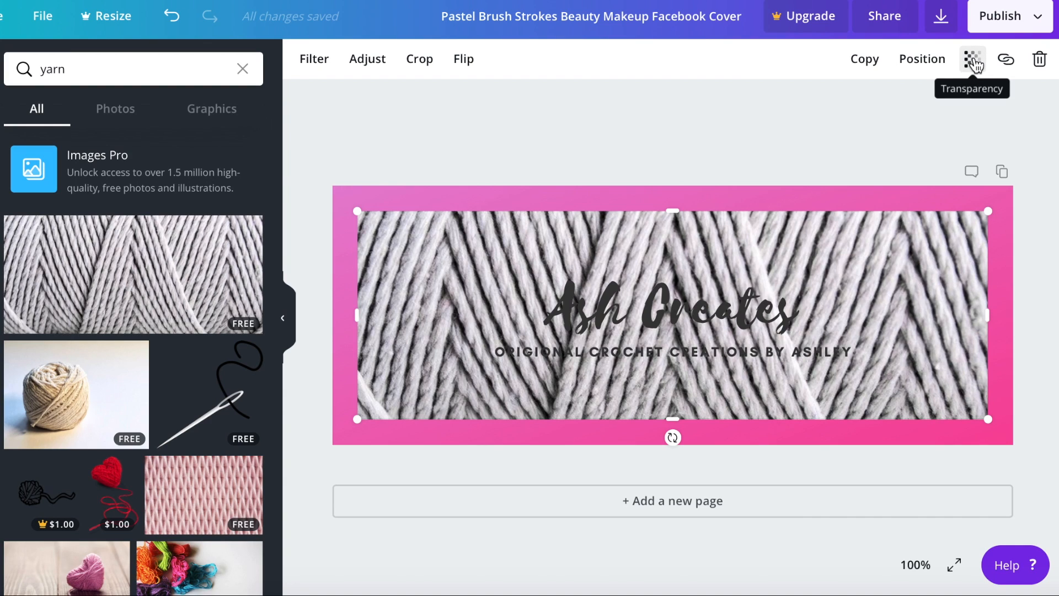
Fade the twine photo to 40 transparency.
click(972, 59)
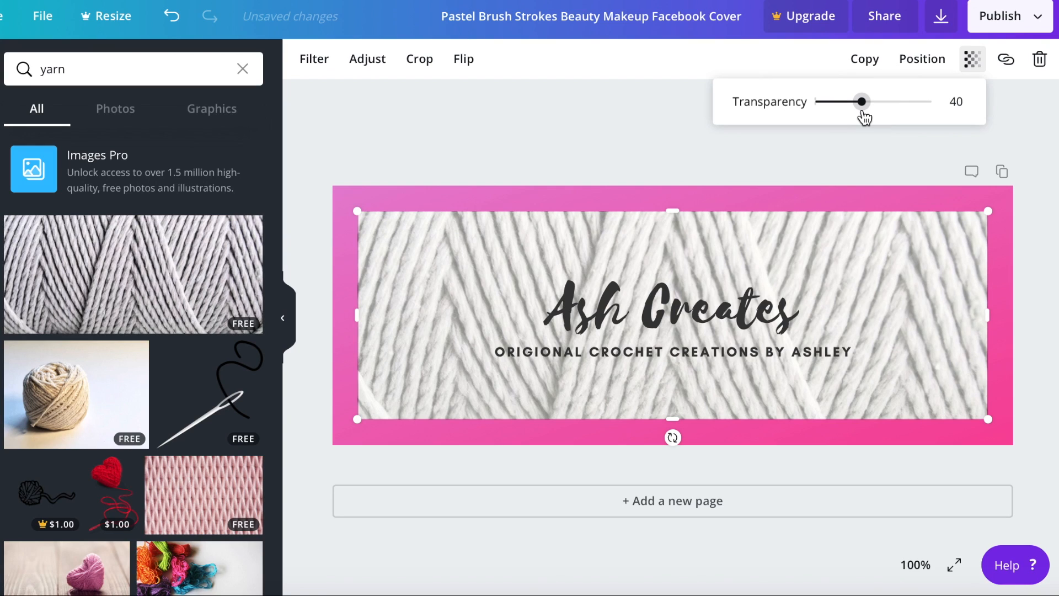
mouse_move(542, 245)
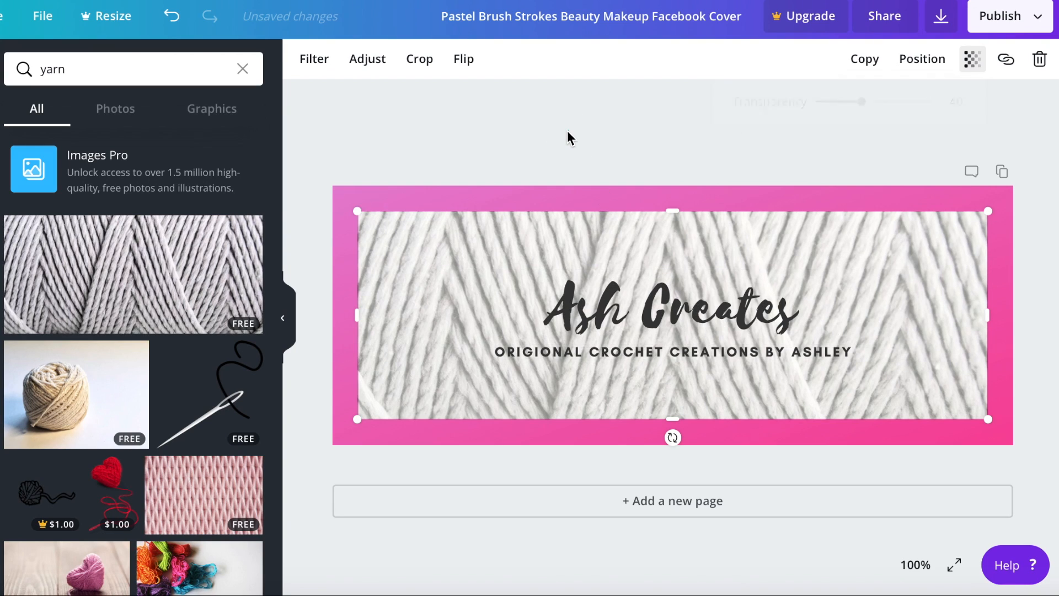
click(569, 135)
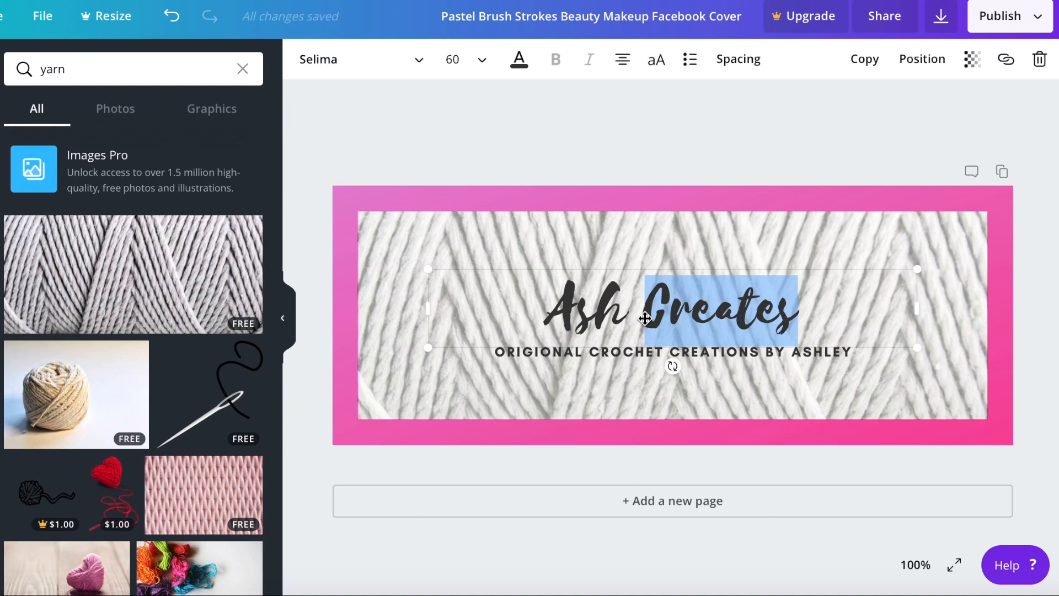
Make the Ash Creates title and crochet creations tagline text black.
click(518, 59)
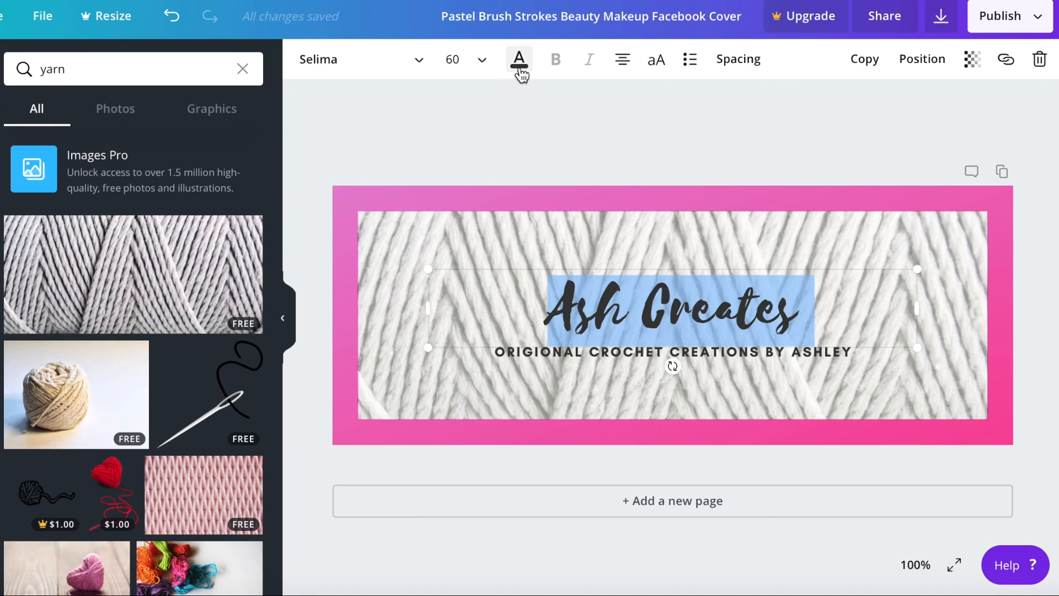
click(518, 59)
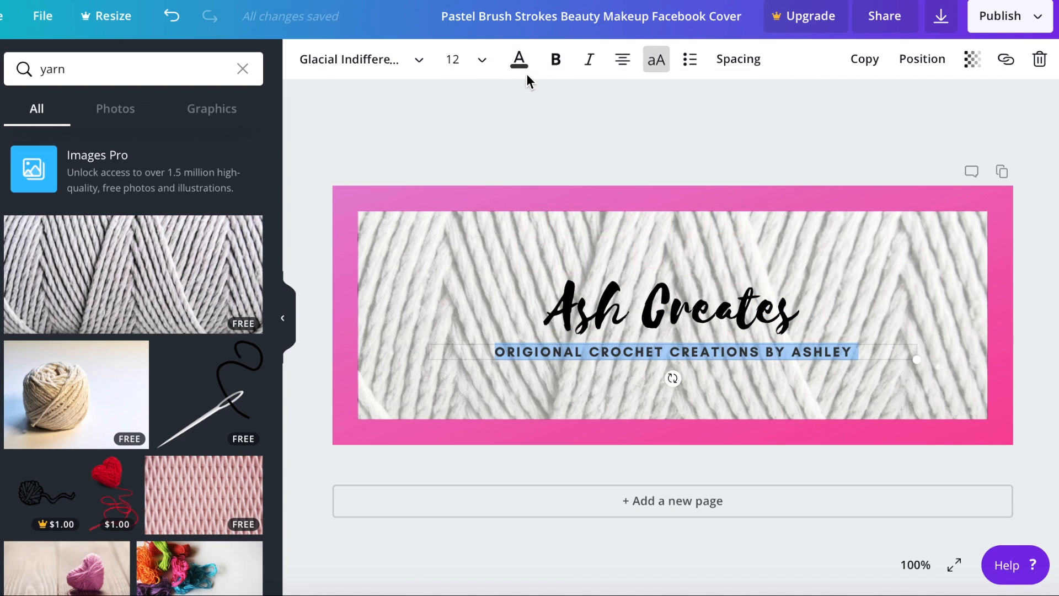
mouse_move(519, 60)
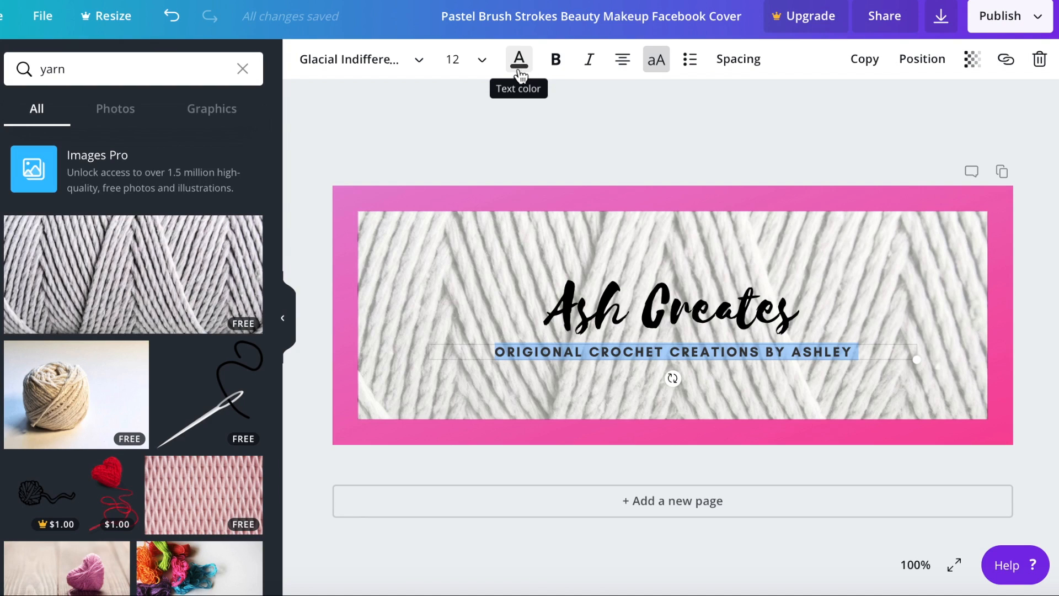
click(518, 59)
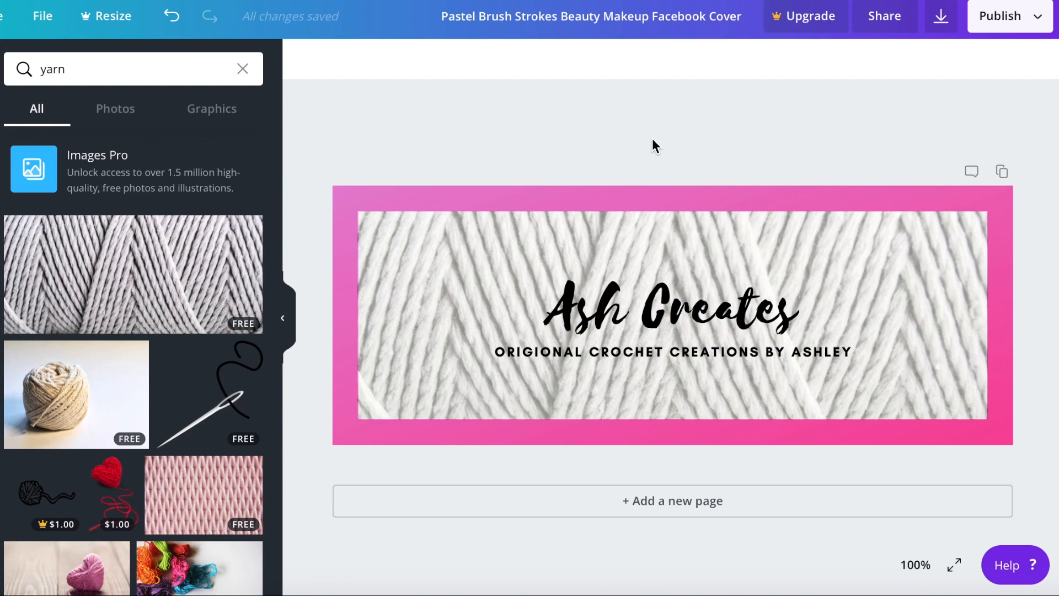
mouse_move(791, 285)
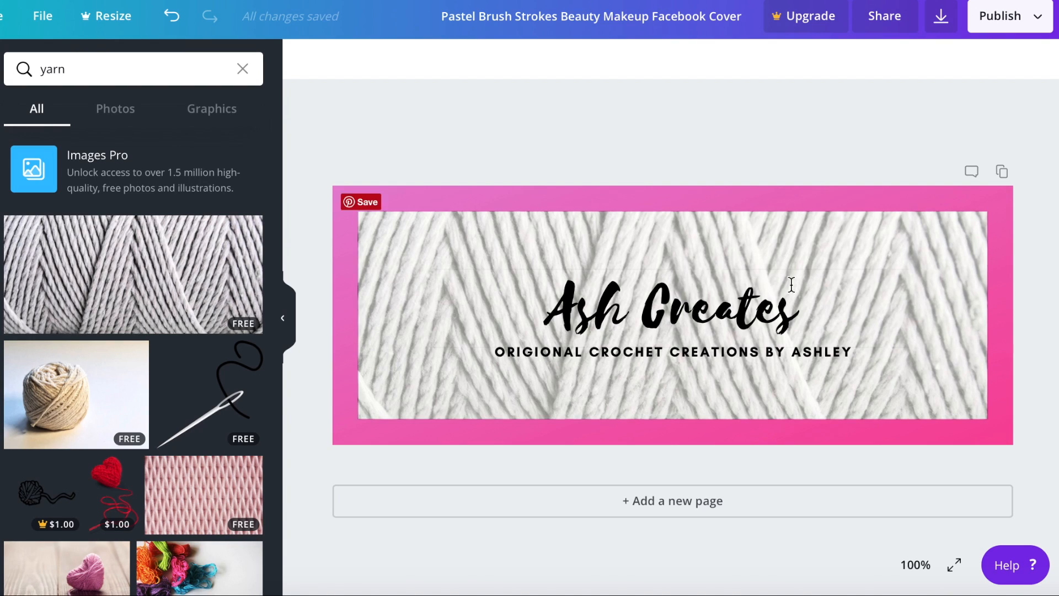
mouse_move(915, 442)
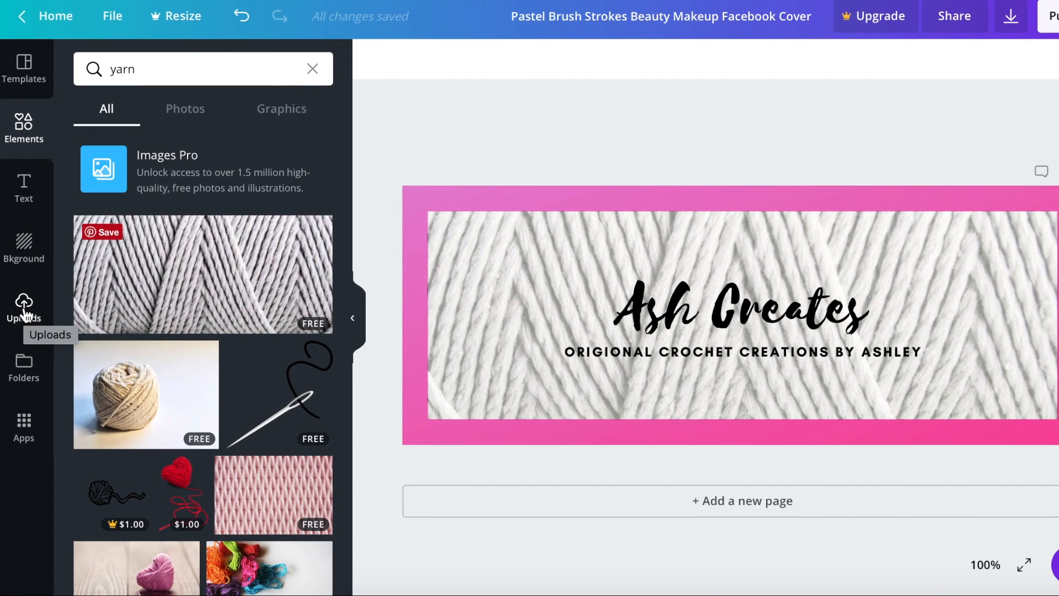
click(23, 307)
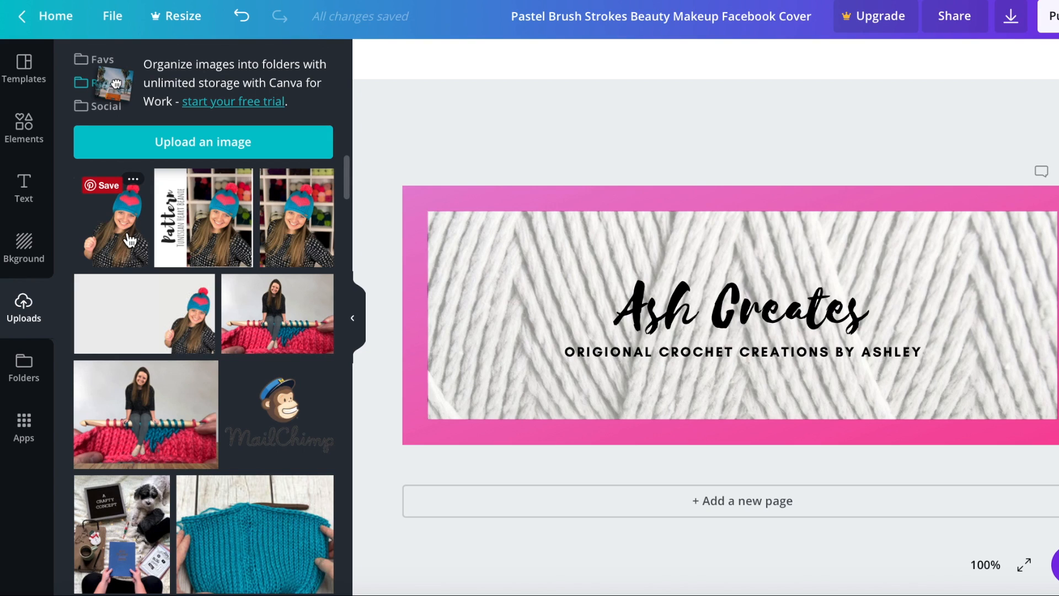
mouse_move(216, 157)
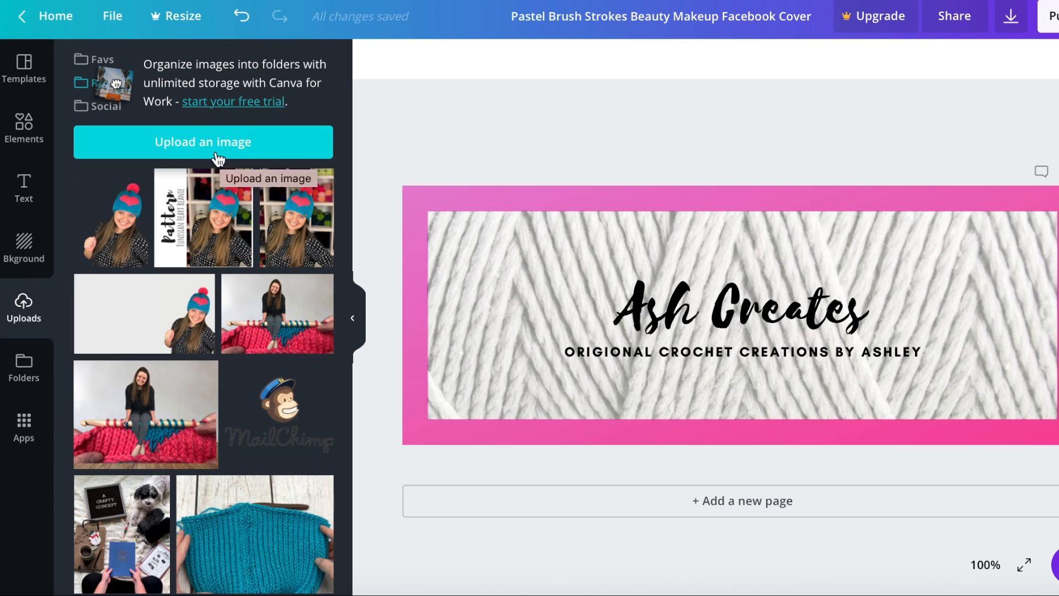
mouse_move(311, 135)
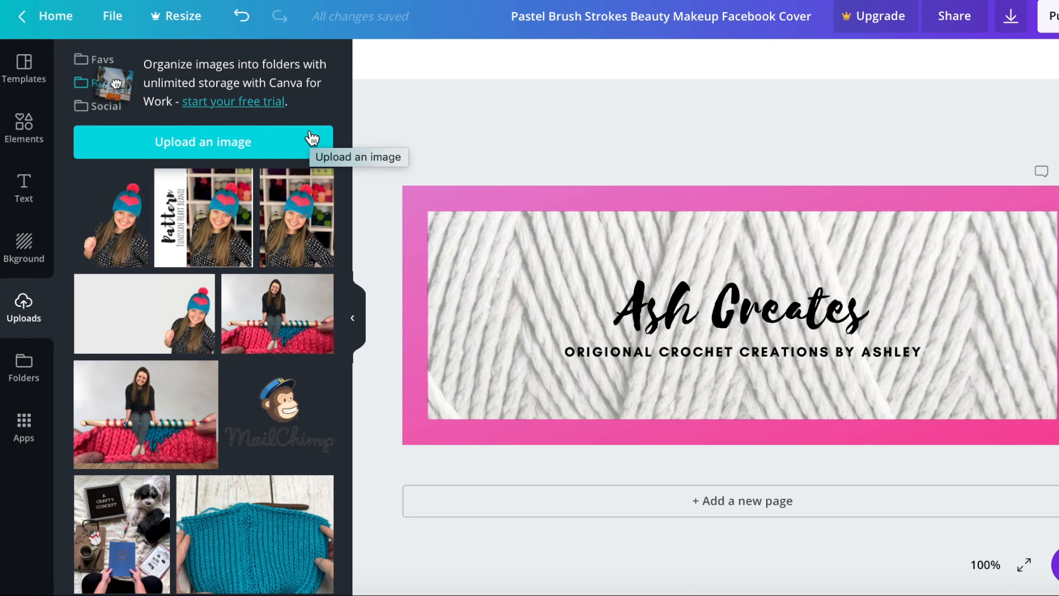
Add the uploaded cut-out hat photo onto the cover.
click(112, 217)
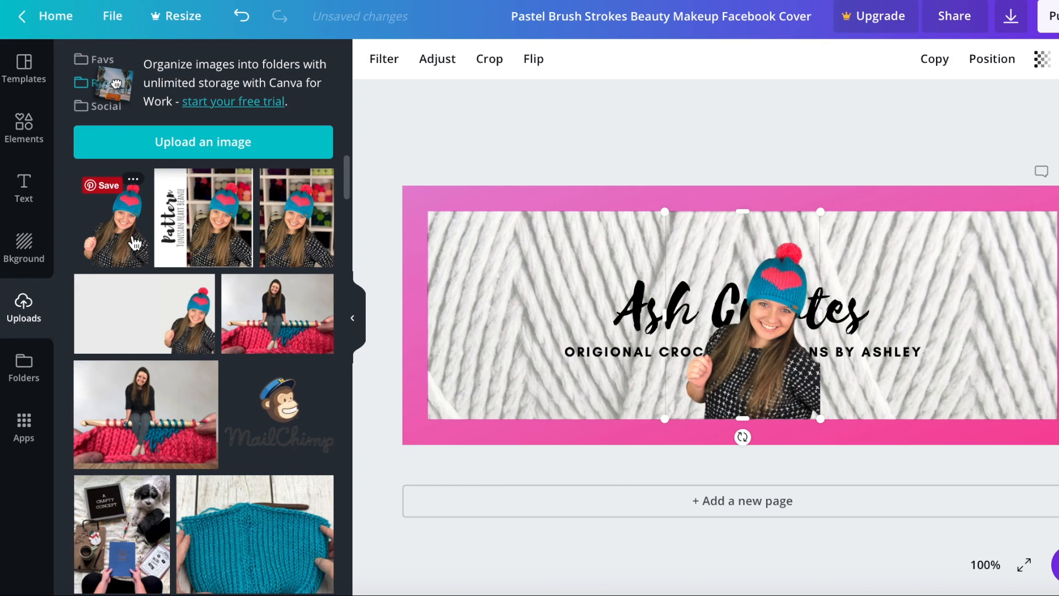
mouse_move(694, 383)
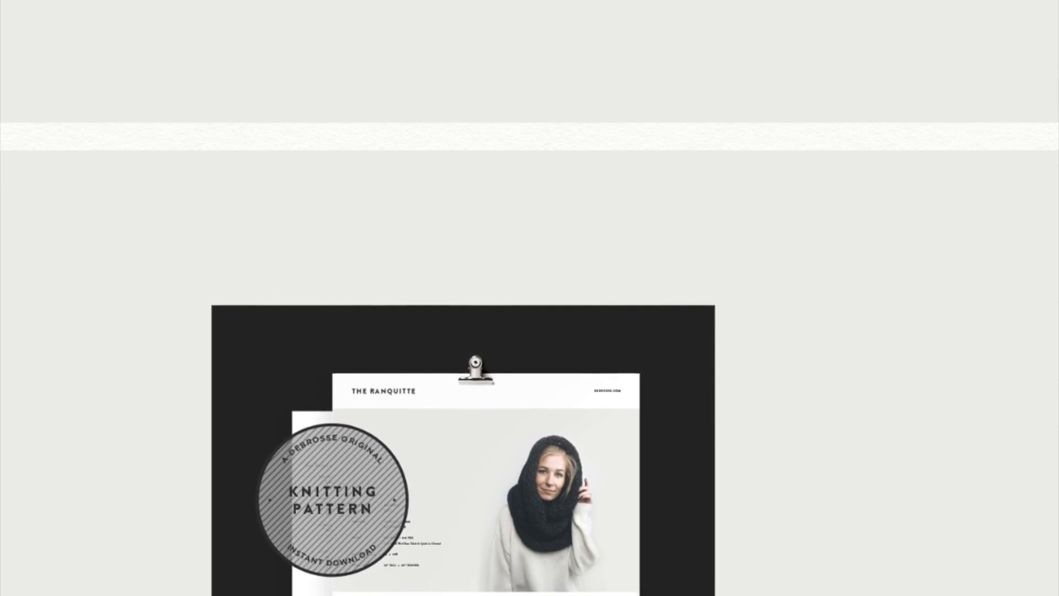
Scroll past the knitting pattern mockup to the 'Expand your offerings w/ patterns' section.
scroll(down, 3)
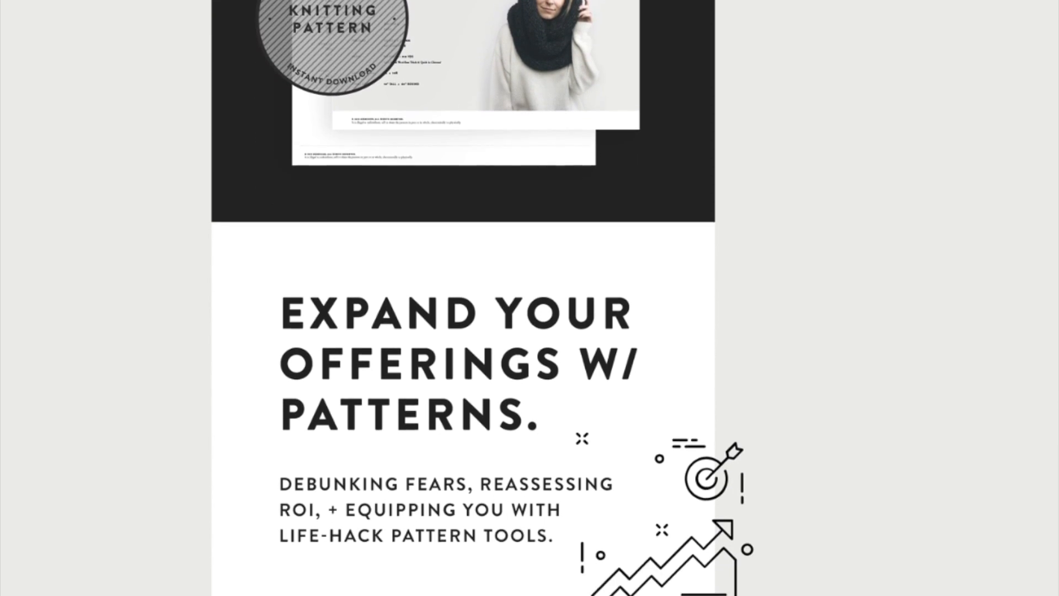
scroll(down, 3)
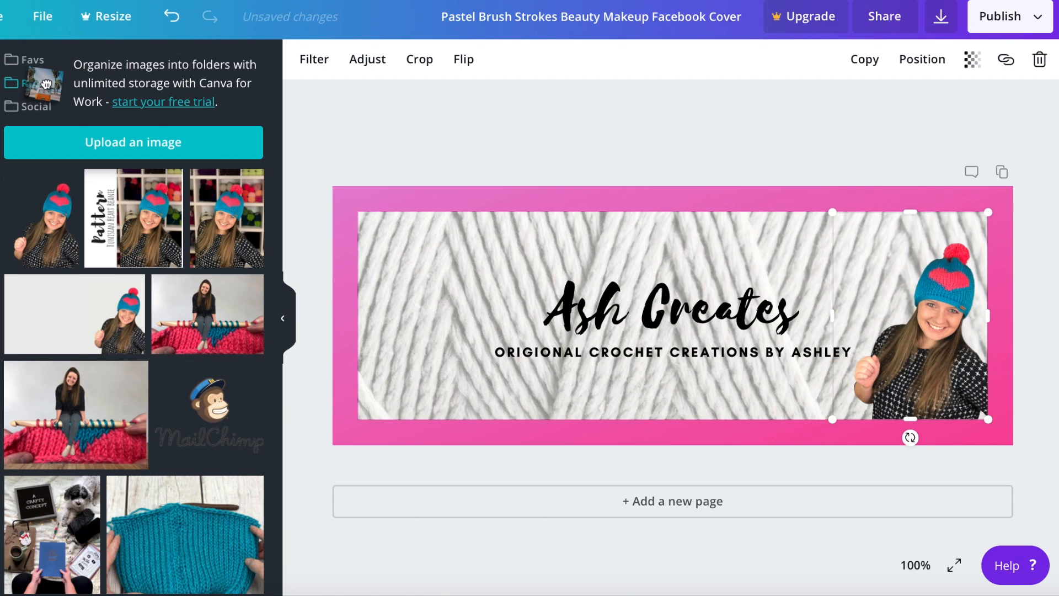
mouse_move(843, 505)
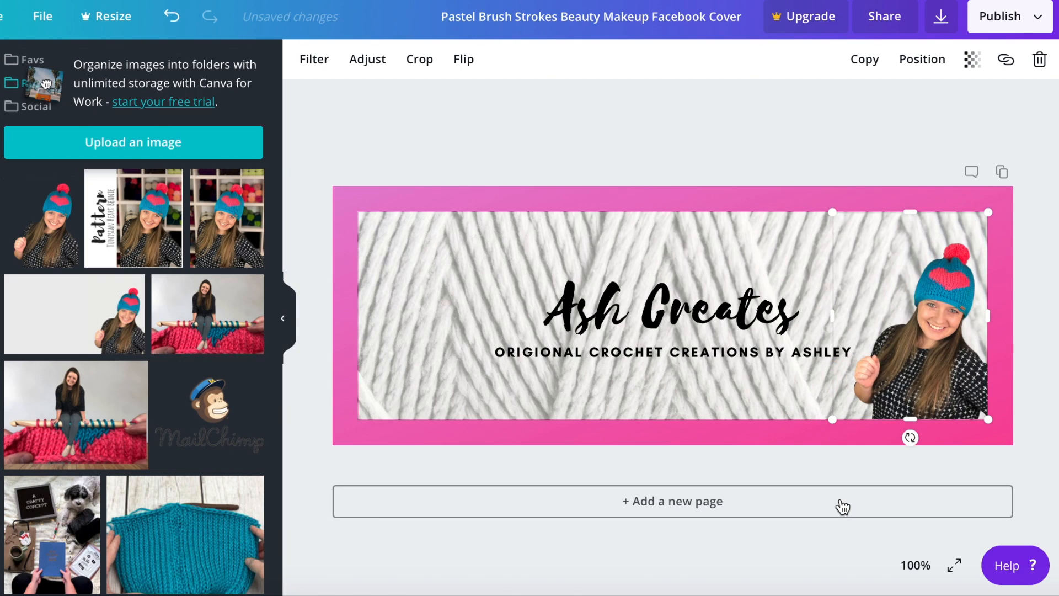
mouse_move(842, 505)
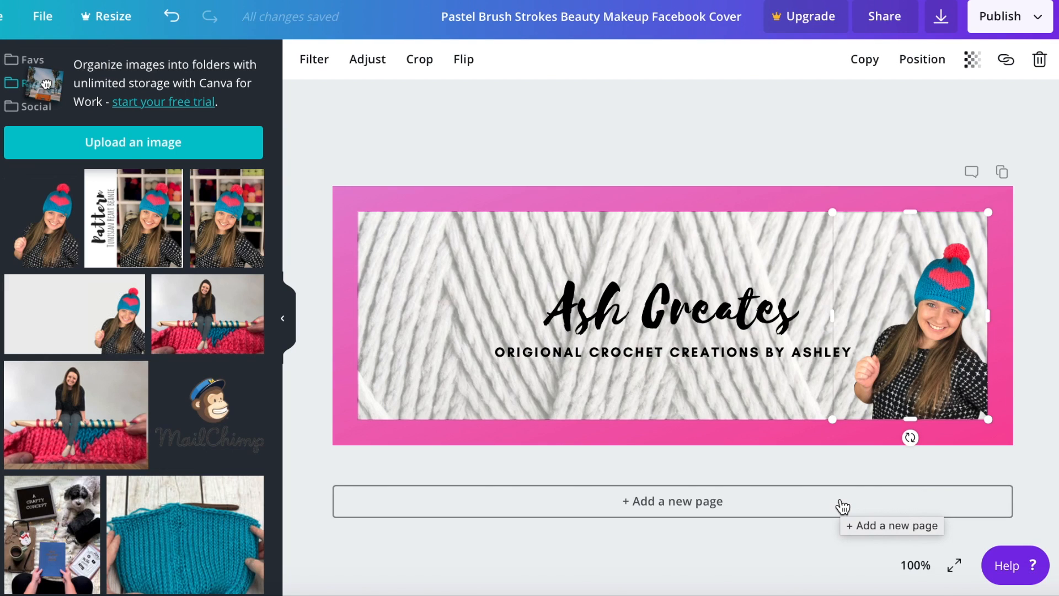
Deselect the cut-out photo to check it sits at the yarn image's right edge.
click(1047, 446)
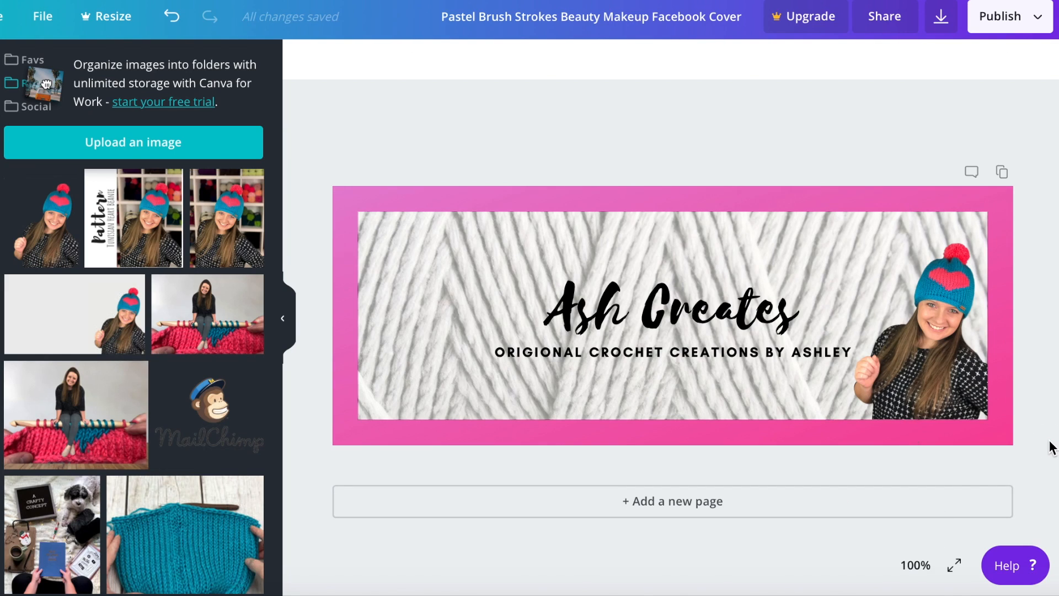
mouse_move(1000, 164)
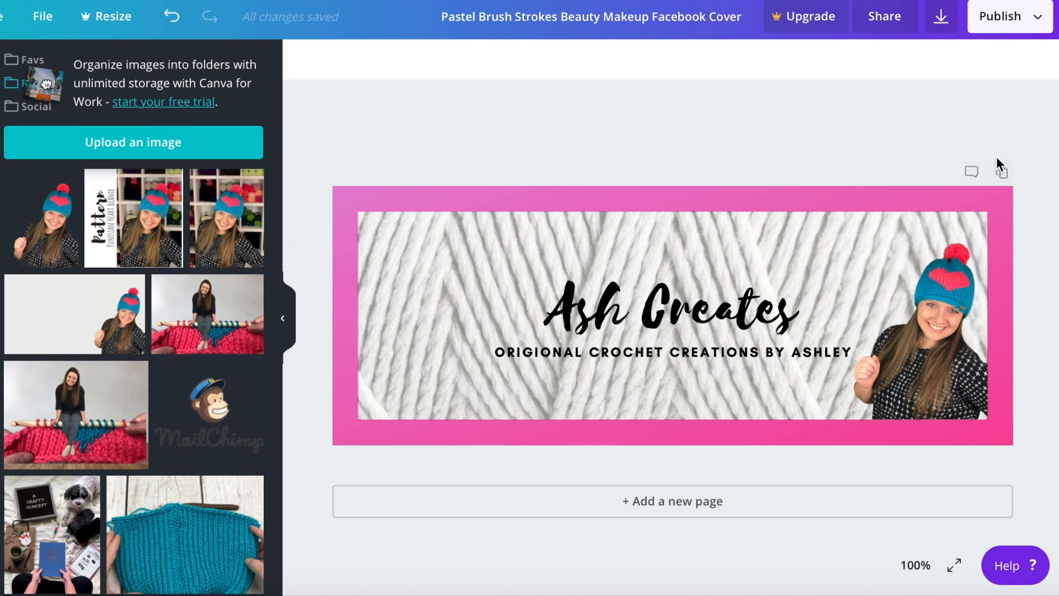
mouse_move(945, 292)
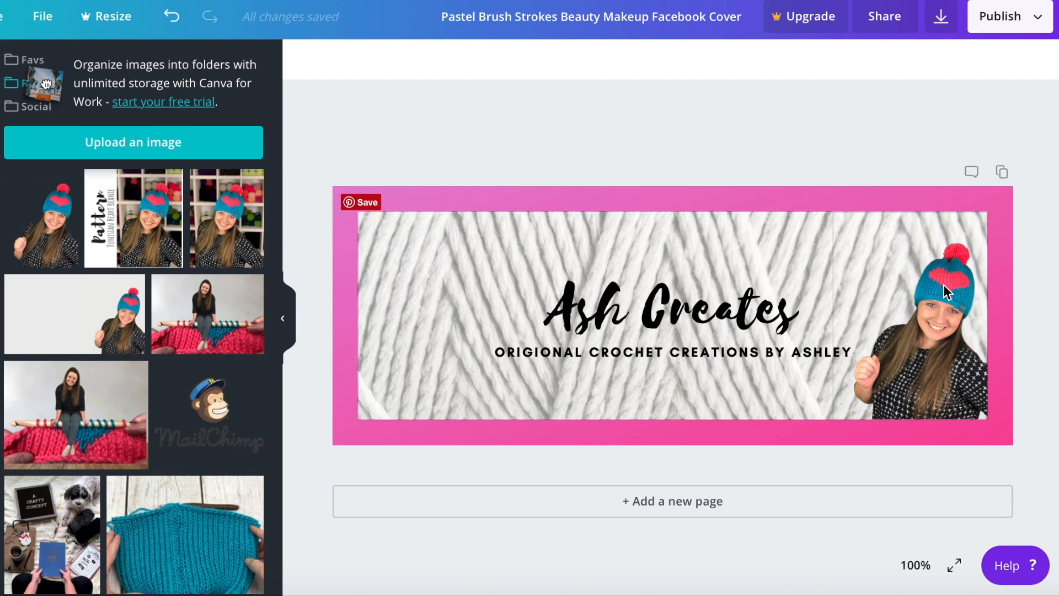
mouse_move(983, 280)
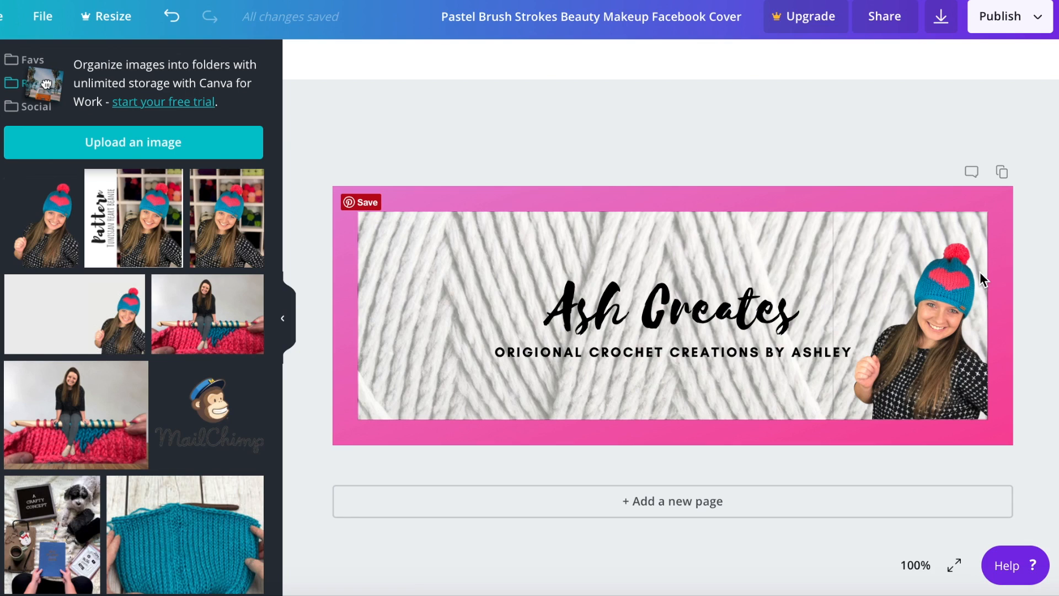
mouse_move(961, 294)
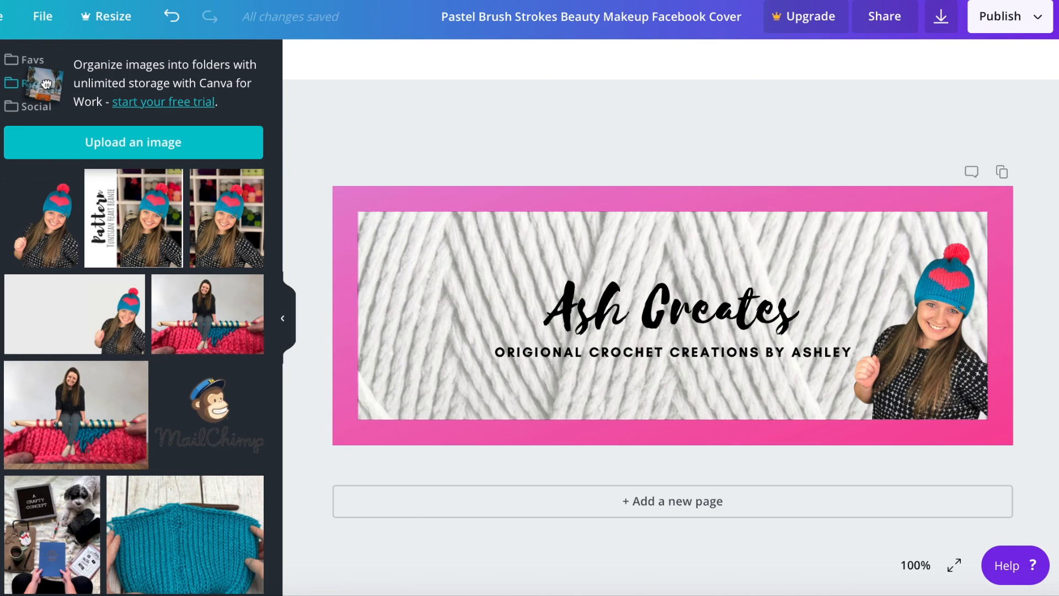
mouse_move(1052, 343)
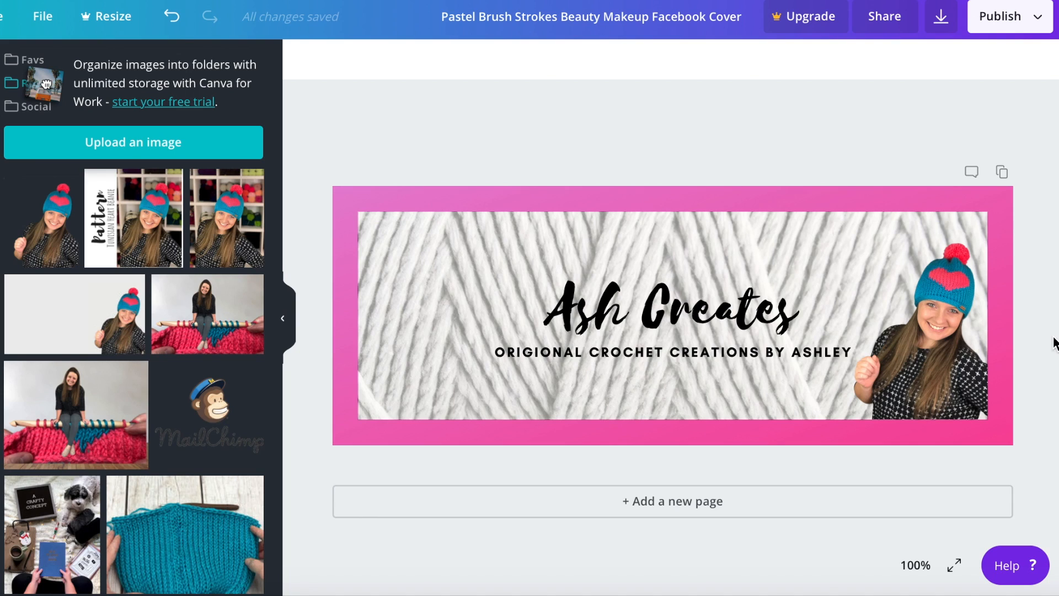
mouse_move(964, 283)
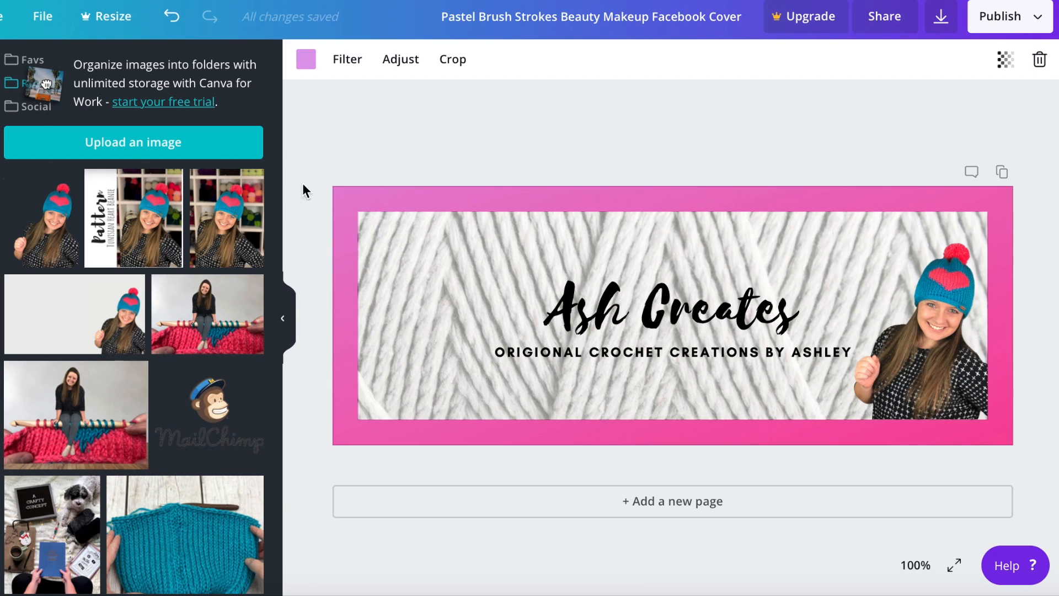
mouse_move(305, 59)
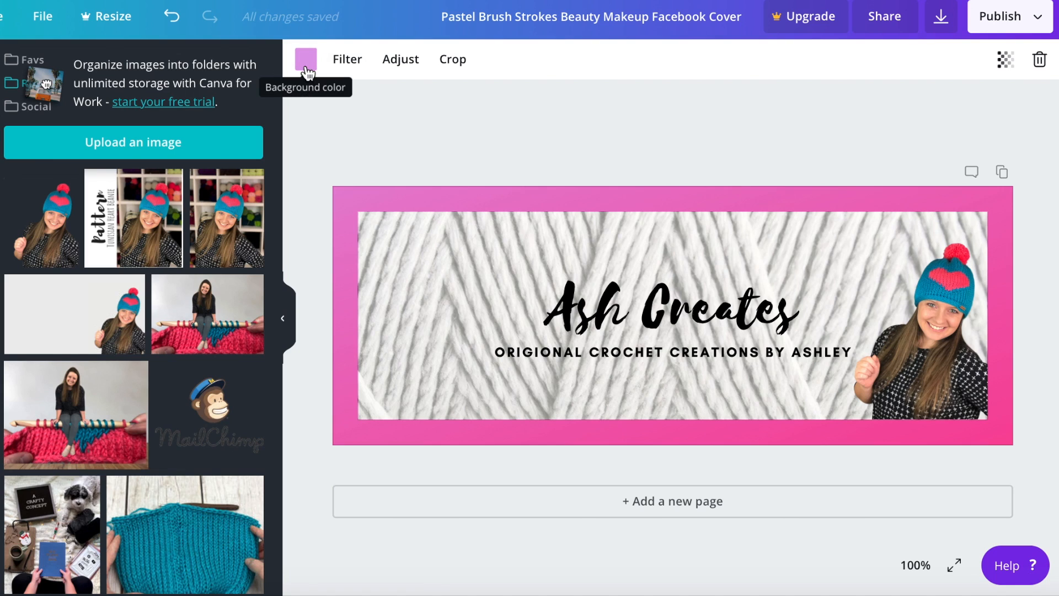
Replace the magenta gradient border with a custom solid pinkish-red hex colour matching the hat.
click(305, 59)
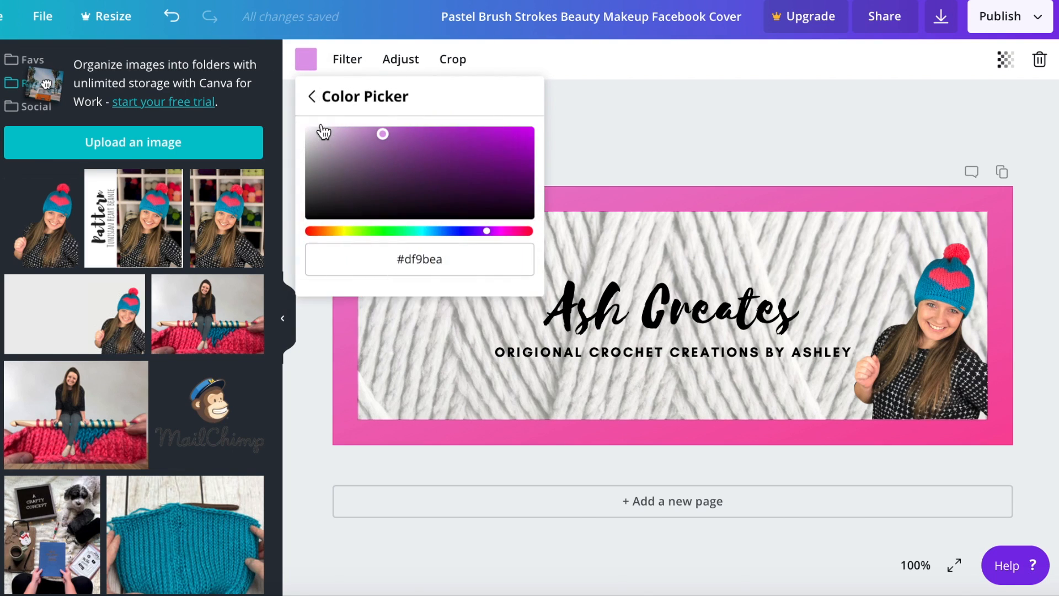
click(419, 259)
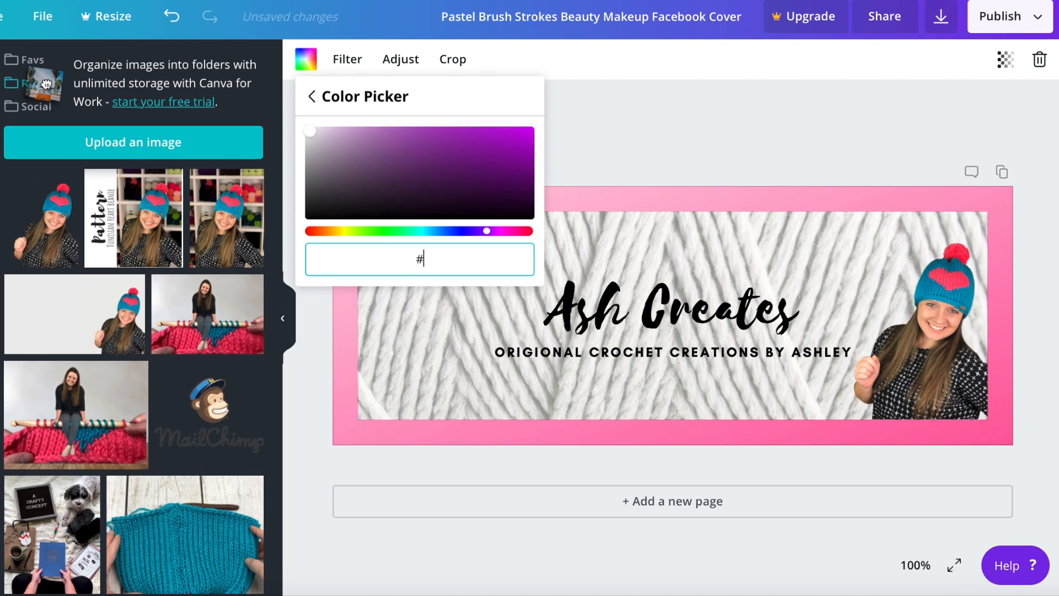
text(e)
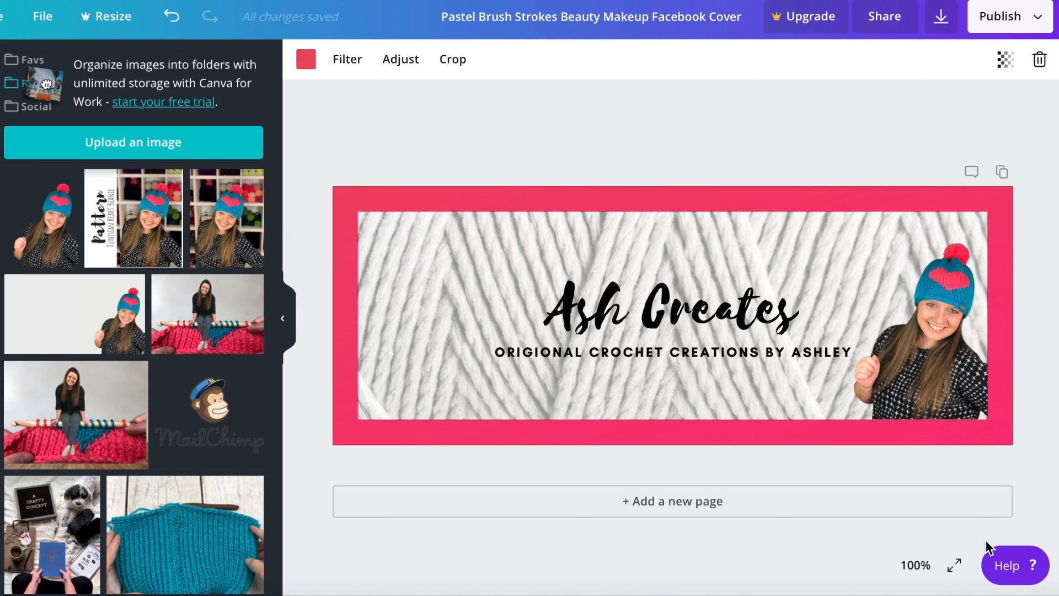
click(675, 307)
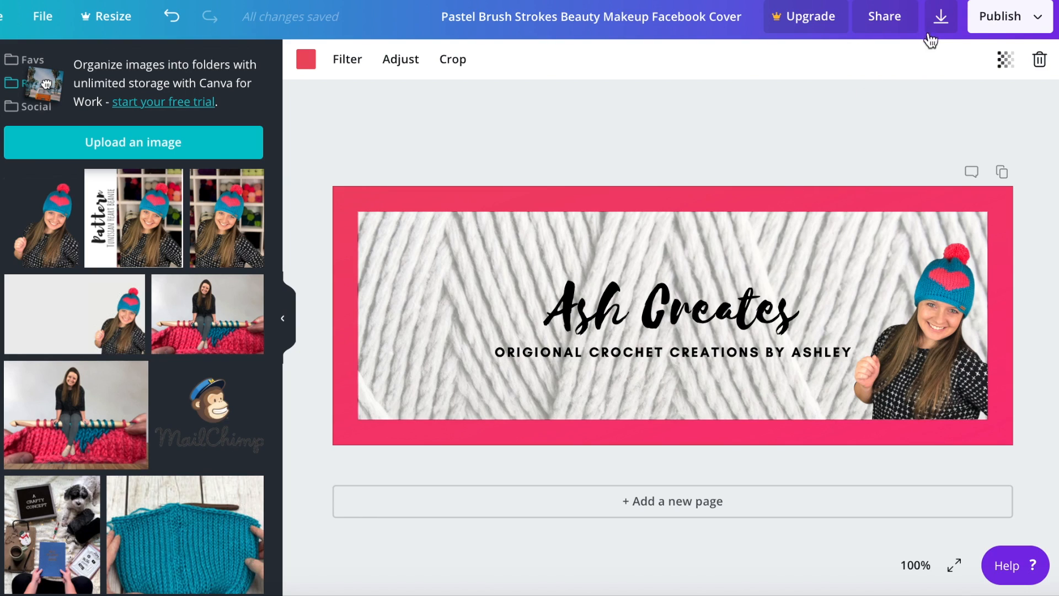
mouse_move(940, 16)
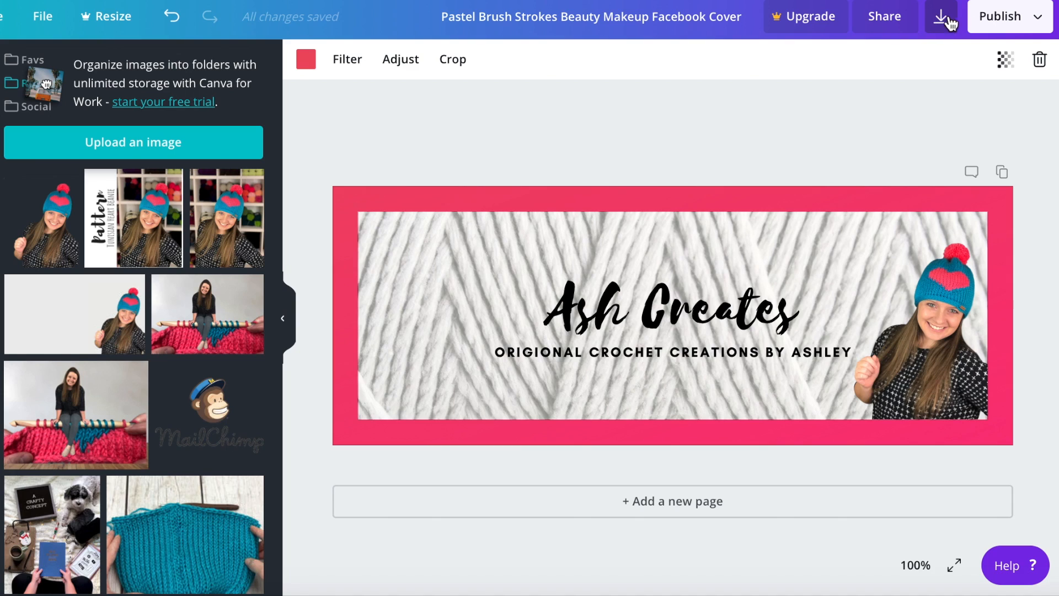
Show the download file type list (PNG, JPG, PDF), keeping PNG selected.
click(939, 16)
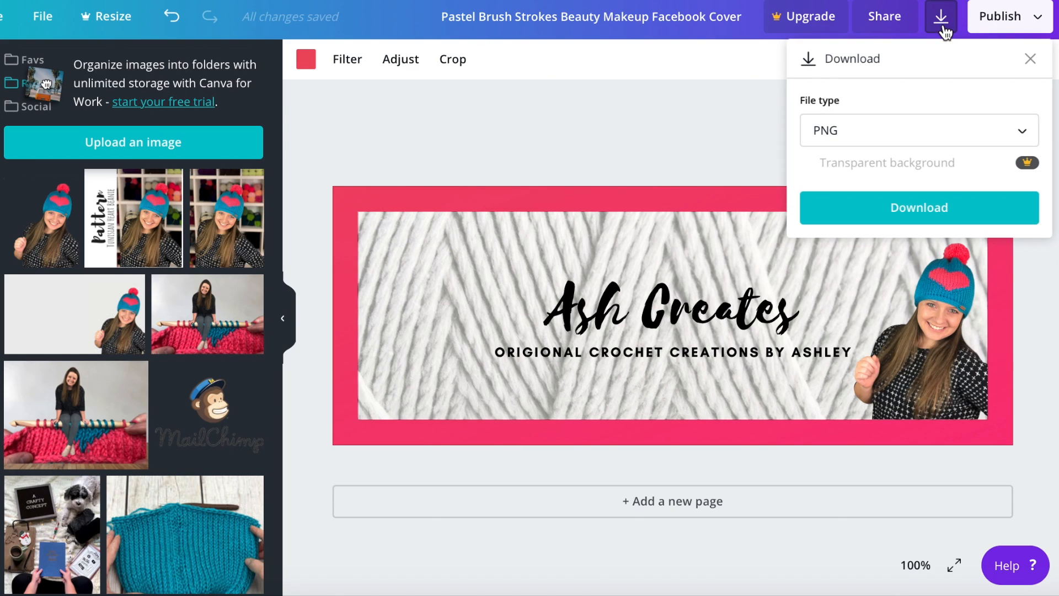
click(917, 130)
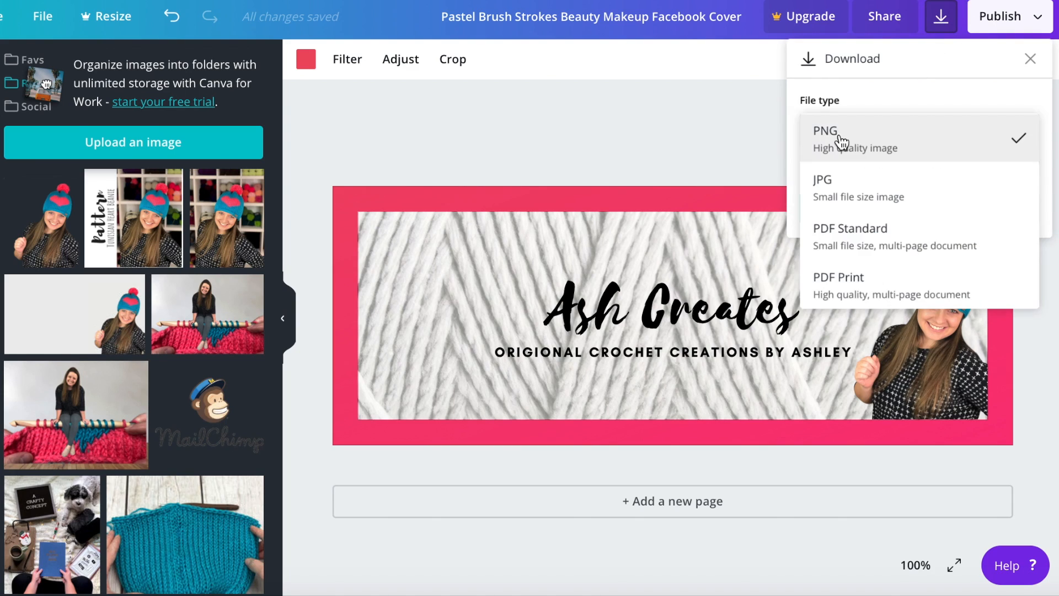
mouse_move(948, 141)
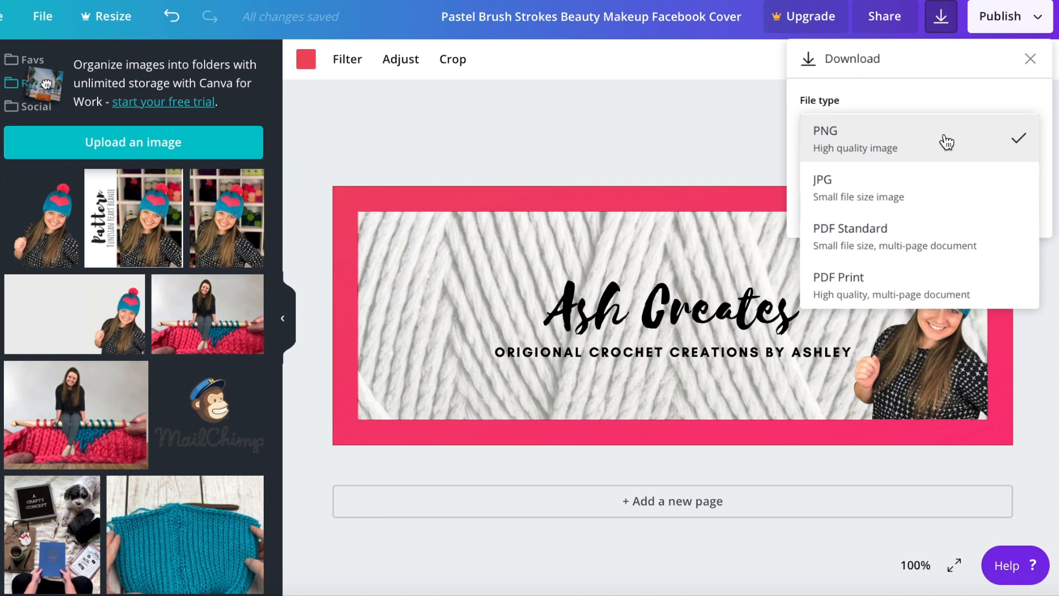
mouse_move(949, 198)
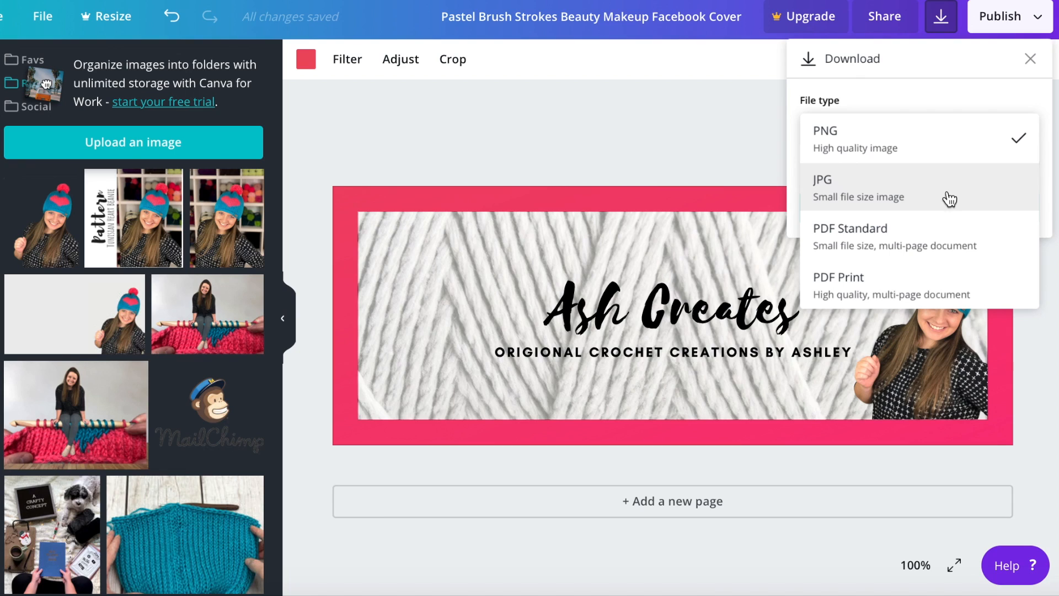
mouse_move(990, 255)
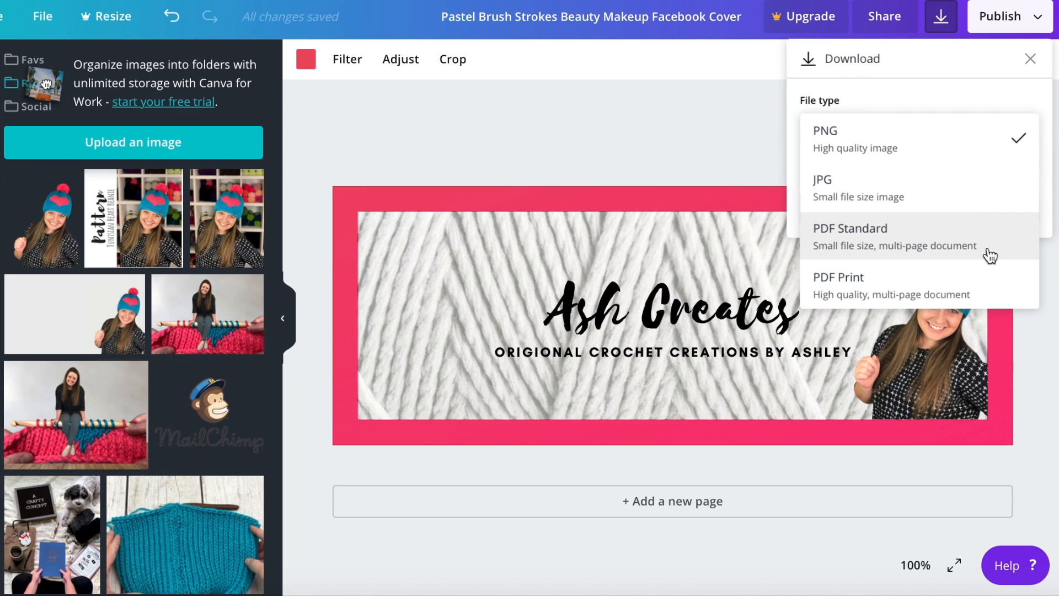
mouse_move(980, 297)
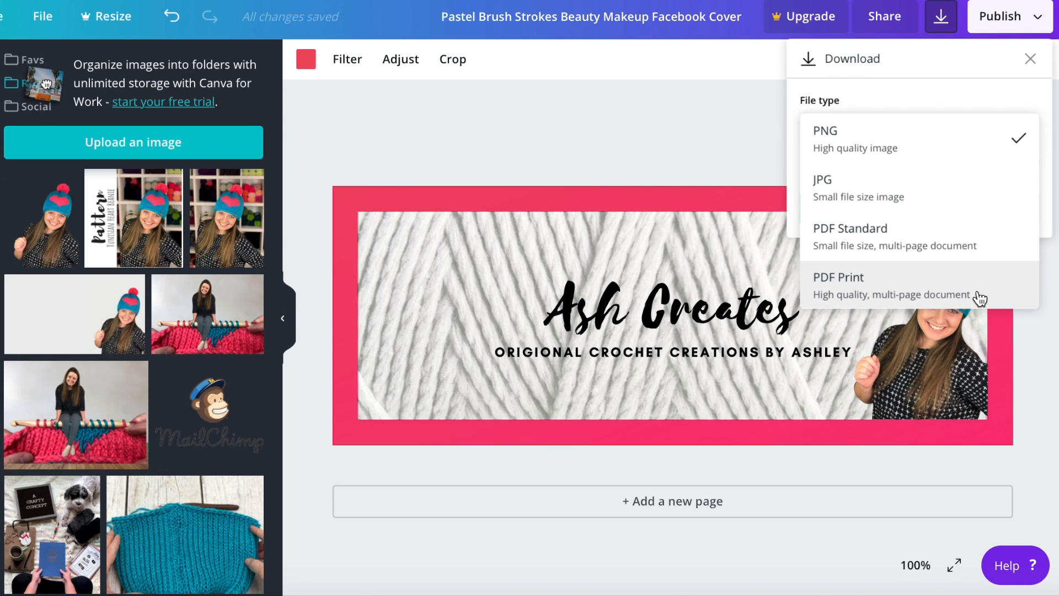
mouse_move(878, 138)
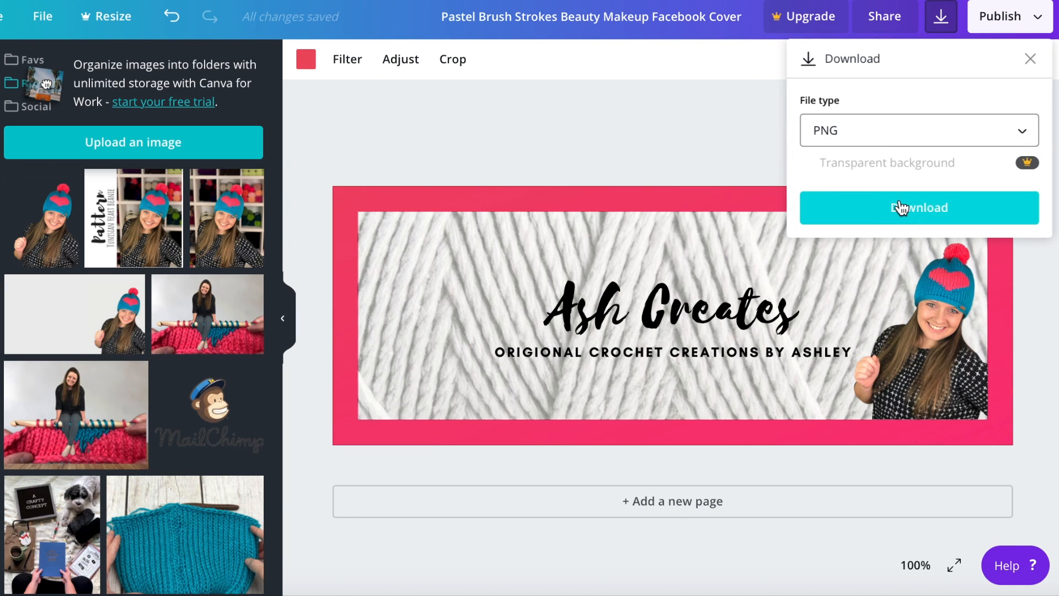
Download the cover as PNG and rename it 'Ash creates FB Cover' in Preview.
click(918, 208)
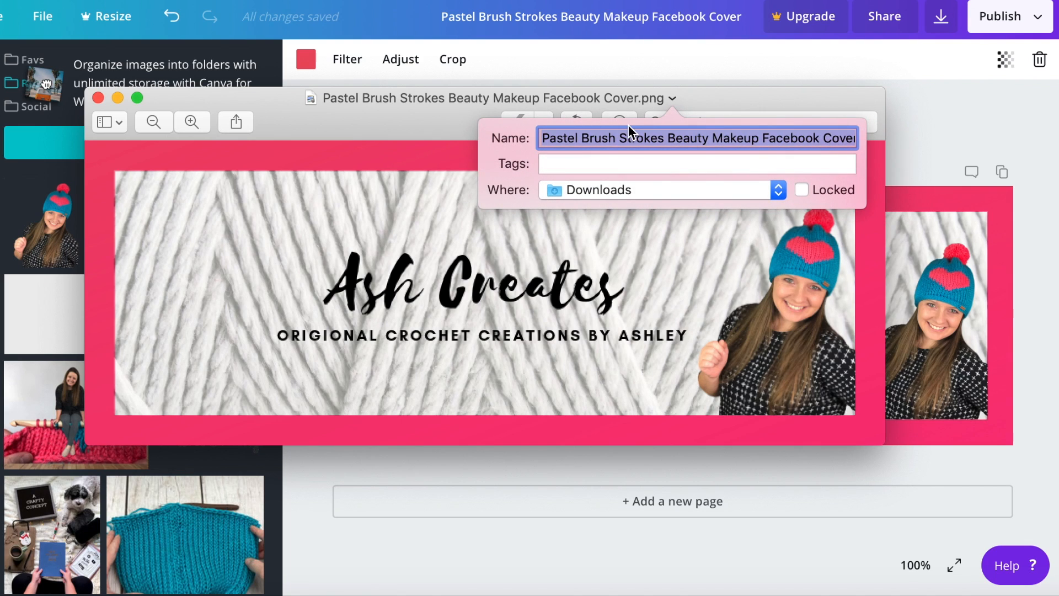
text(Ash c)
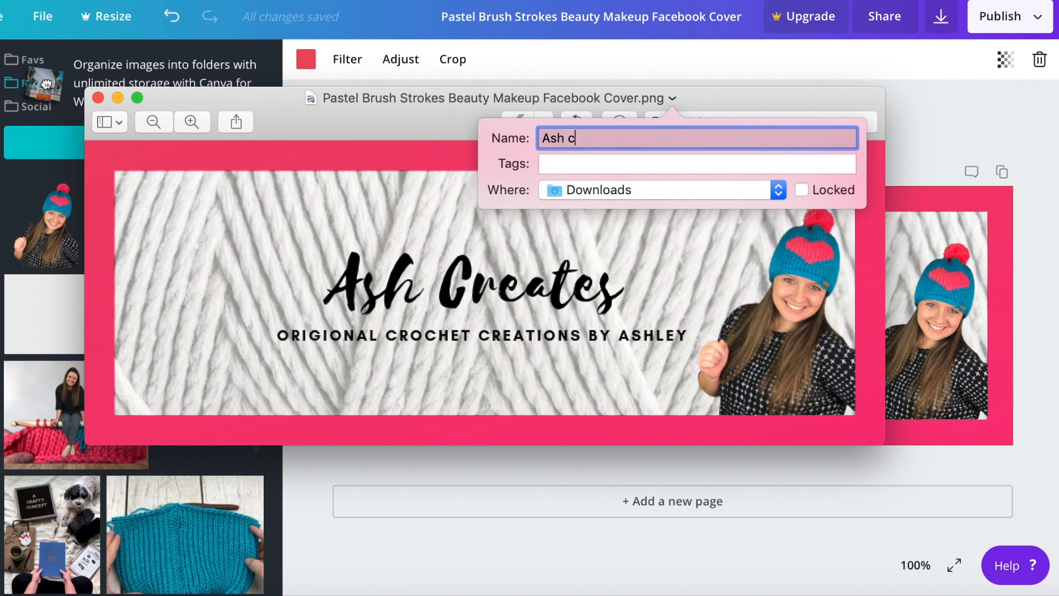
text(reates)
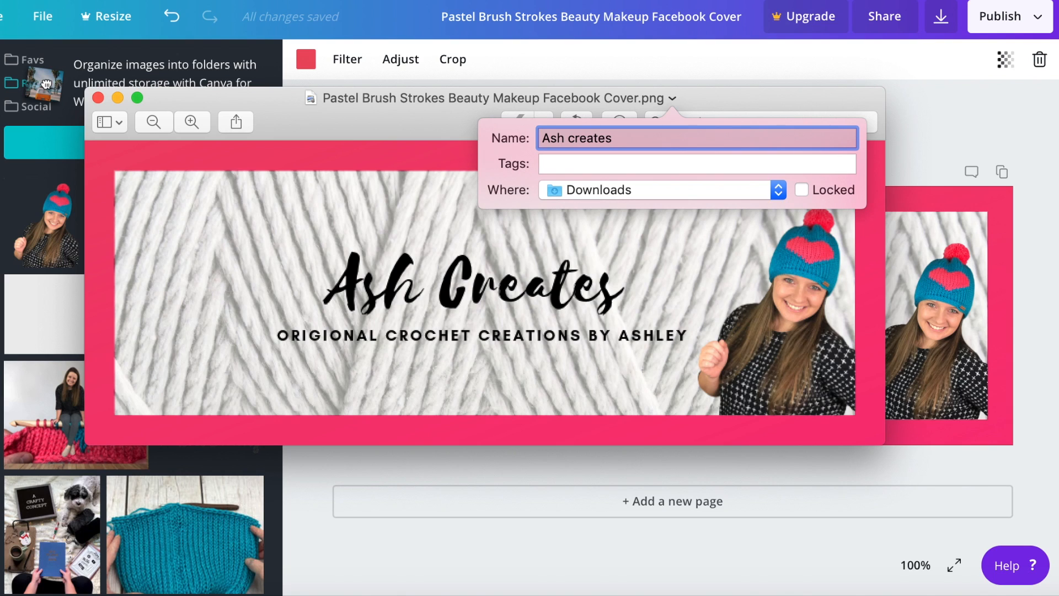
text(FB Cover)
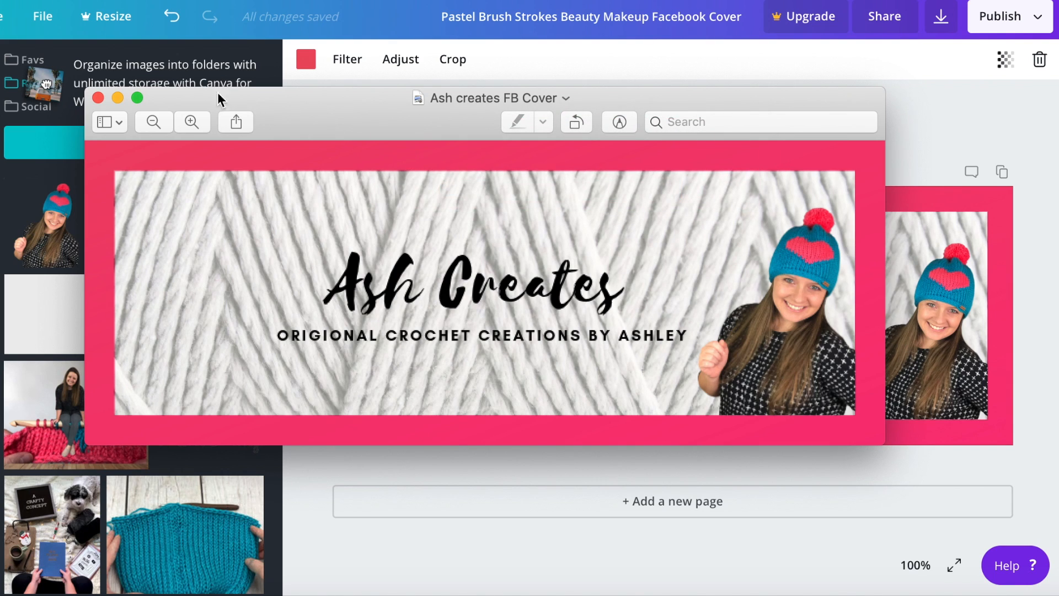
Close the Preview window showing the renamed 'Ash creates FB Cover' image.
click(98, 97)
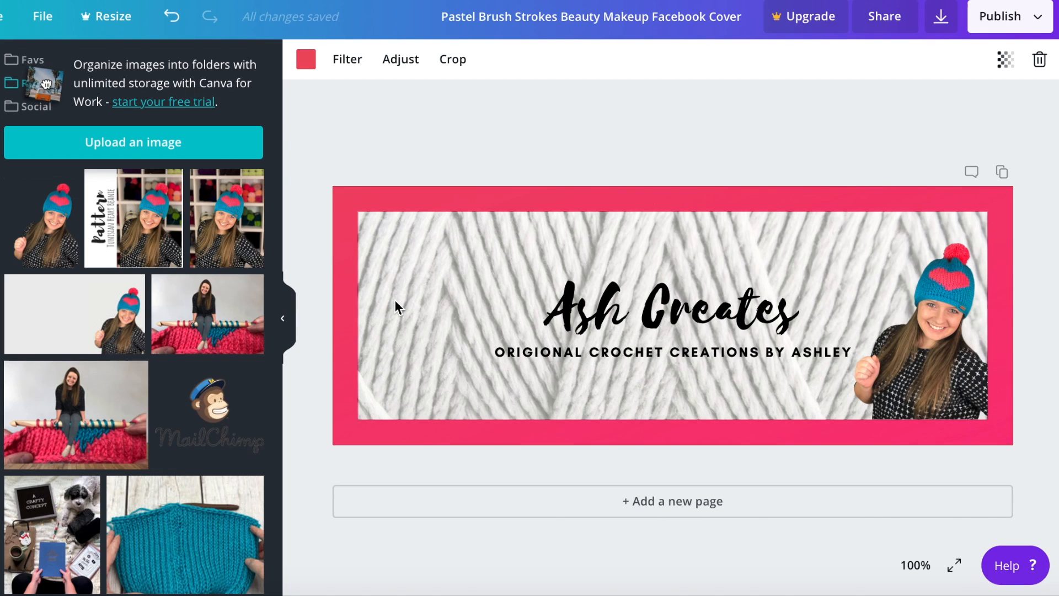
mouse_move(556, 326)
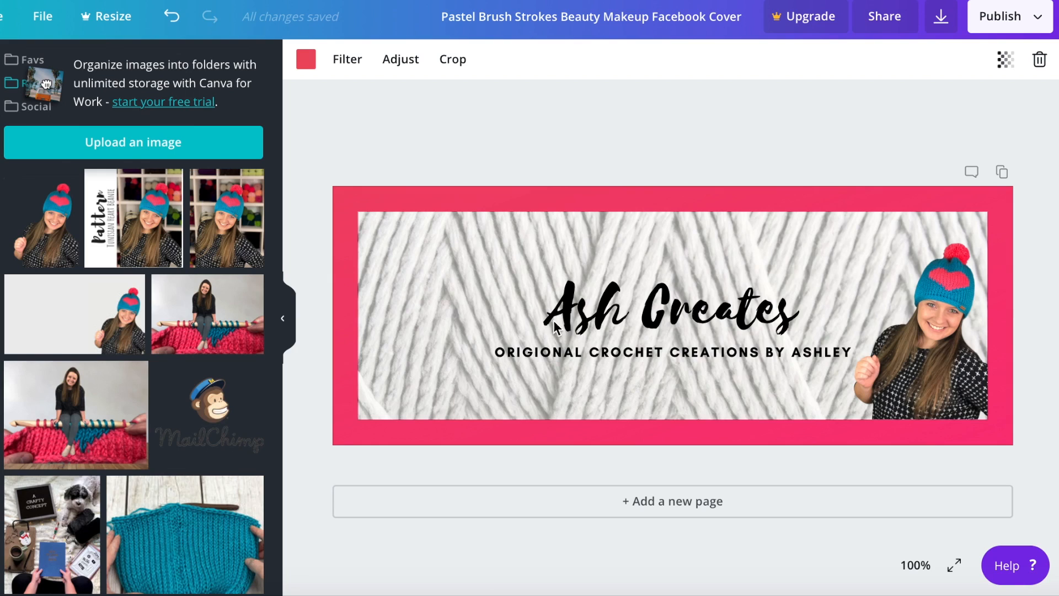
mouse_move(878, 169)
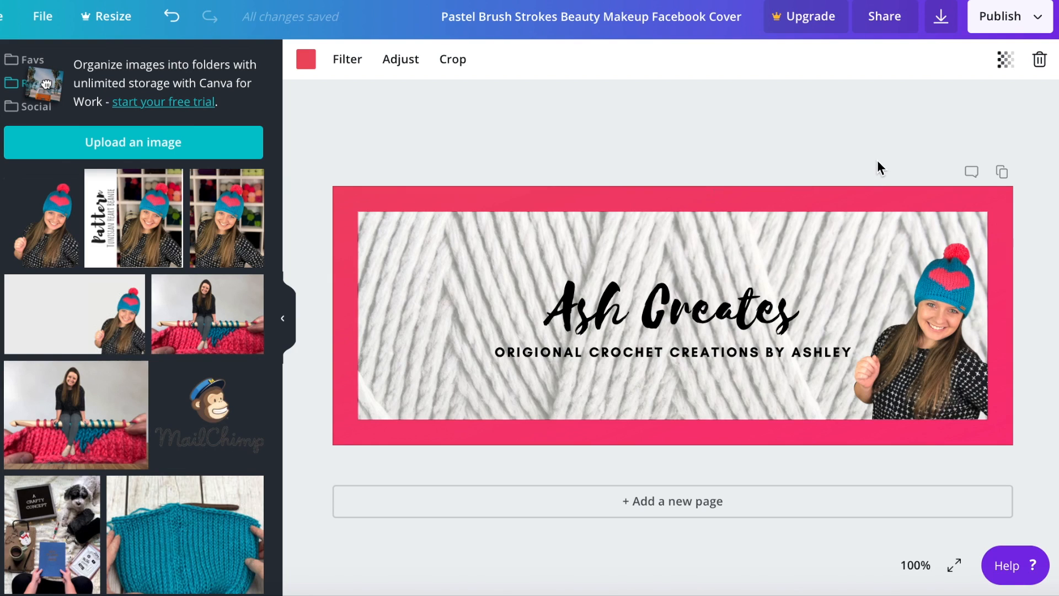
mouse_move(622, 439)
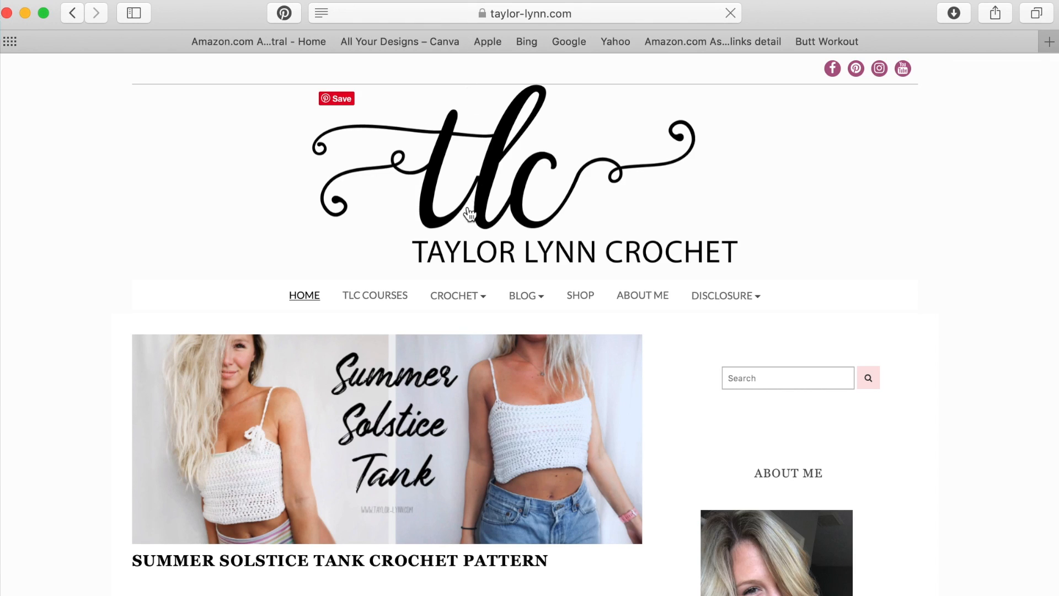
Open TLC COURSES and scroll down to the Featured Courses list.
click(374, 295)
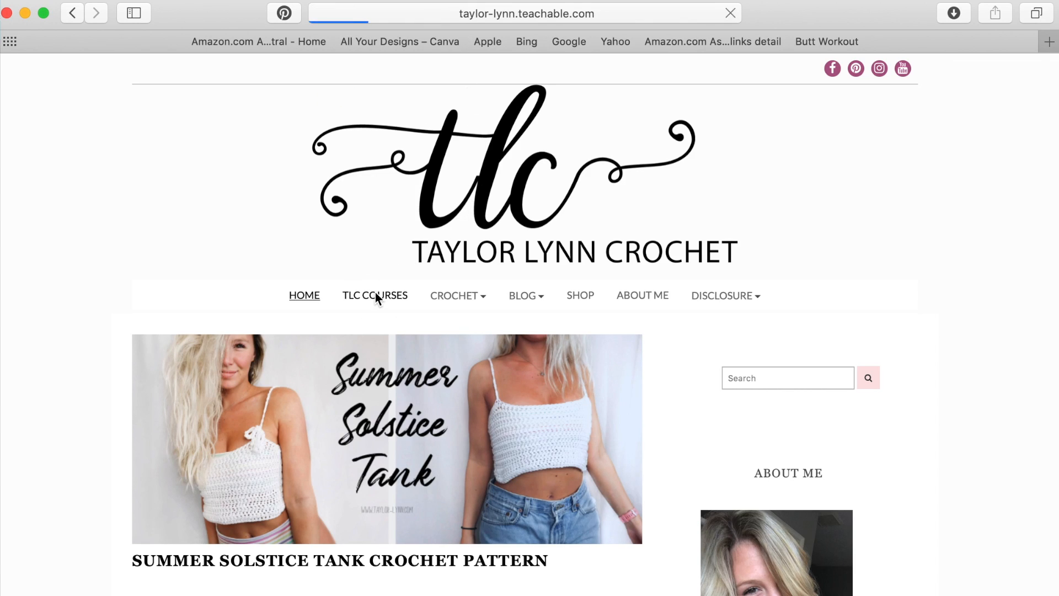
click(374, 295)
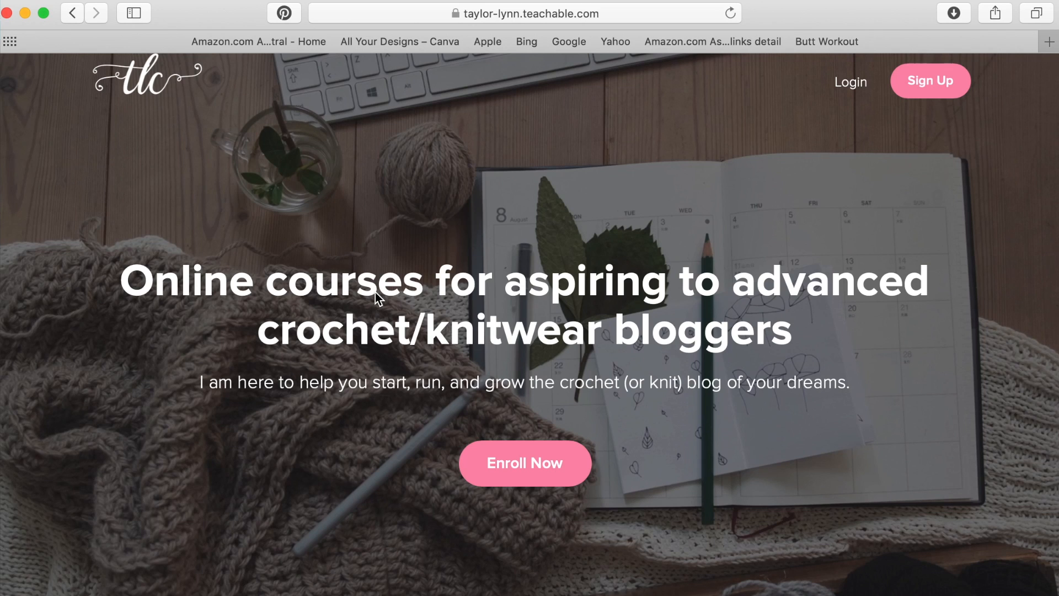
scroll(down, 3)
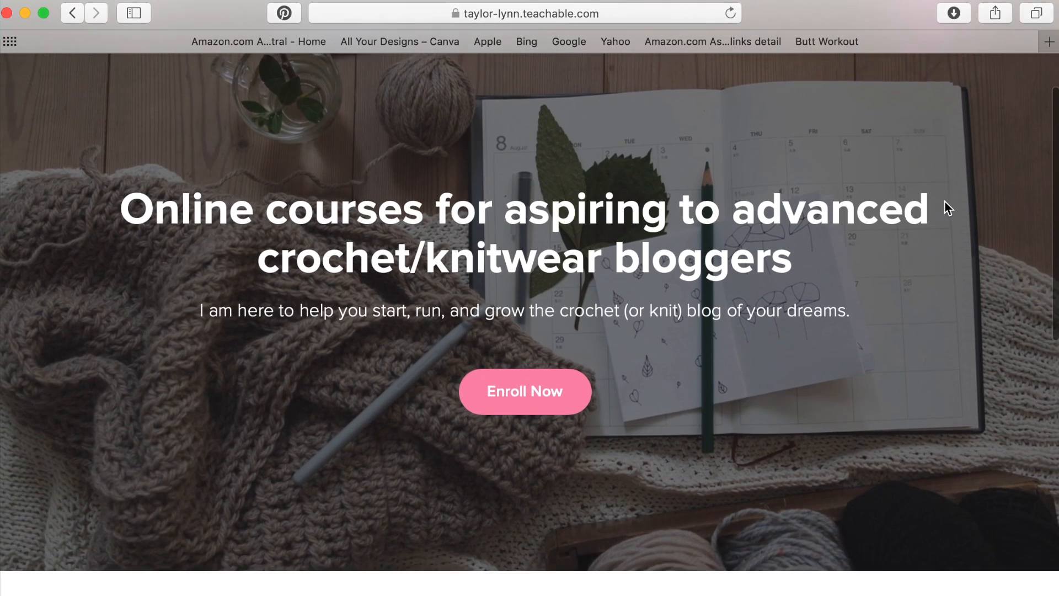
scroll(down, 3)
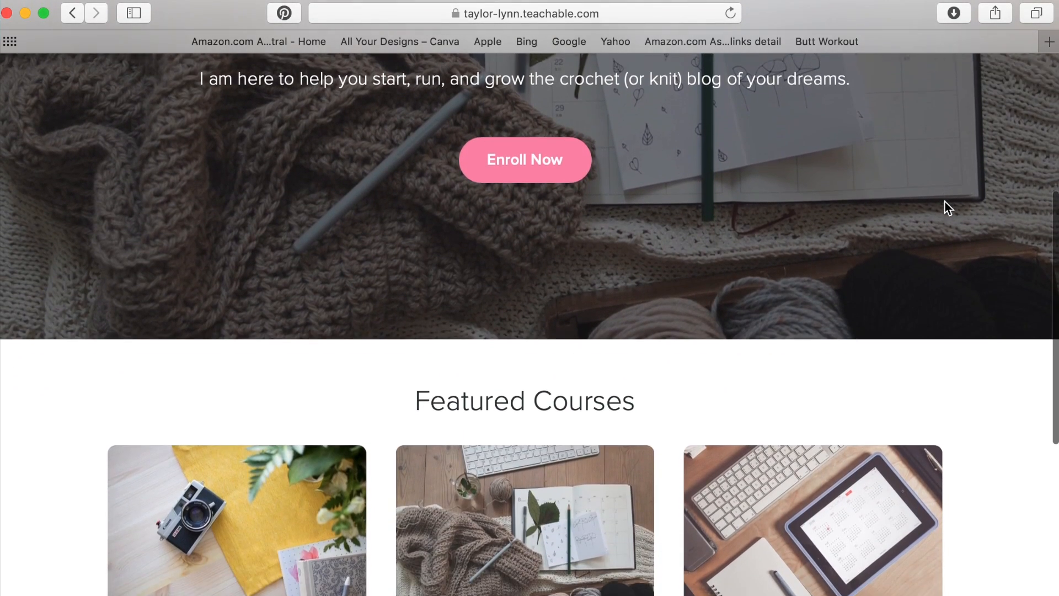
scroll(down, 3)
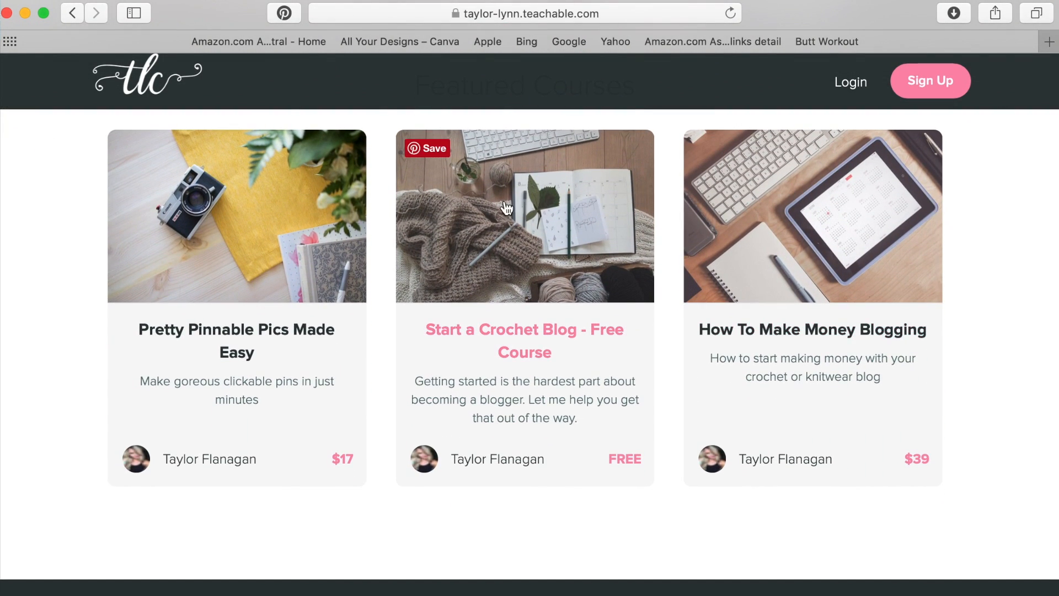
Open Pretty Pinnable Pics Made Easy and read down to its $17 checklist preview.
click(236, 217)
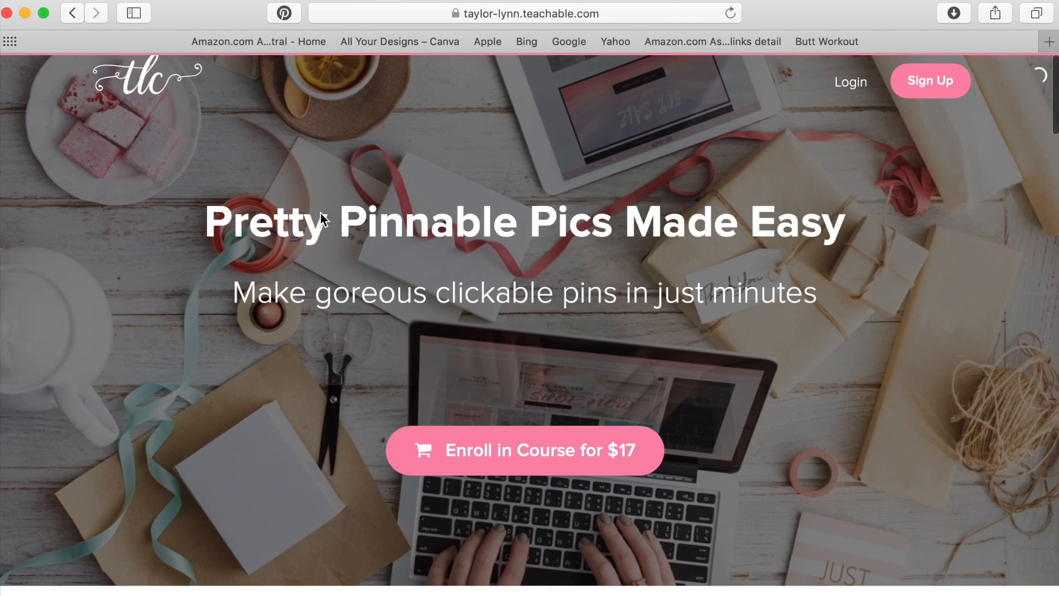
mouse_move(1002, 89)
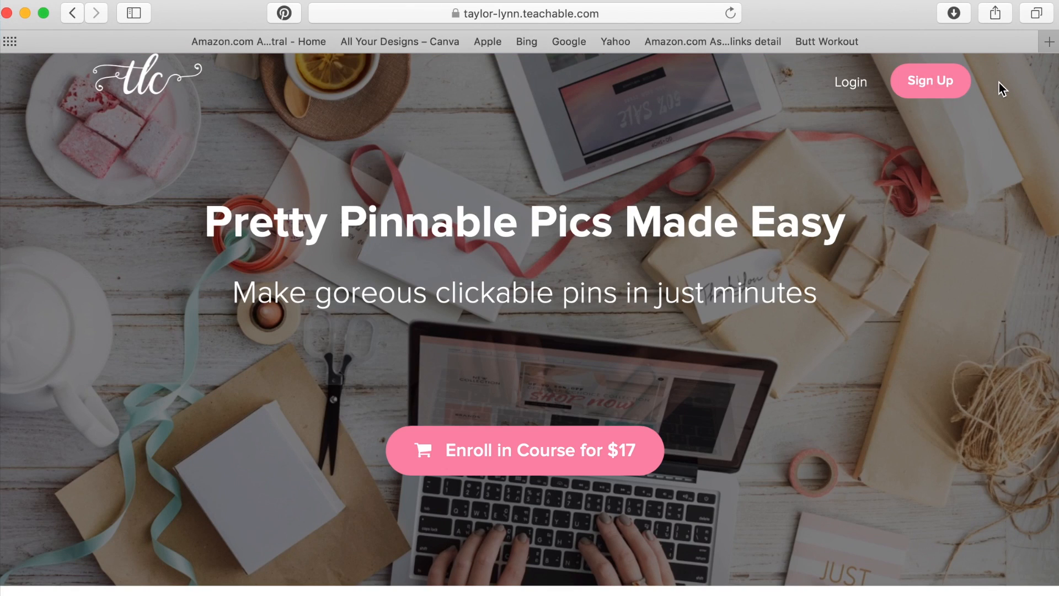
scroll(down, 3)
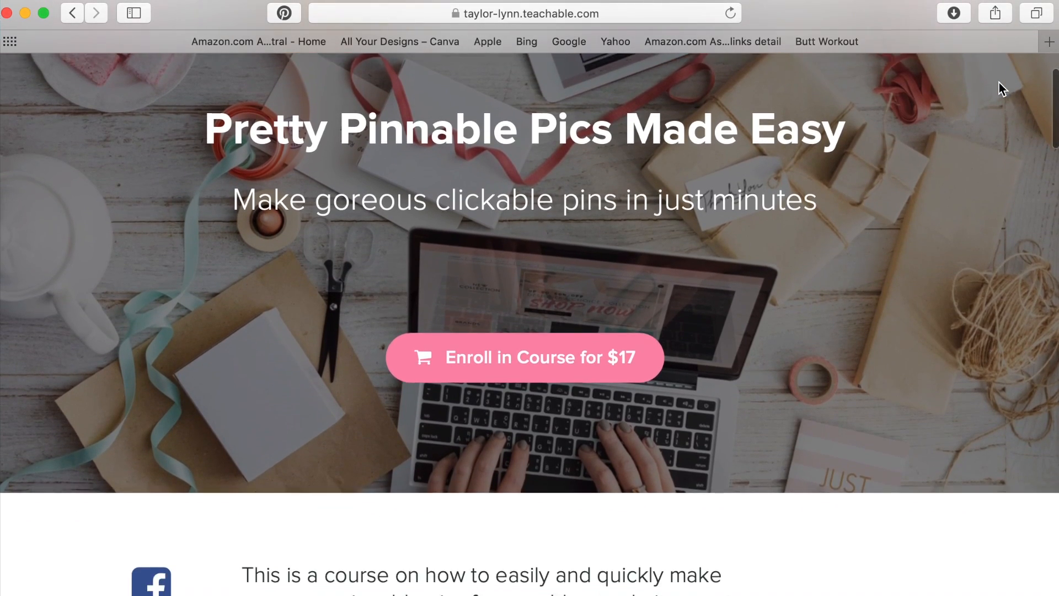
scroll(down, 3)
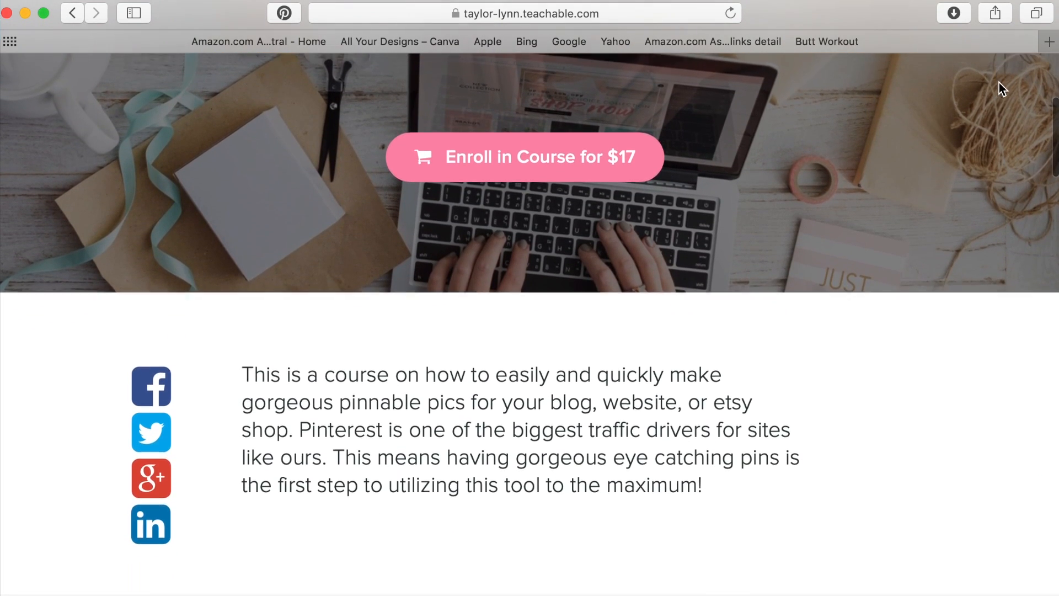
scroll(down, 3)
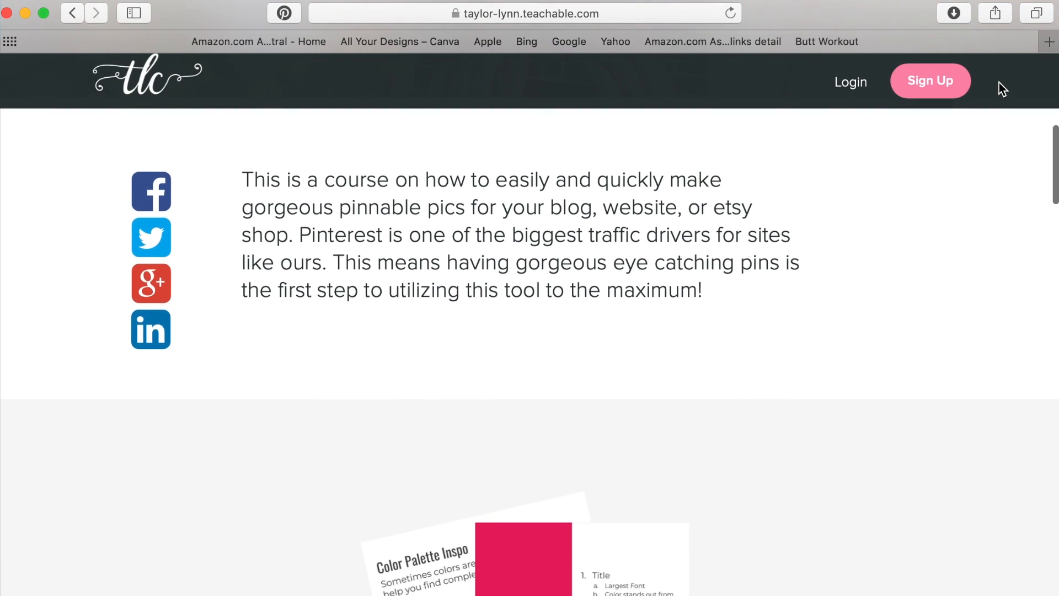
scroll(down, 3)
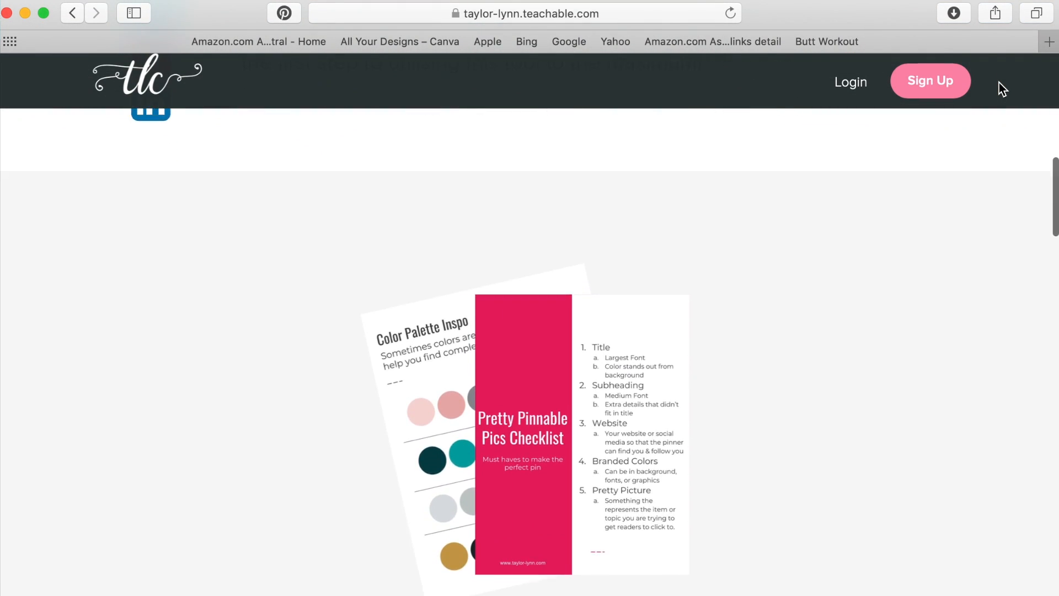